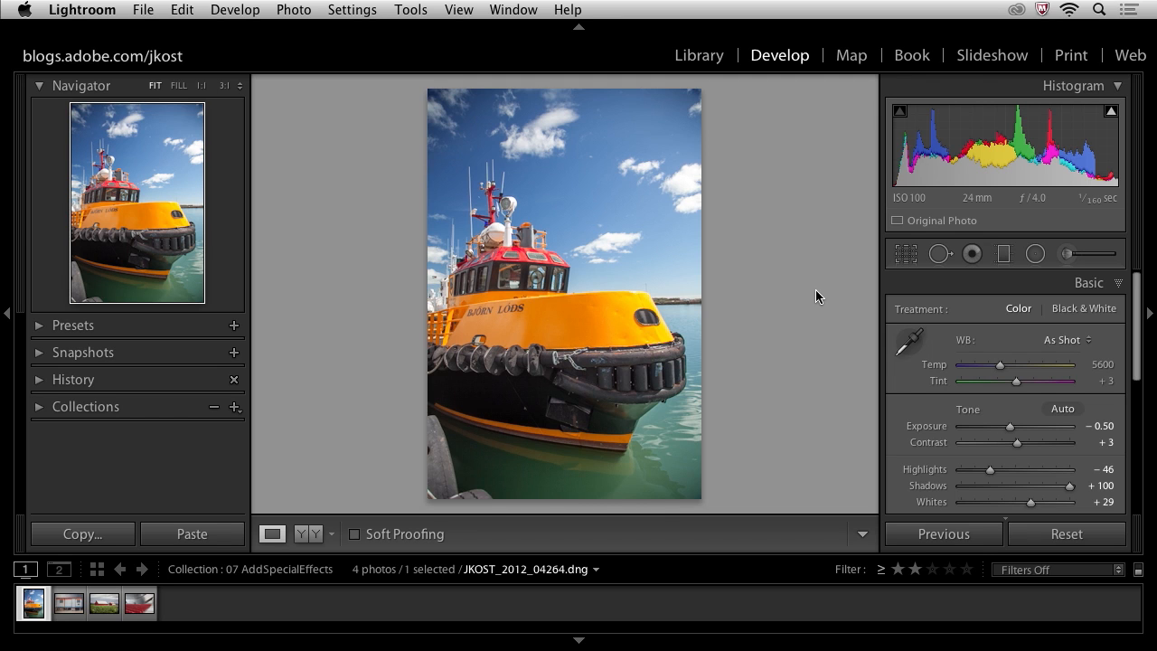
mouse_move(810, 294)
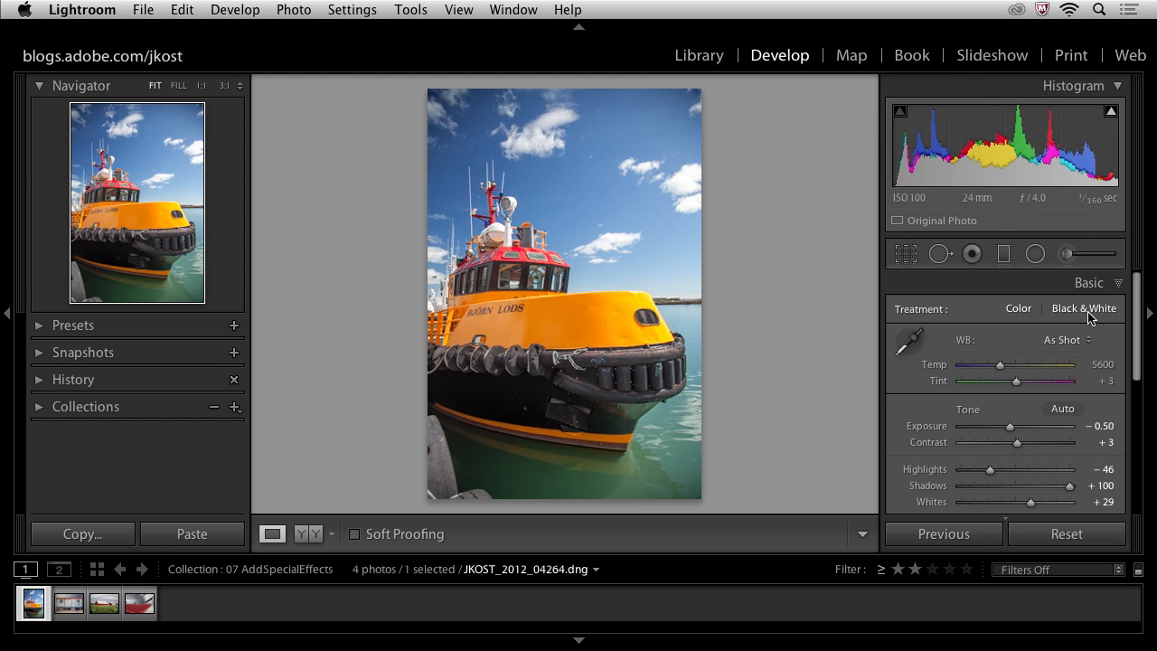
Switch the tugboat photo's treatment to Black & White in the Basic panel.
click(1084, 308)
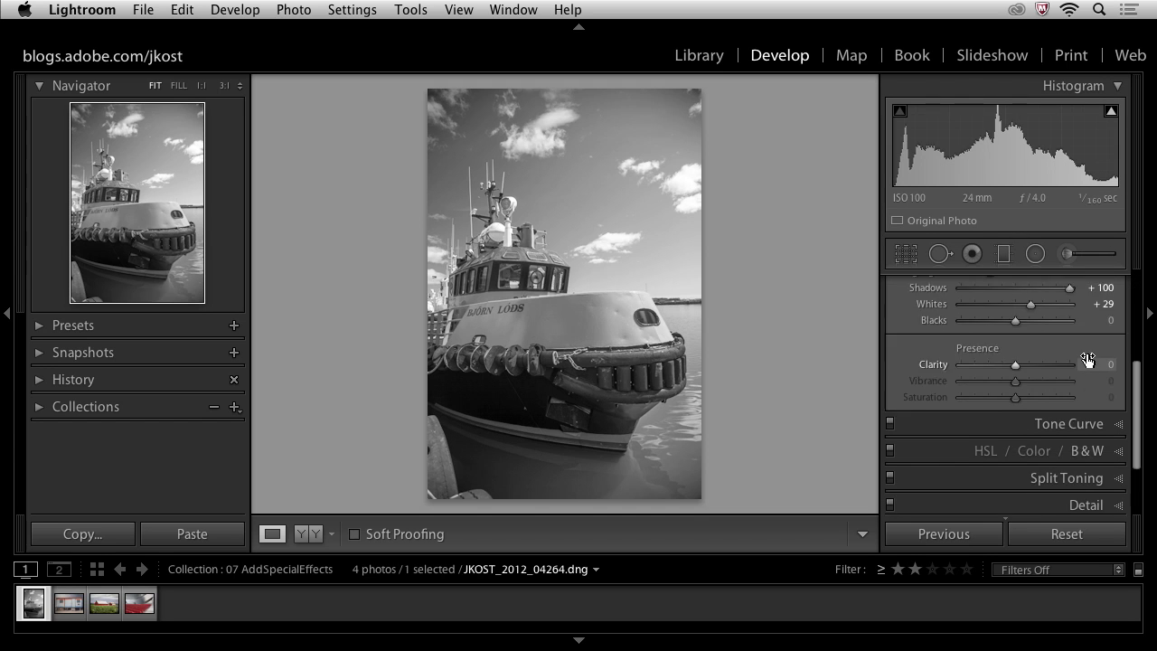
scroll(down, 3)
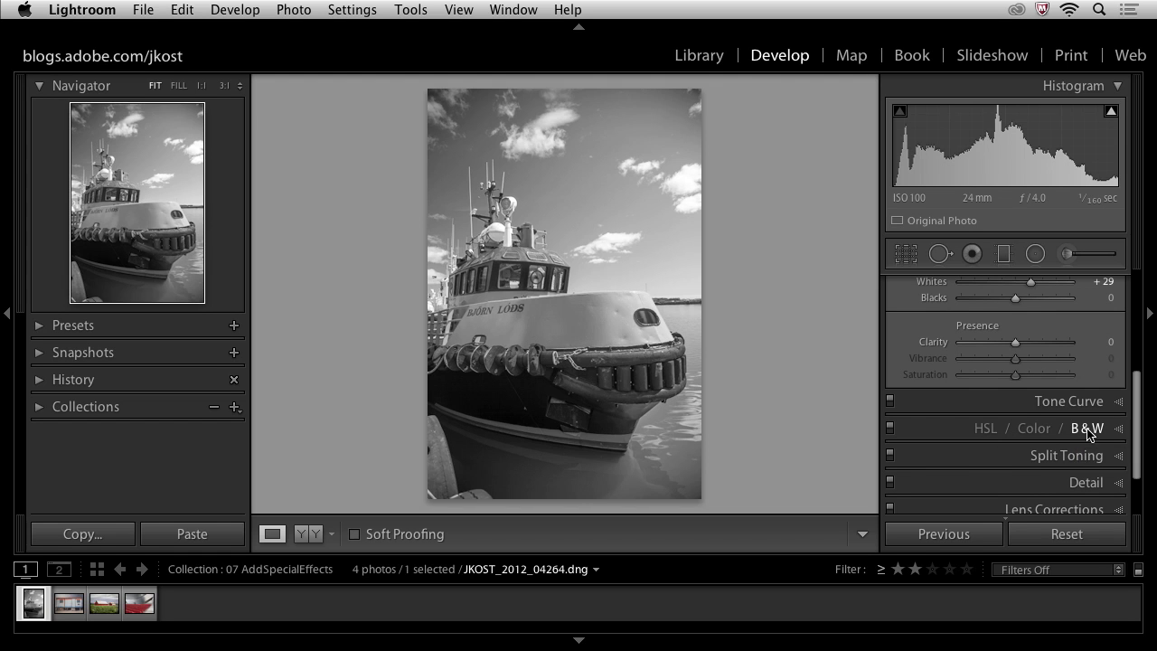
Try the Yellow mix at +100 and -86 on the hull, then leave it near -27.
click(1085, 426)
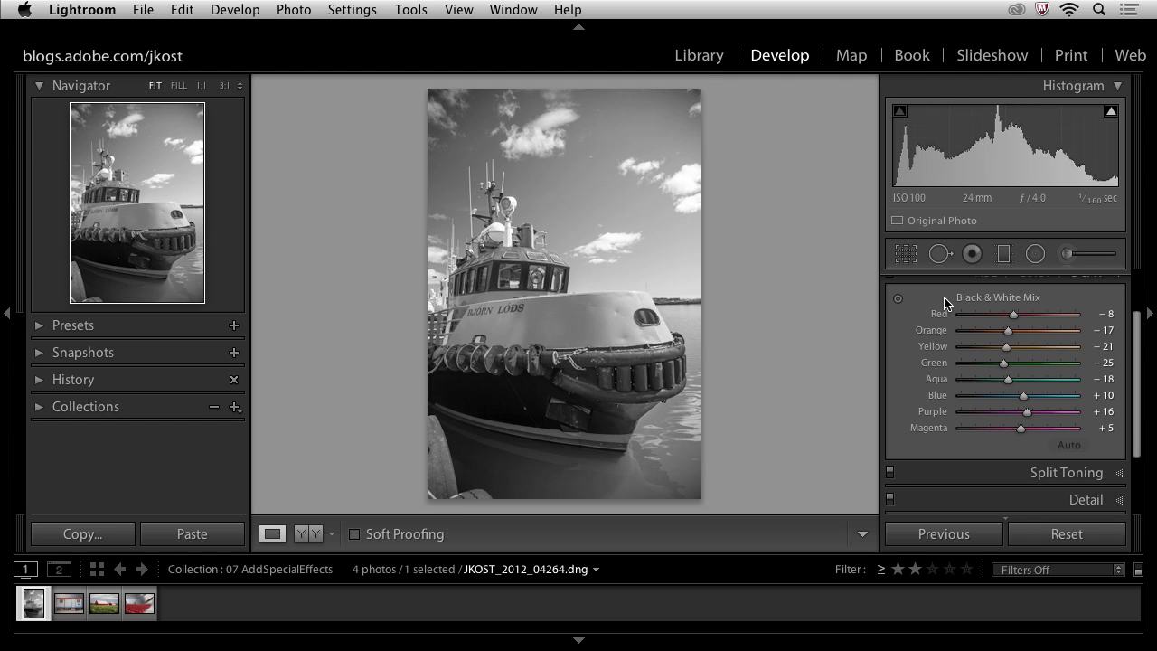
mouse_move(936, 317)
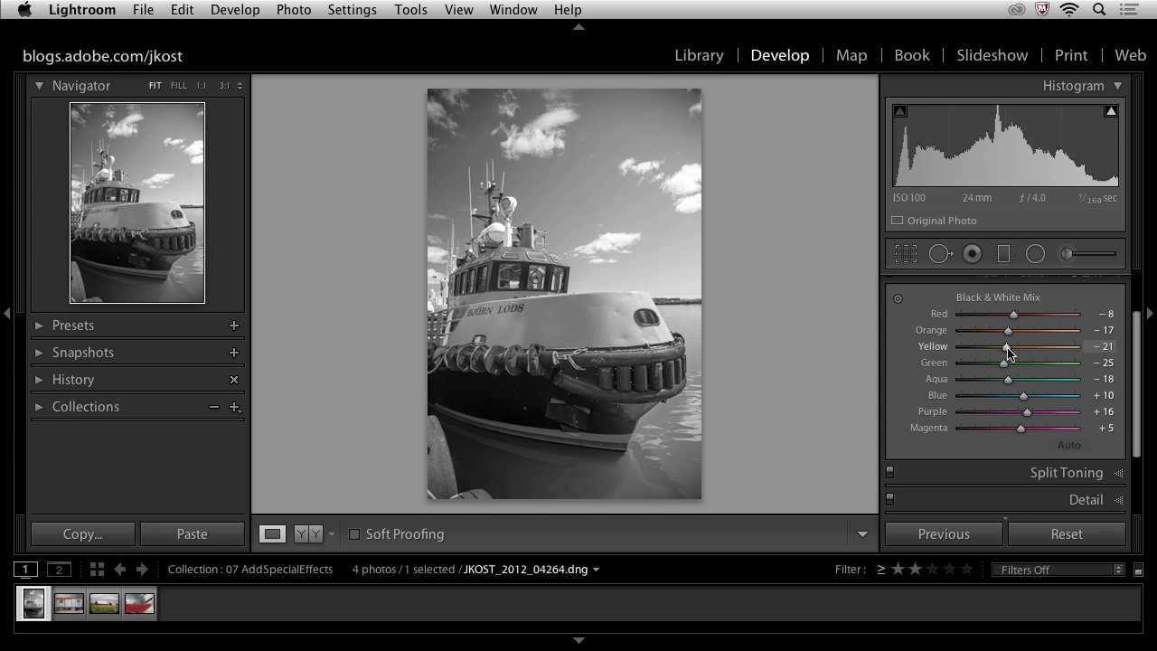
drag(1027, 347, 1099, 347)
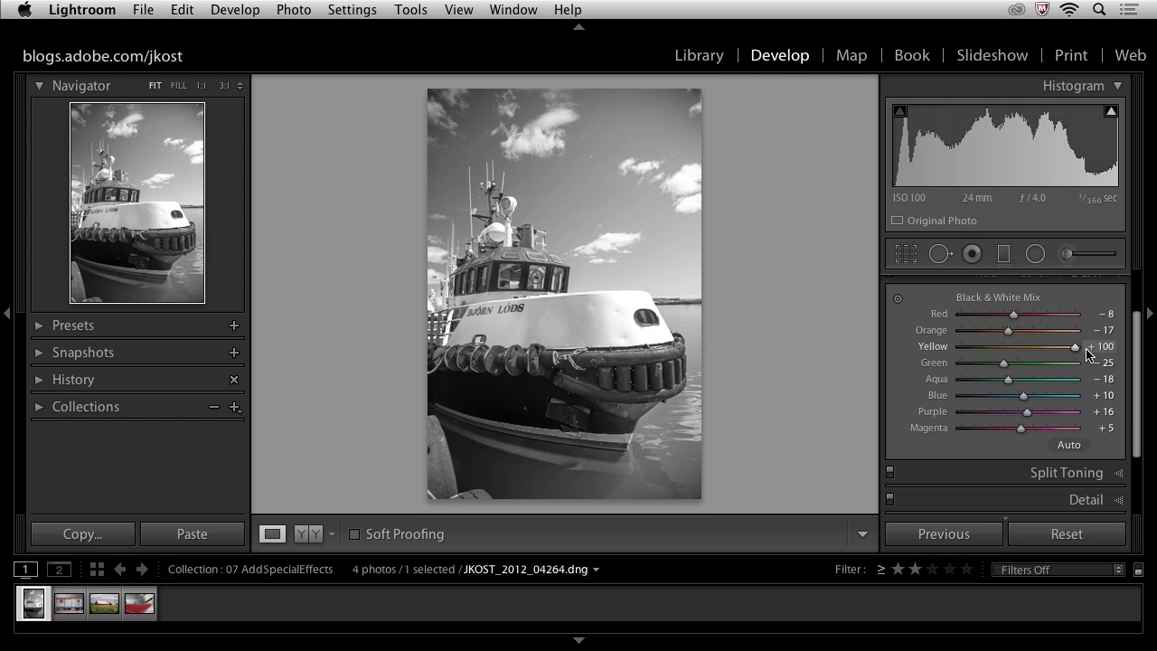
drag(1099, 347, 969, 347)
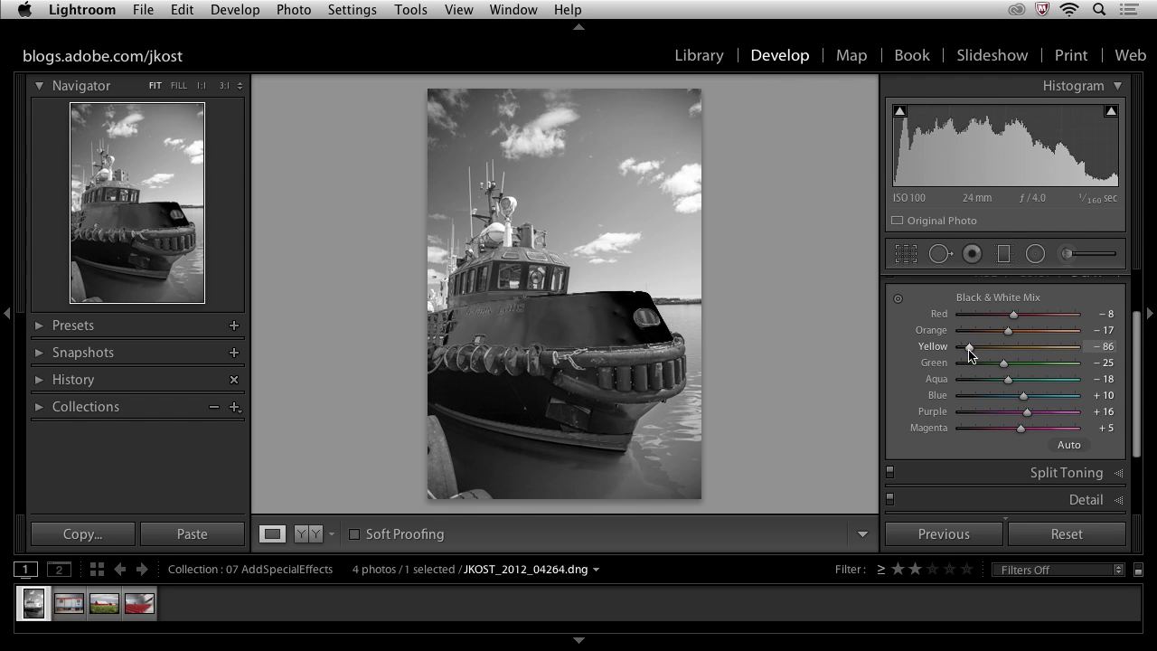
drag(969, 347, 1034, 347)
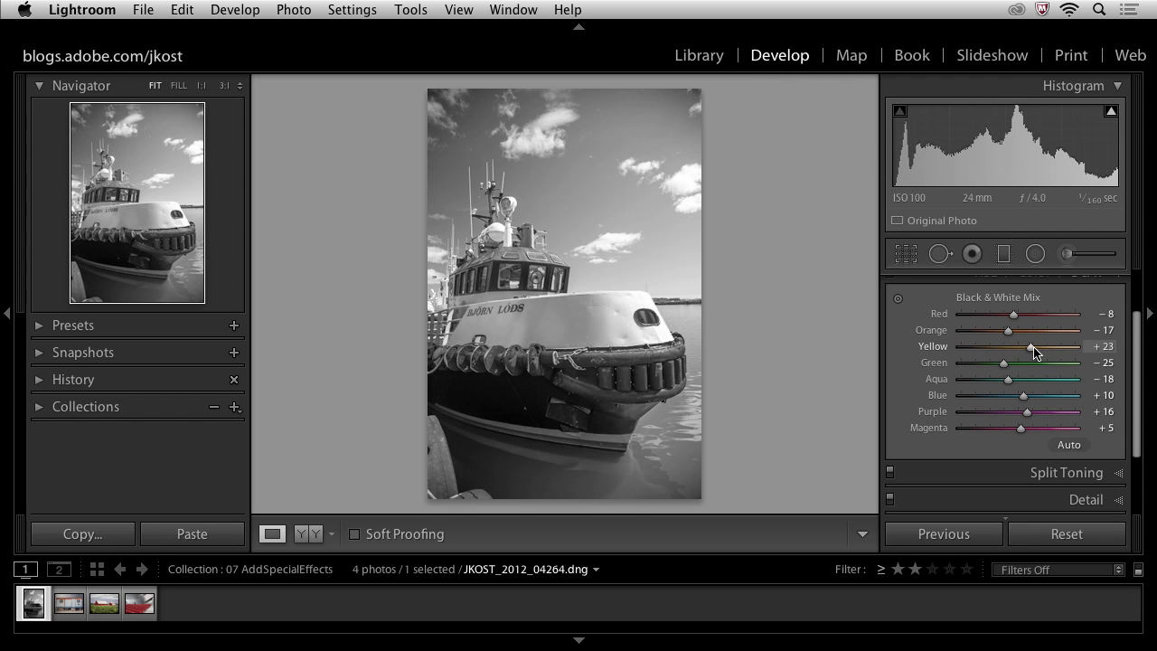
drag(1056, 347, 1001, 347)
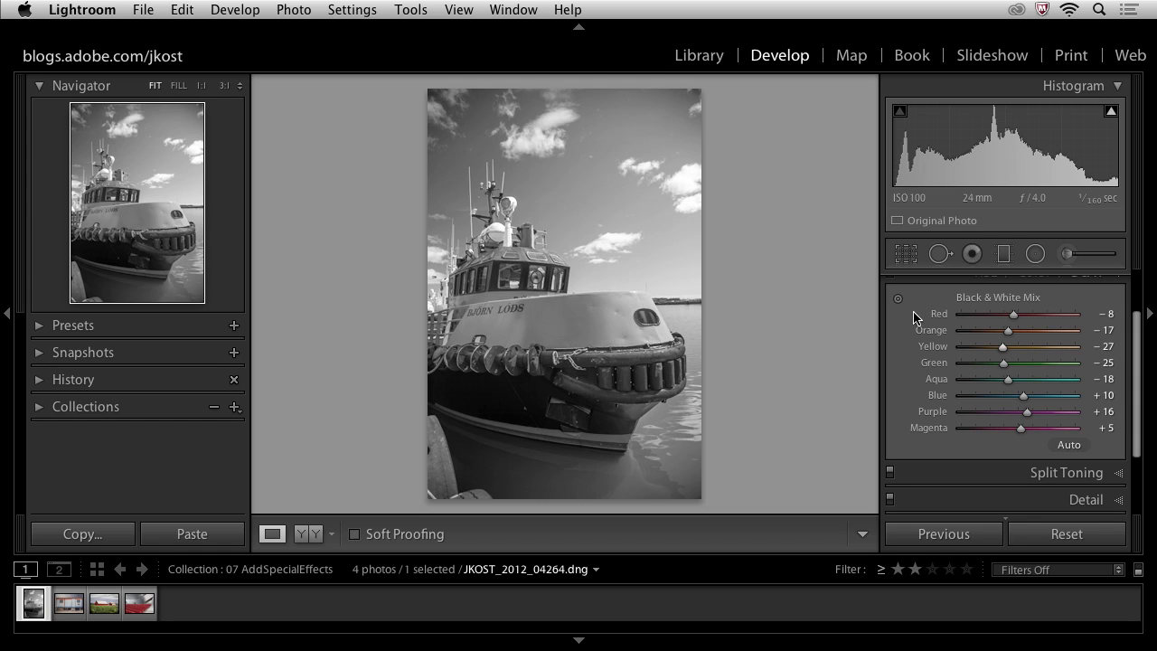
Lighten the orange-toned hull by dragging on the photo with the Targeted Adjustment tool.
click(897, 298)
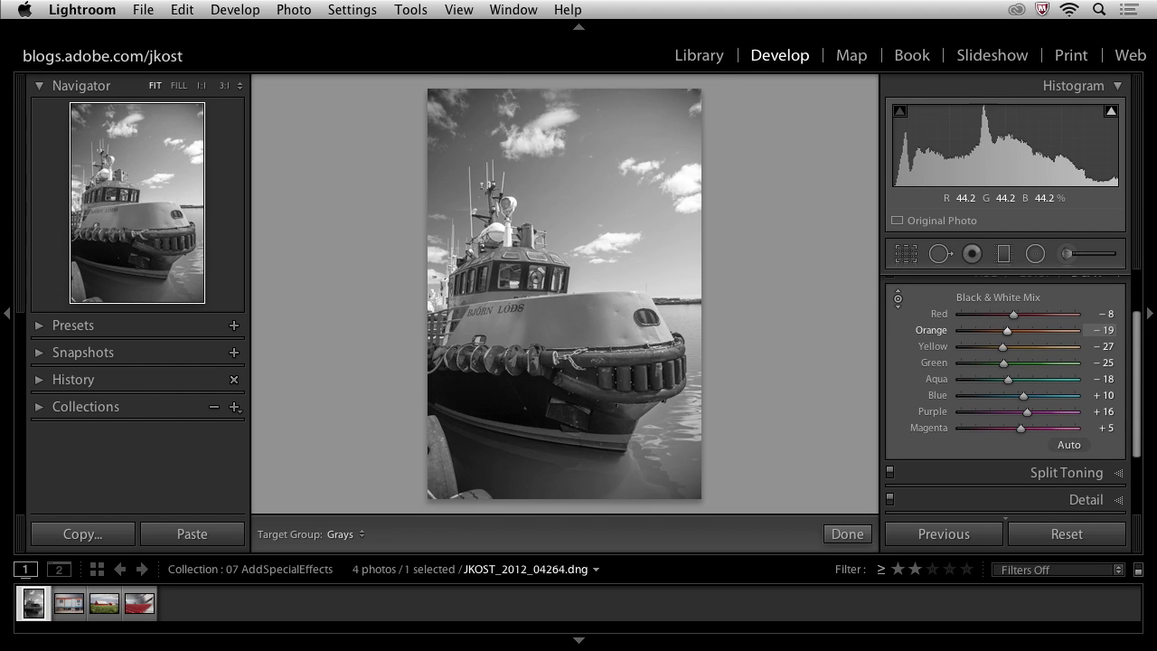
drag(994, 329, 1021, 329)
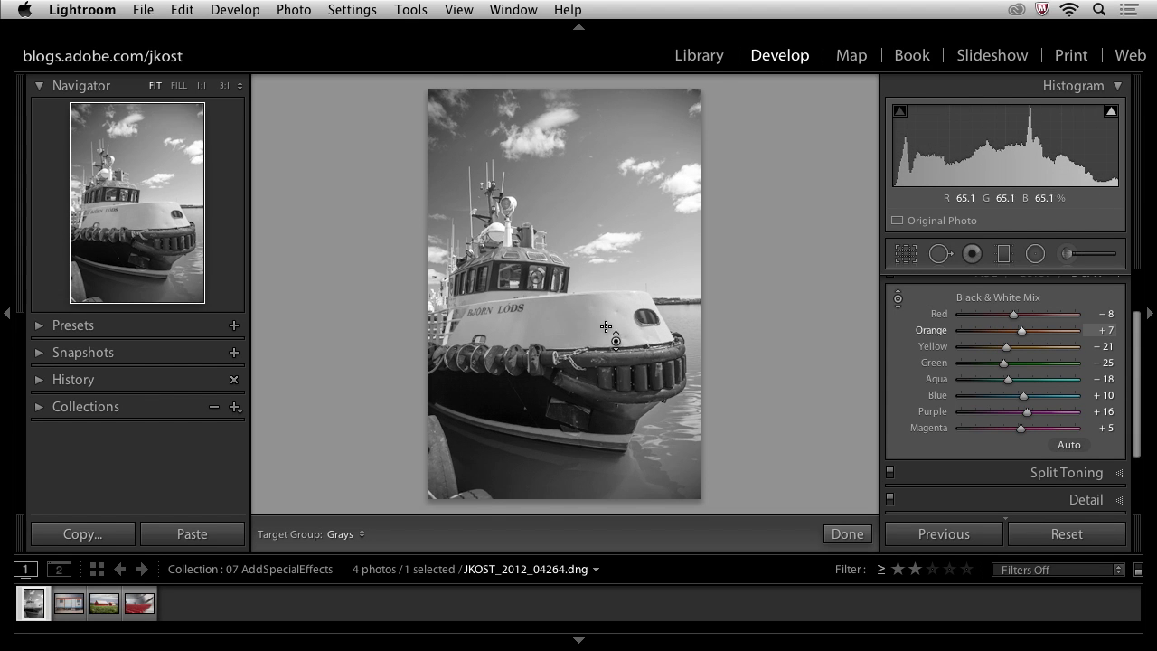
mouse_move(1027, 336)
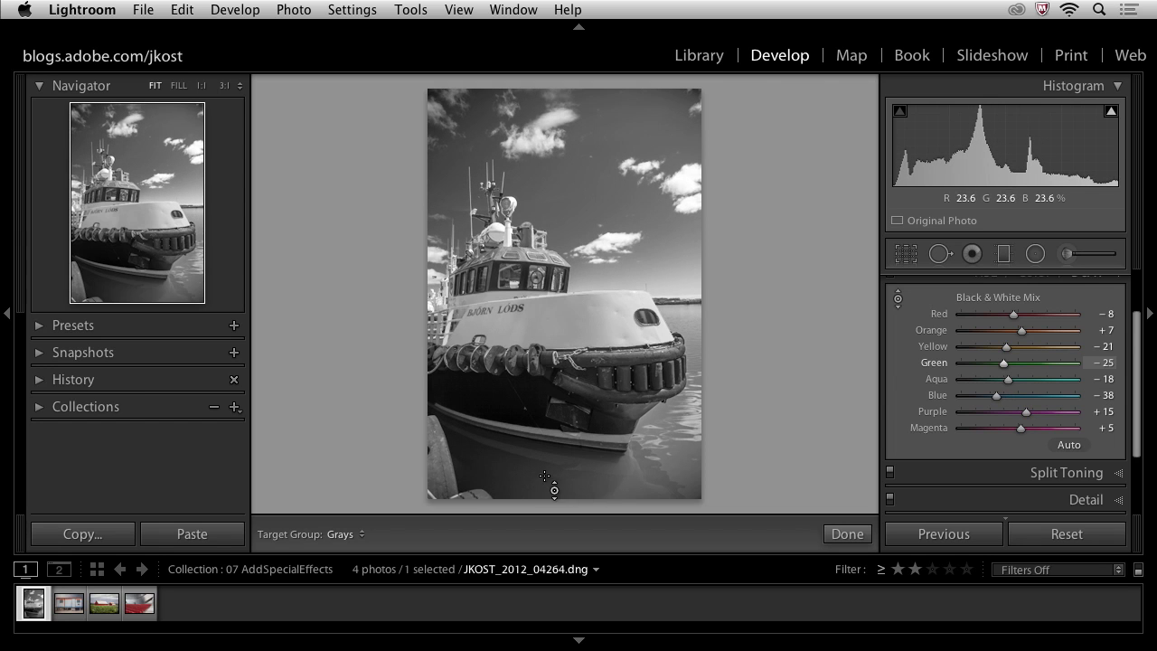
mouse_move(588, 479)
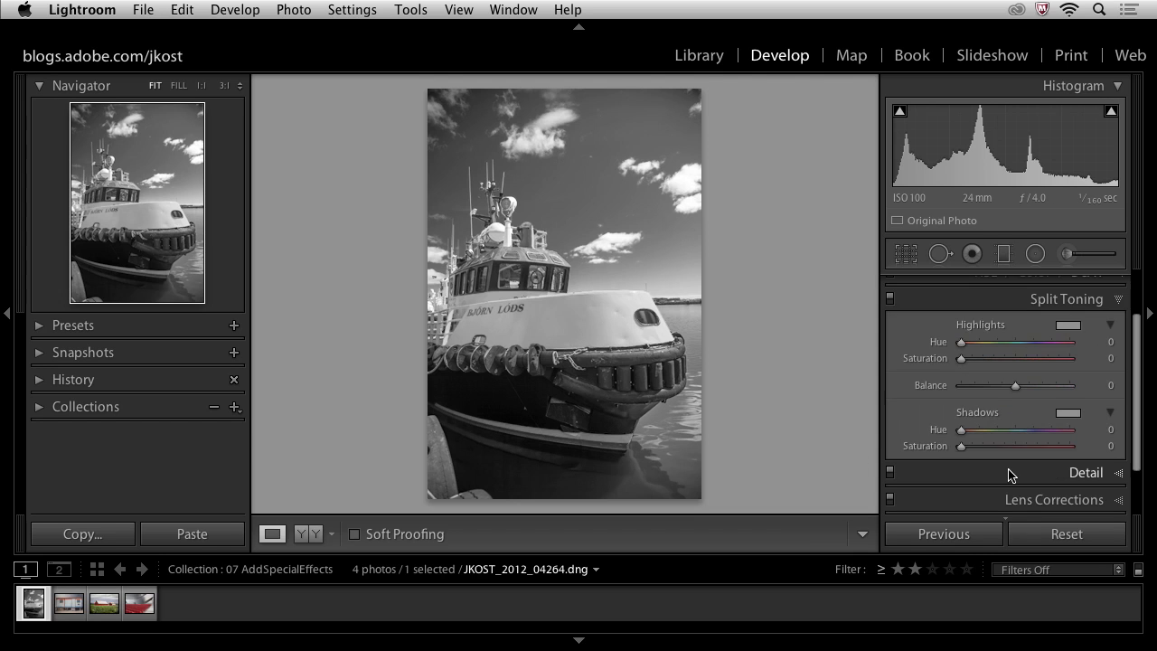
mouse_move(993, 354)
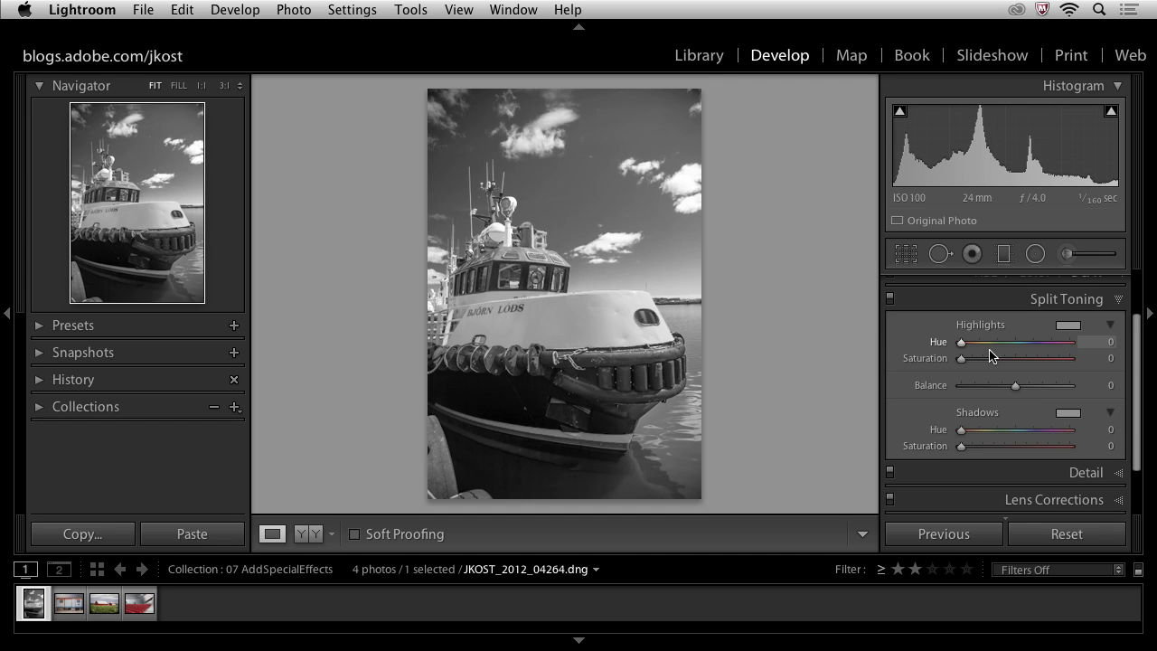
mouse_move(901, 351)
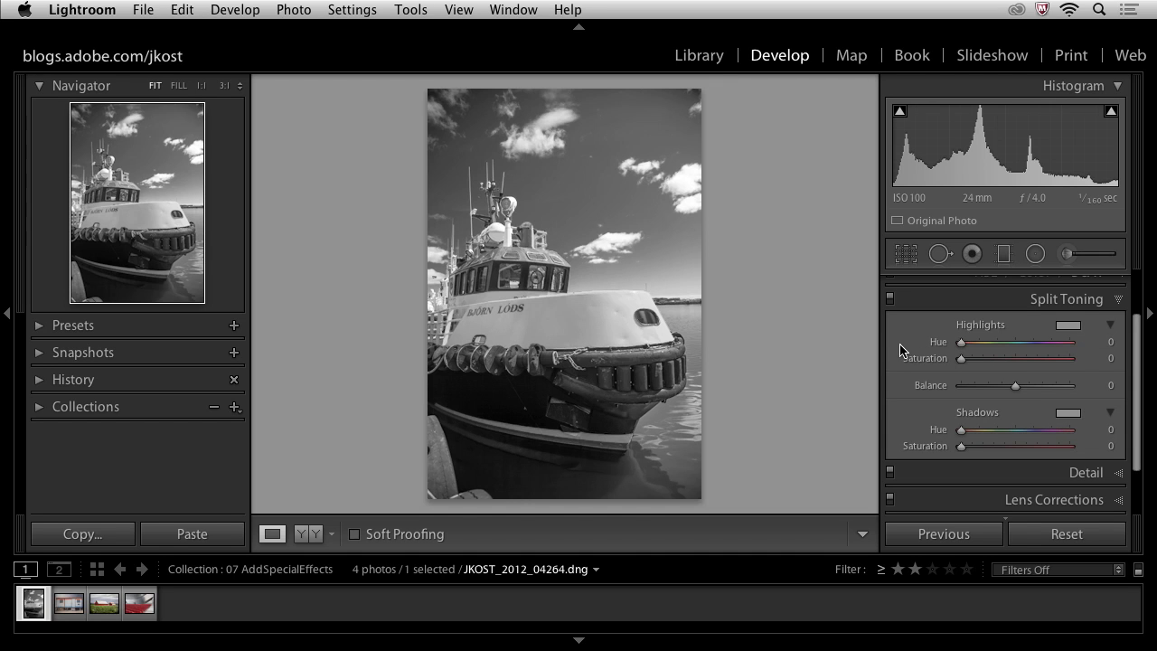
mouse_move(900, 364)
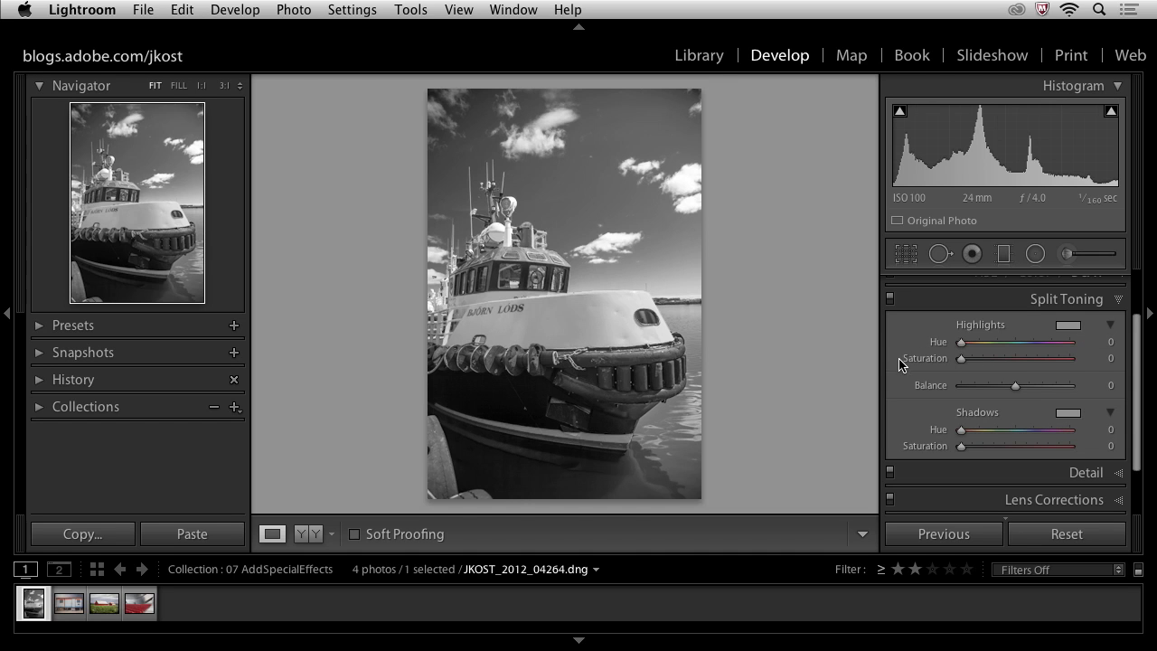
mouse_move(904, 394)
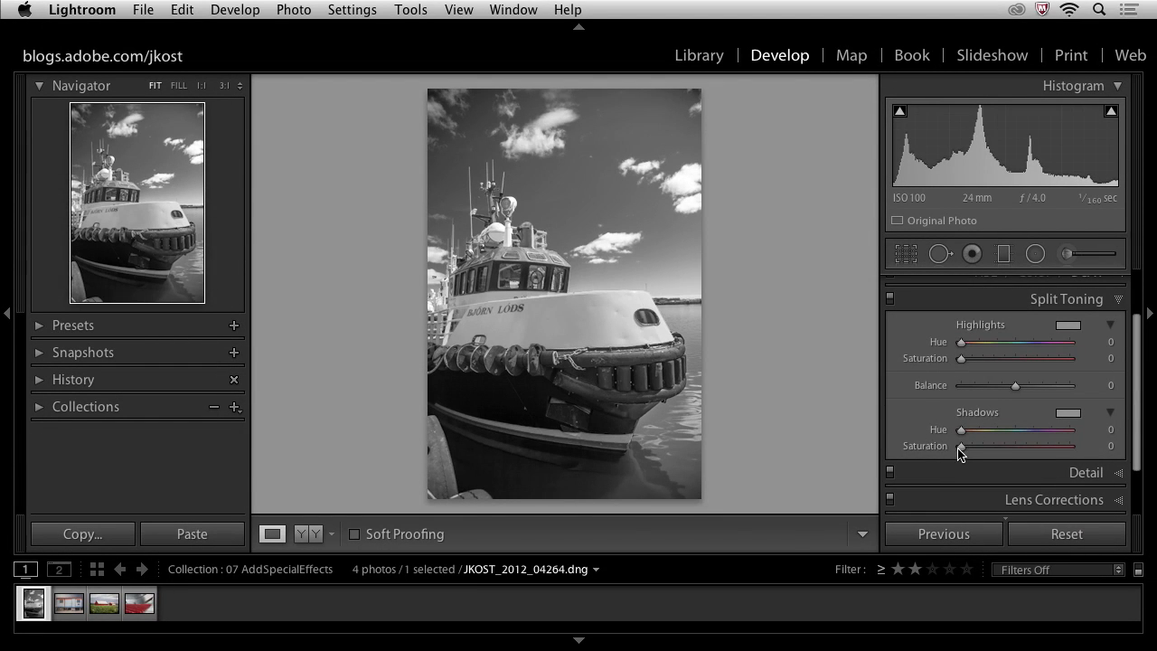
mouse_move(991, 458)
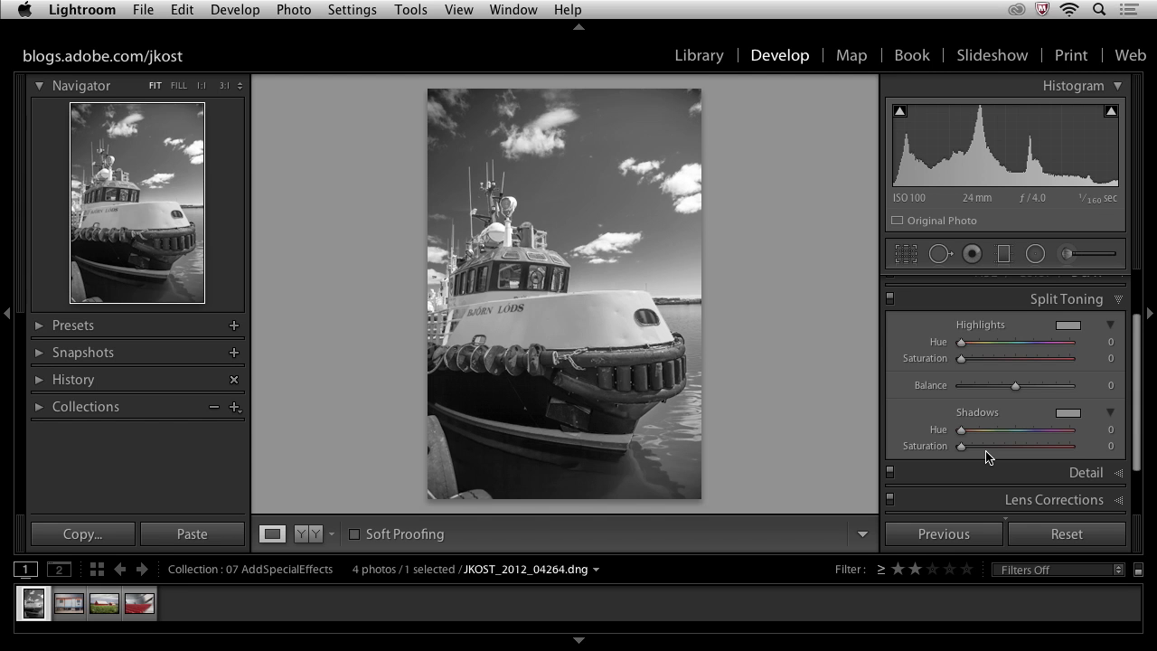
mouse_move(962, 436)
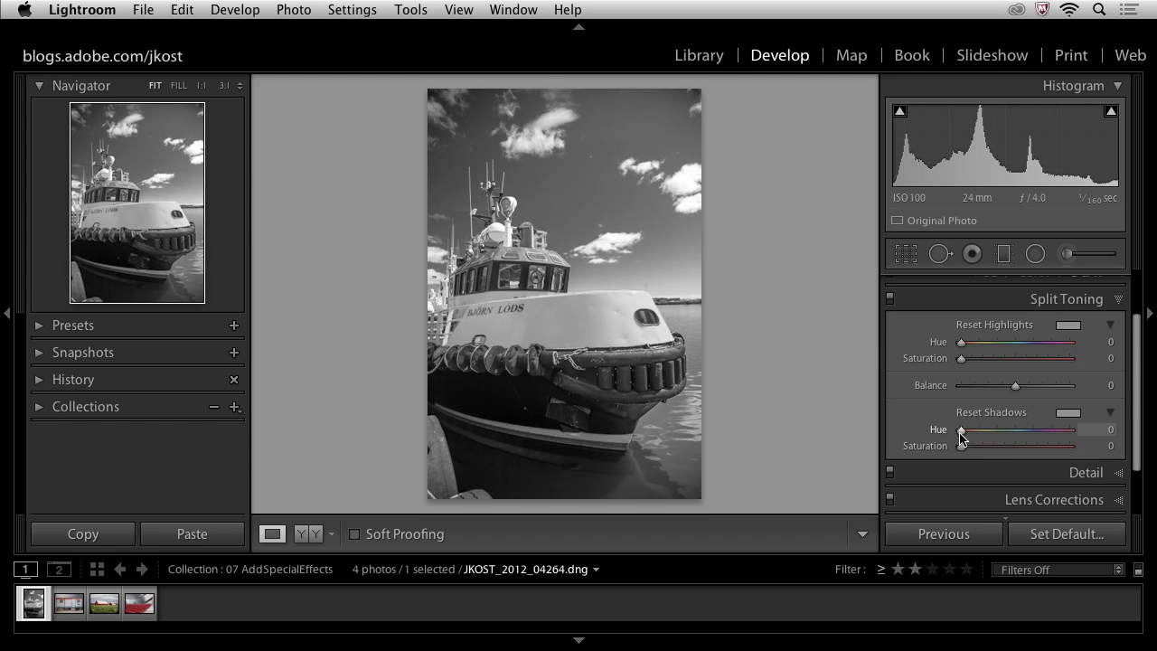
Sweep the Shadows Hue through the colours and settle on a warm hue of 26.
drag(962, 430, 976, 430)
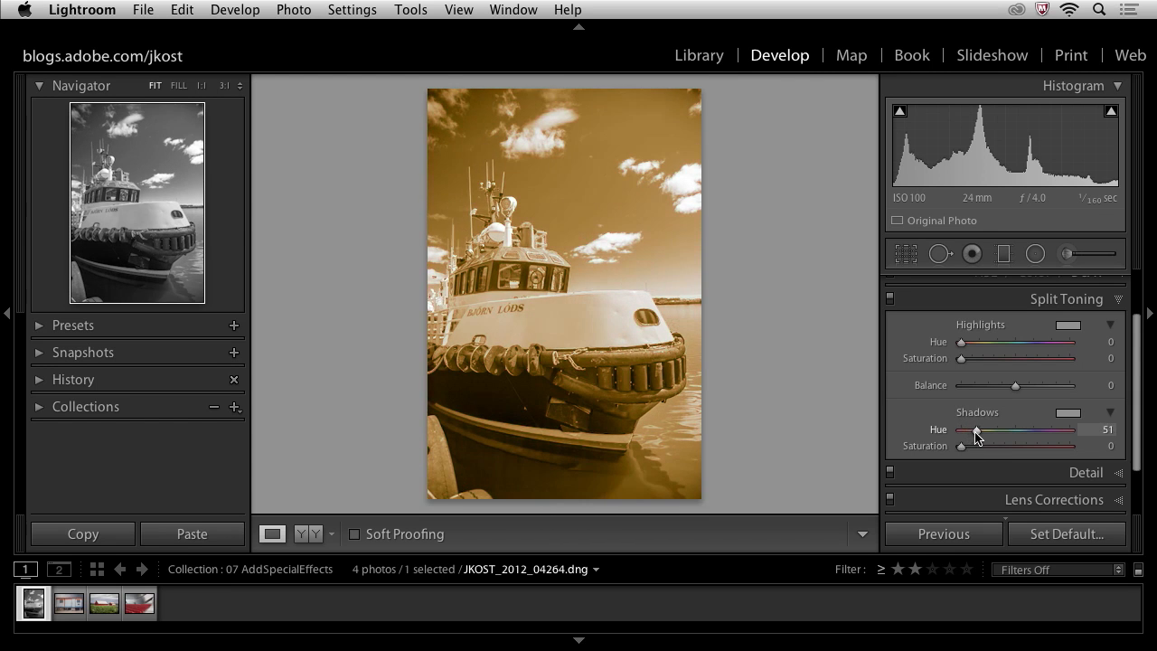
drag(976, 432, 998, 432)
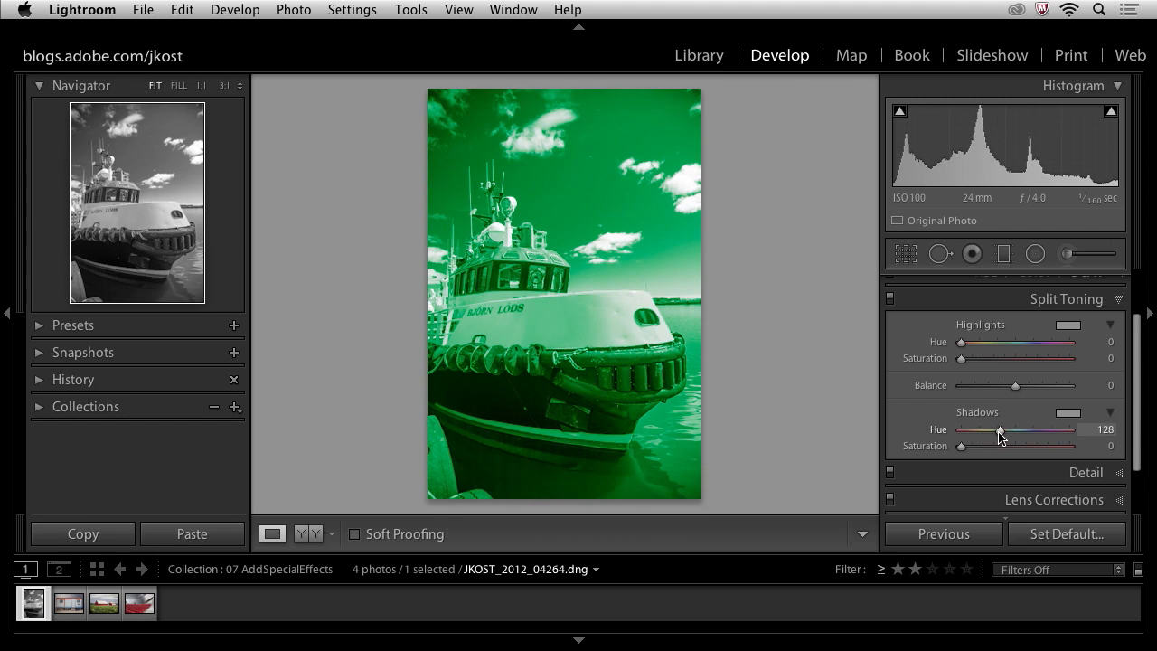
drag(998, 430, 1034, 430)
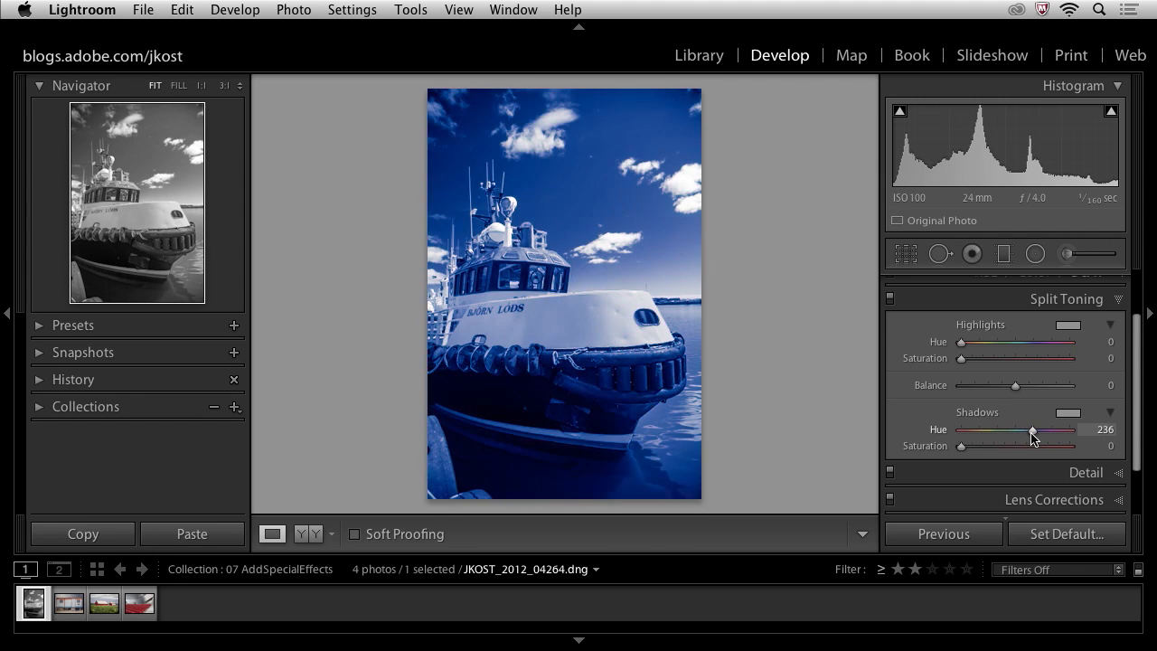
drag(1032, 431, 1021, 430)
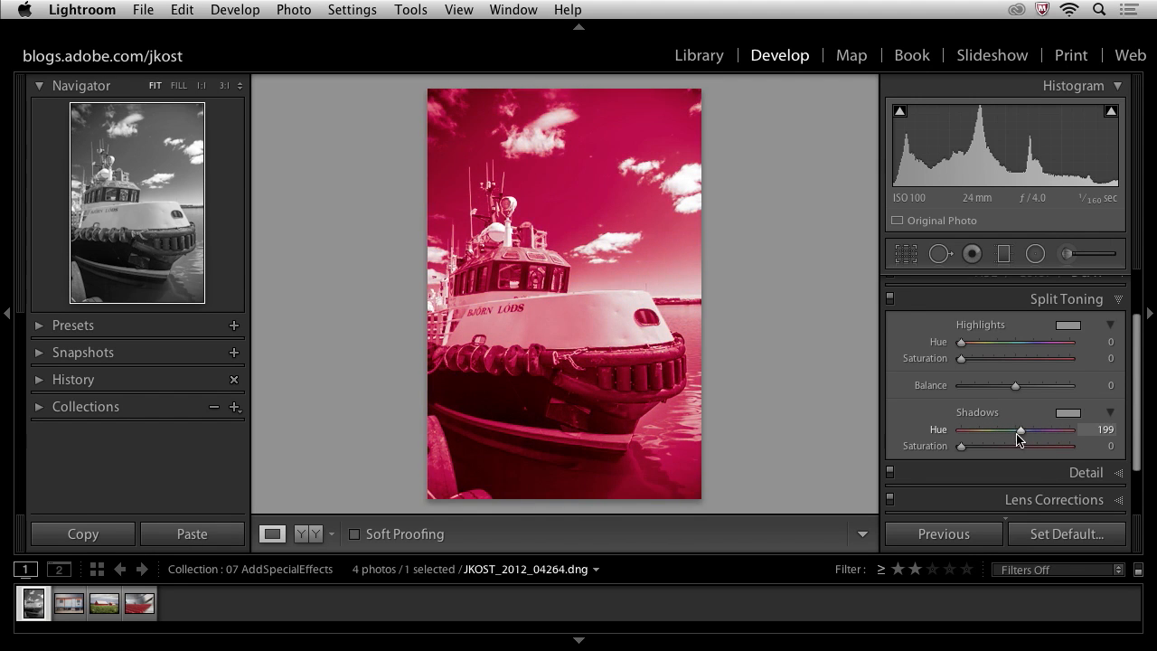
drag(1020, 430, 968, 431)
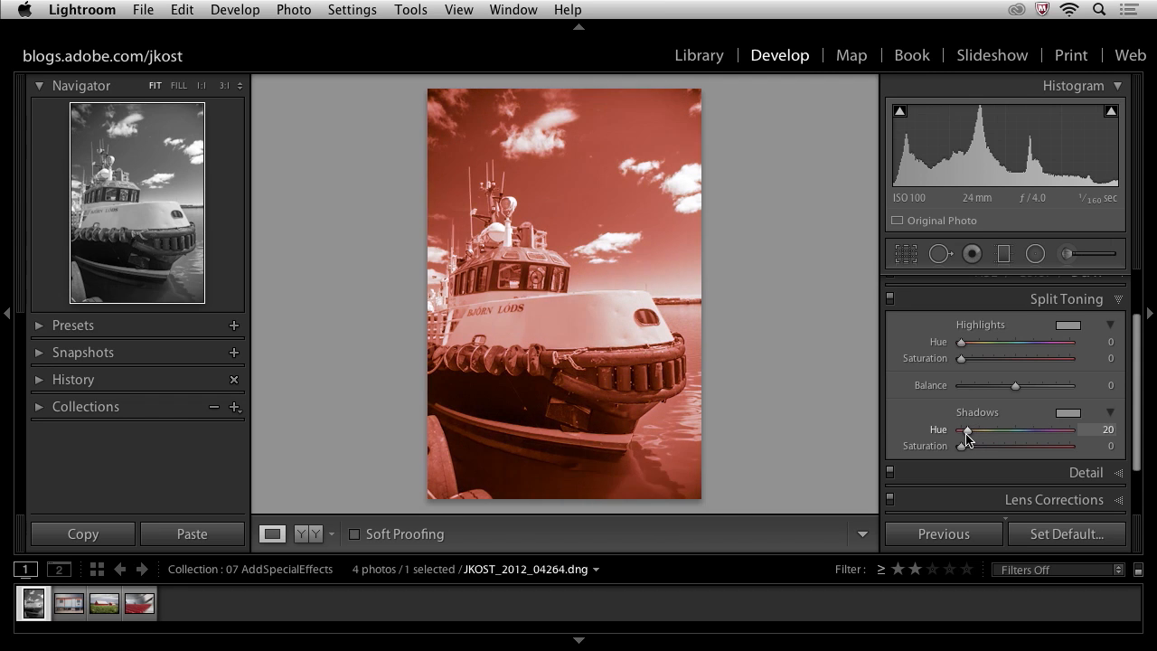
drag(965, 430, 974, 430)
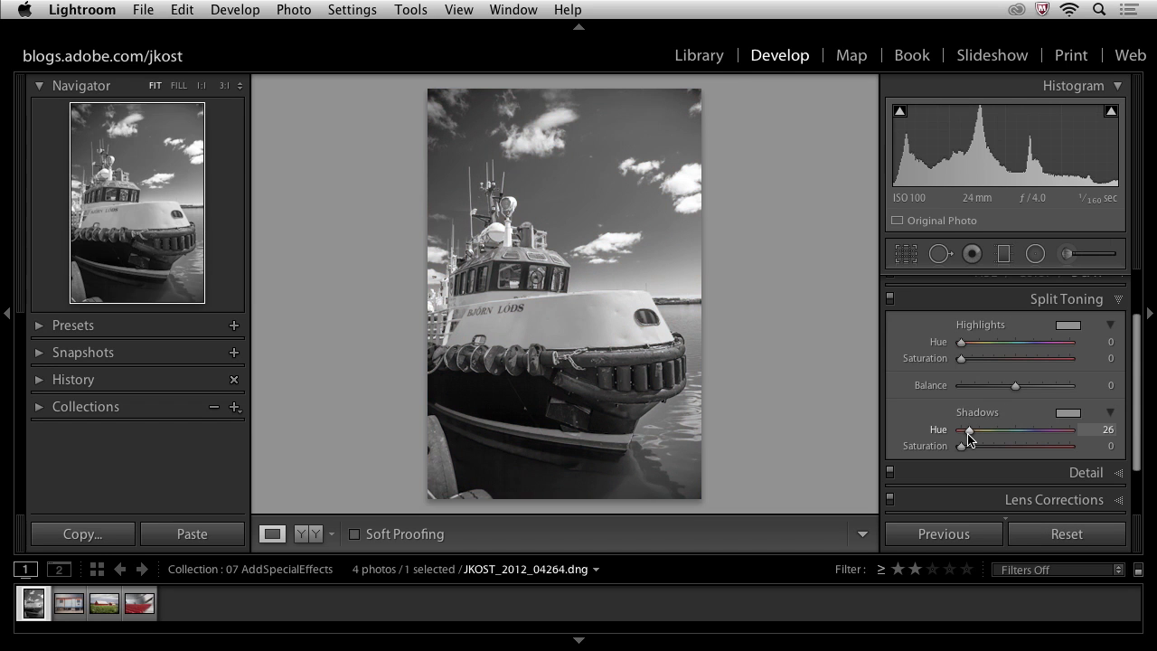
mouse_move(960, 444)
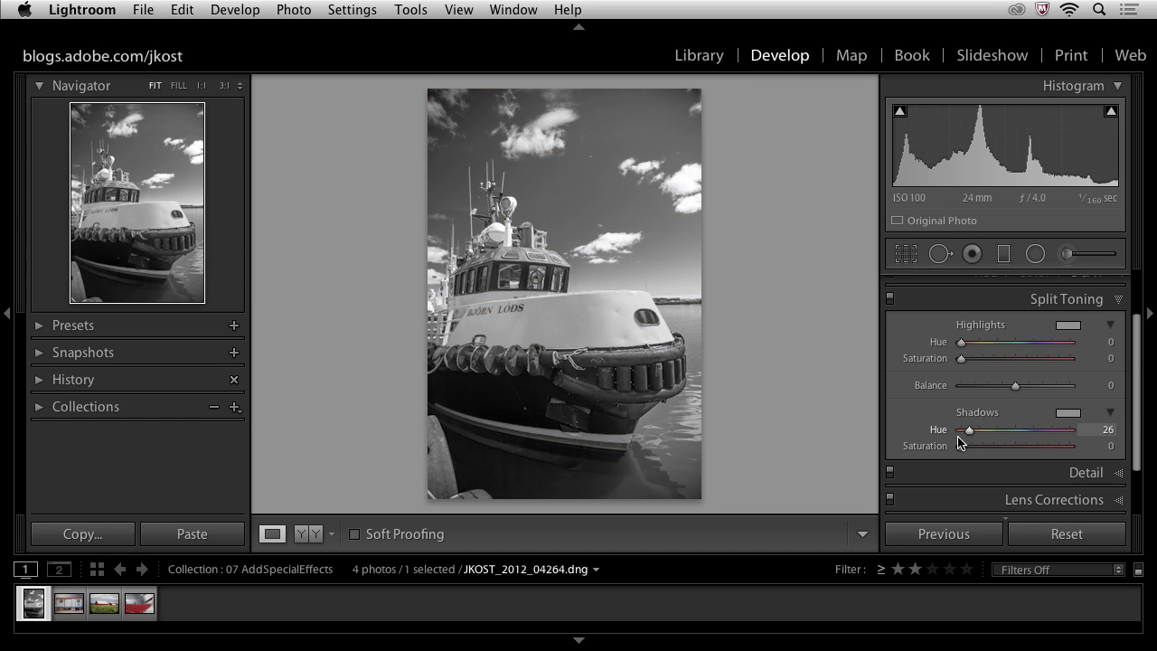
Raise the Shadows Saturation to 25 for a sepia tint.
drag(962, 445, 975, 445)
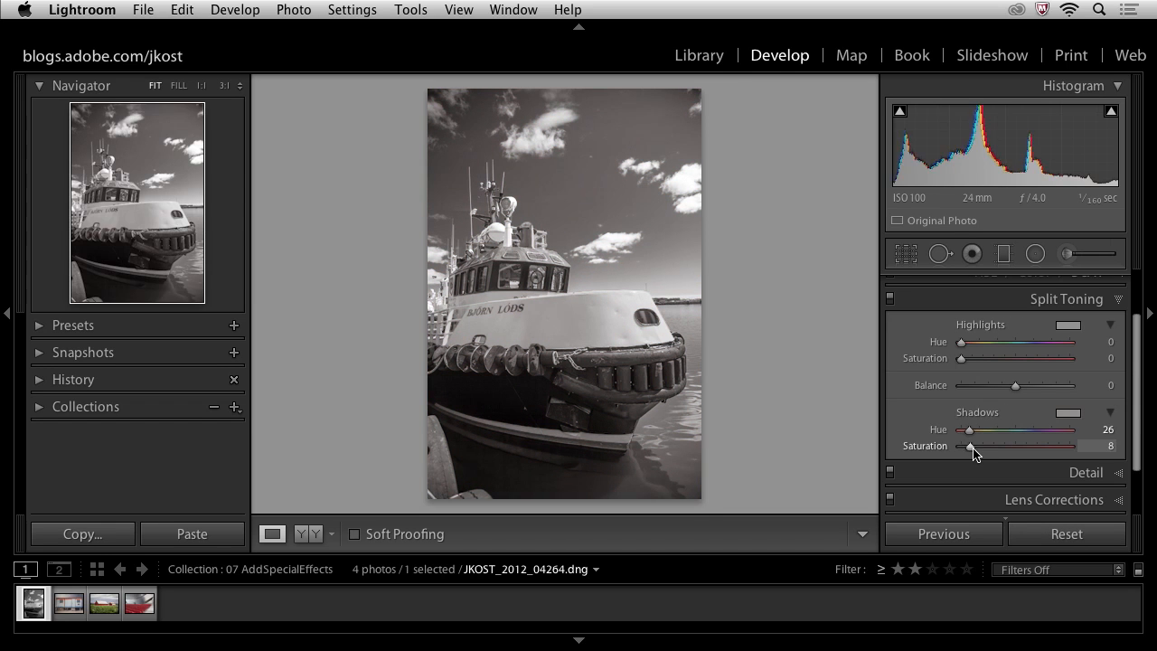
drag(973, 445, 987, 444)
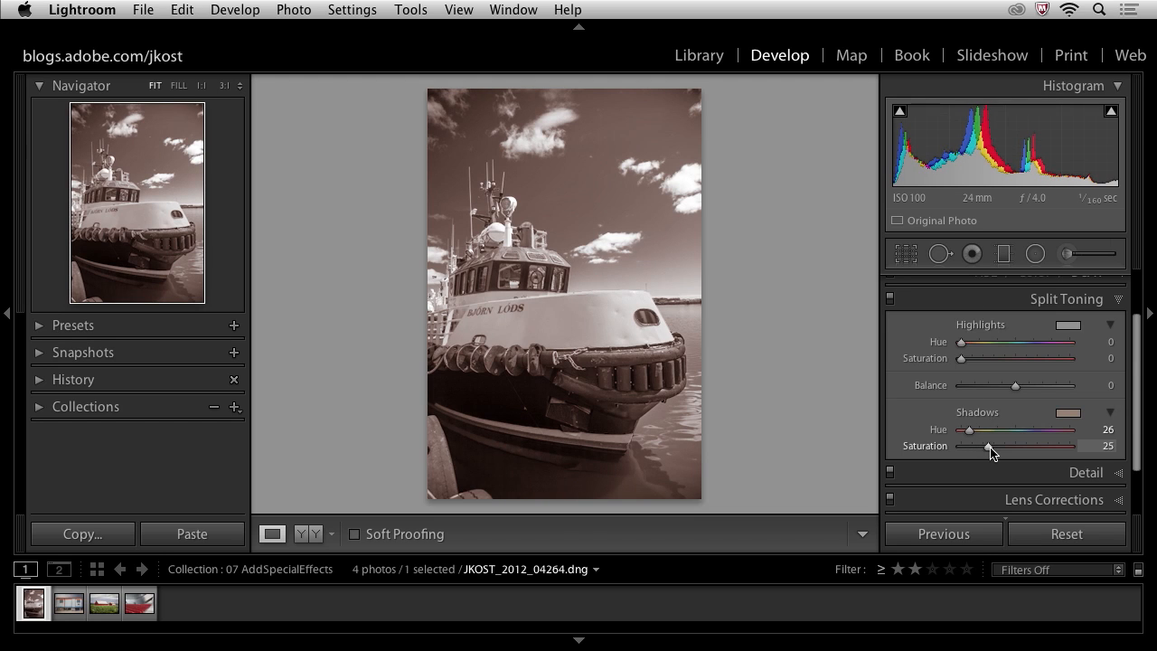
mouse_move(644, 430)
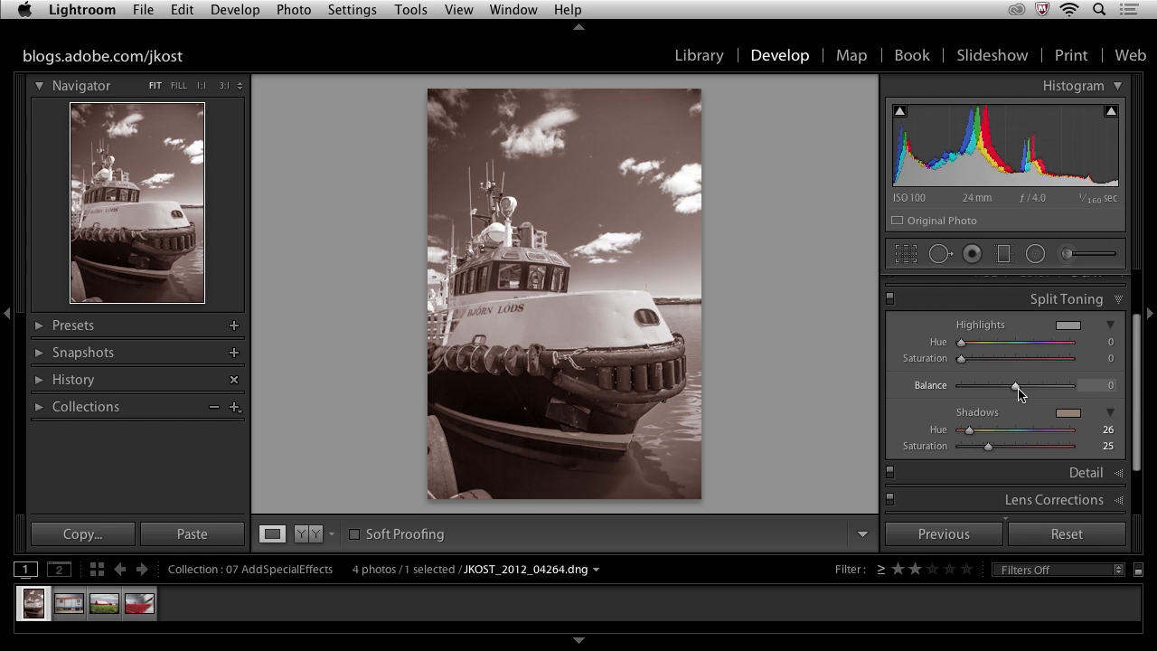
Try split toning balances from about -81 to highlights, settling at +49.
drag(1014, 385, 1045, 385)
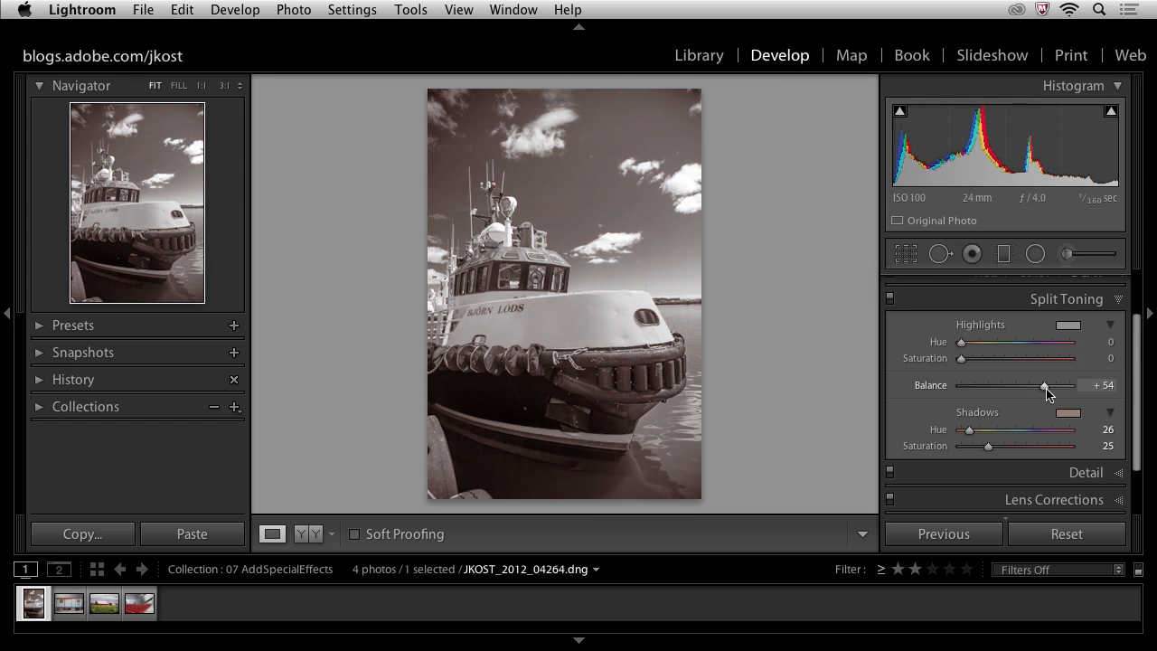
drag(1045, 385, 1048, 385)
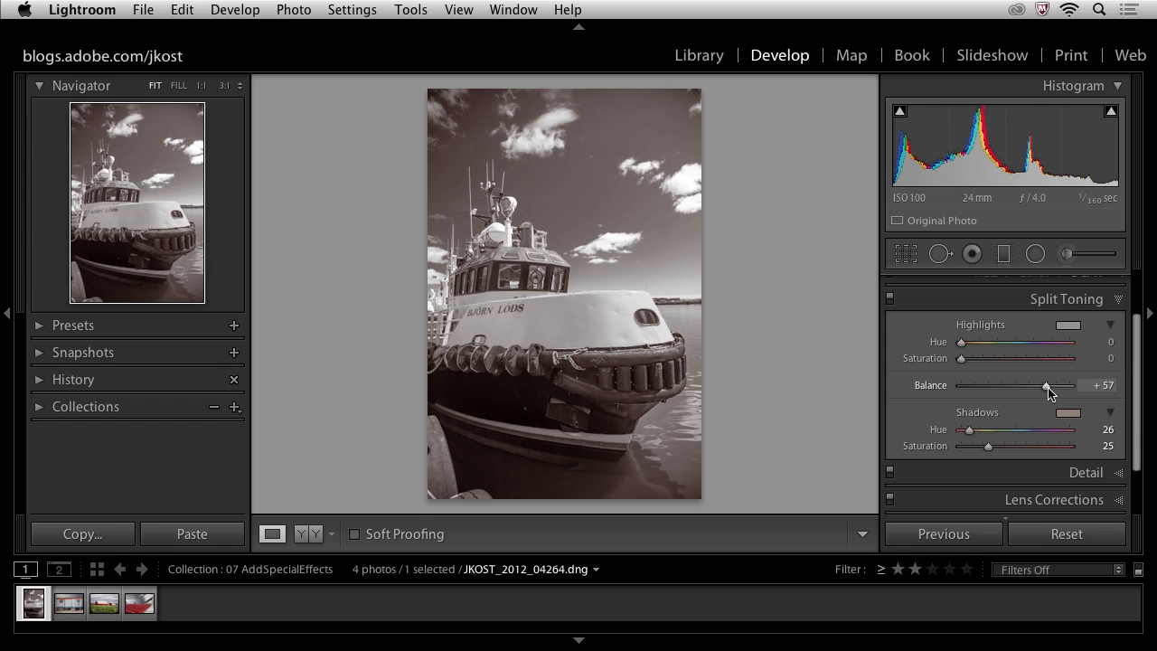
drag(1047, 385, 1026, 385)
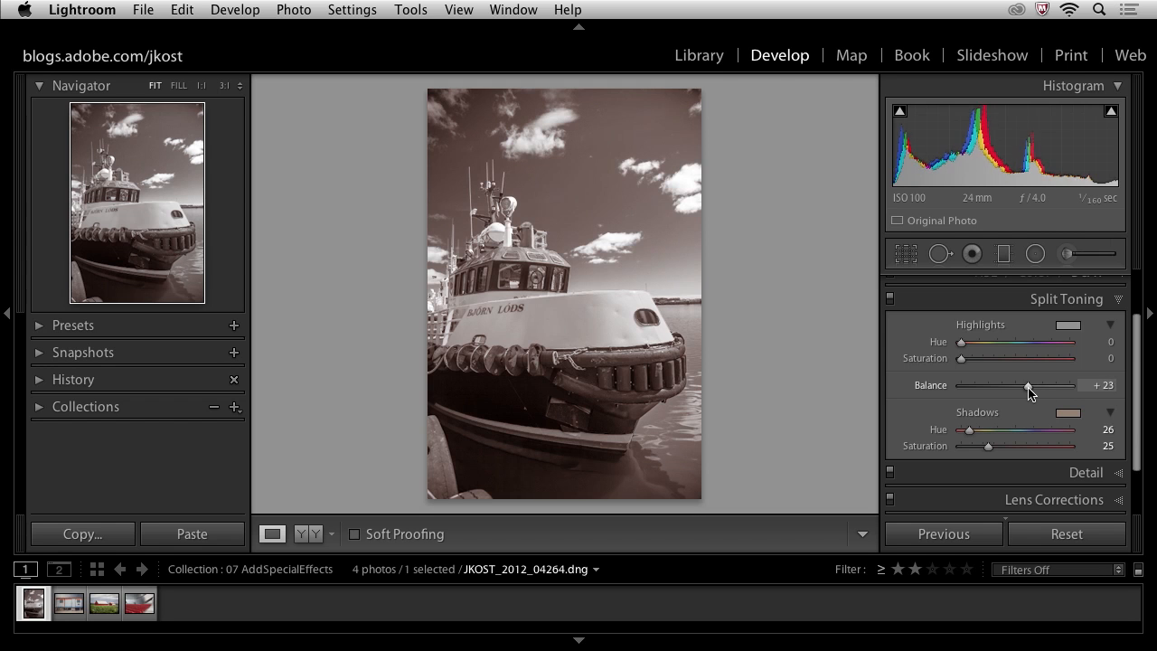
drag(1026, 385, 984, 385)
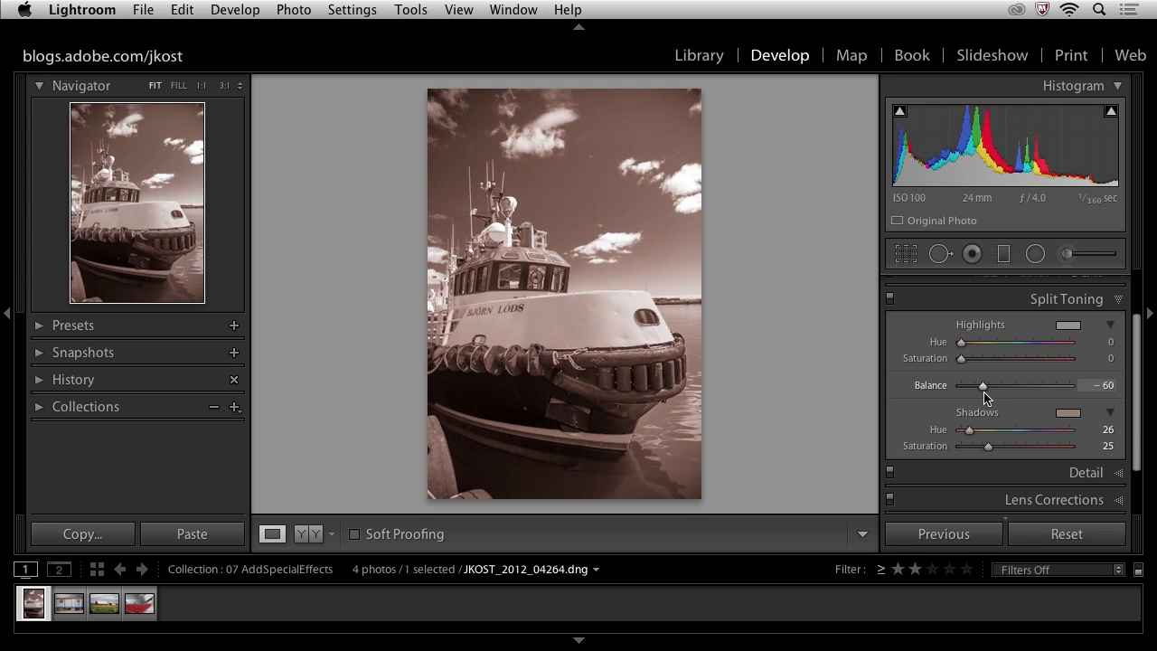
drag(984, 385, 969, 385)
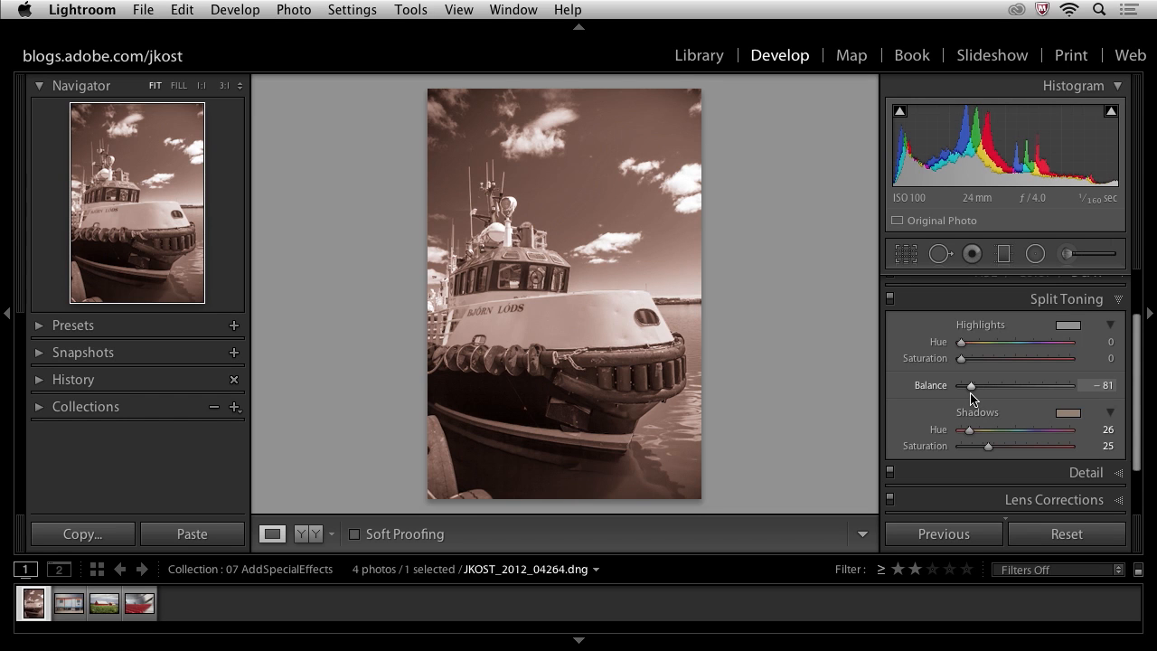
drag(971, 385, 984, 385)
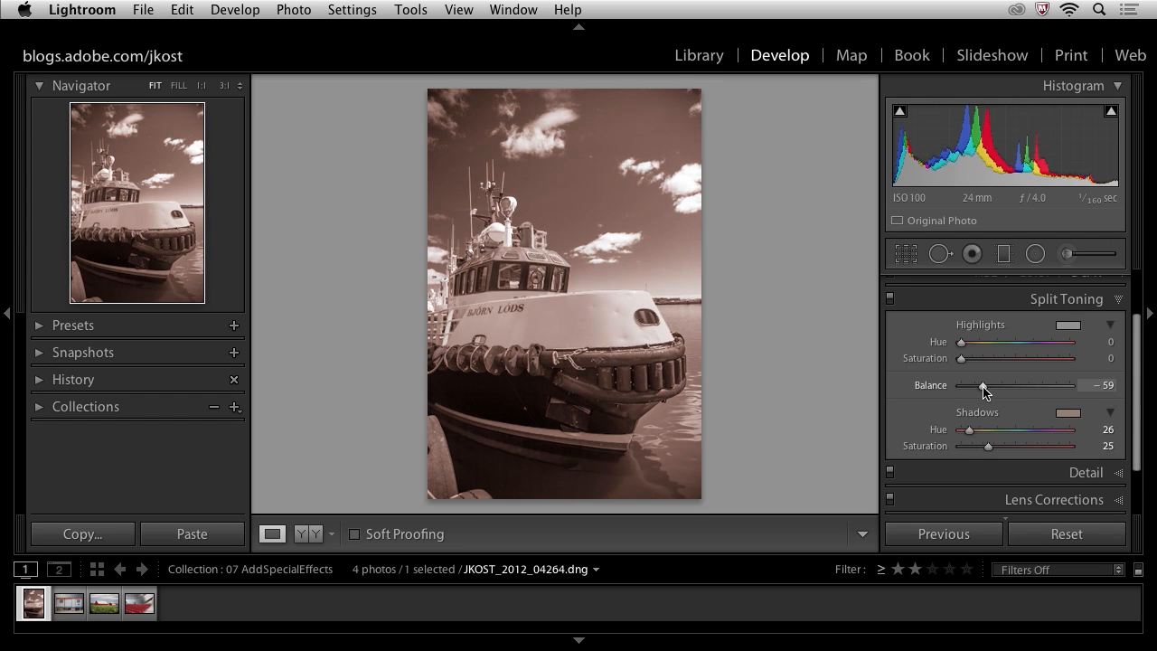
drag(984, 385, 1038, 385)
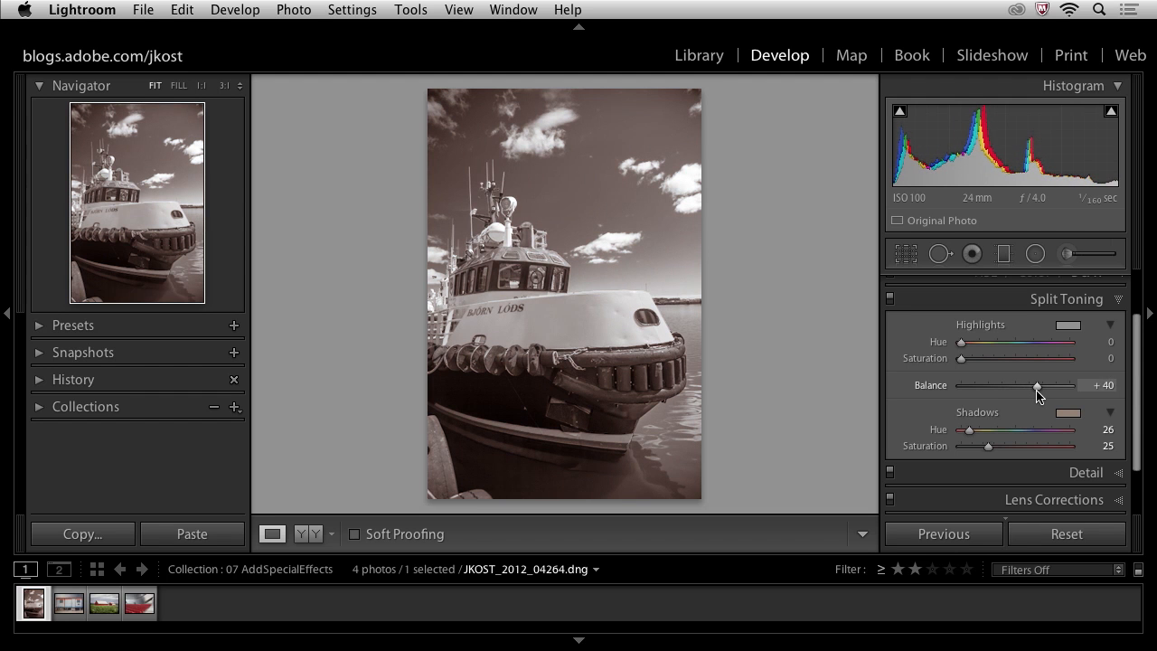
drag(1038, 385, 1041, 385)
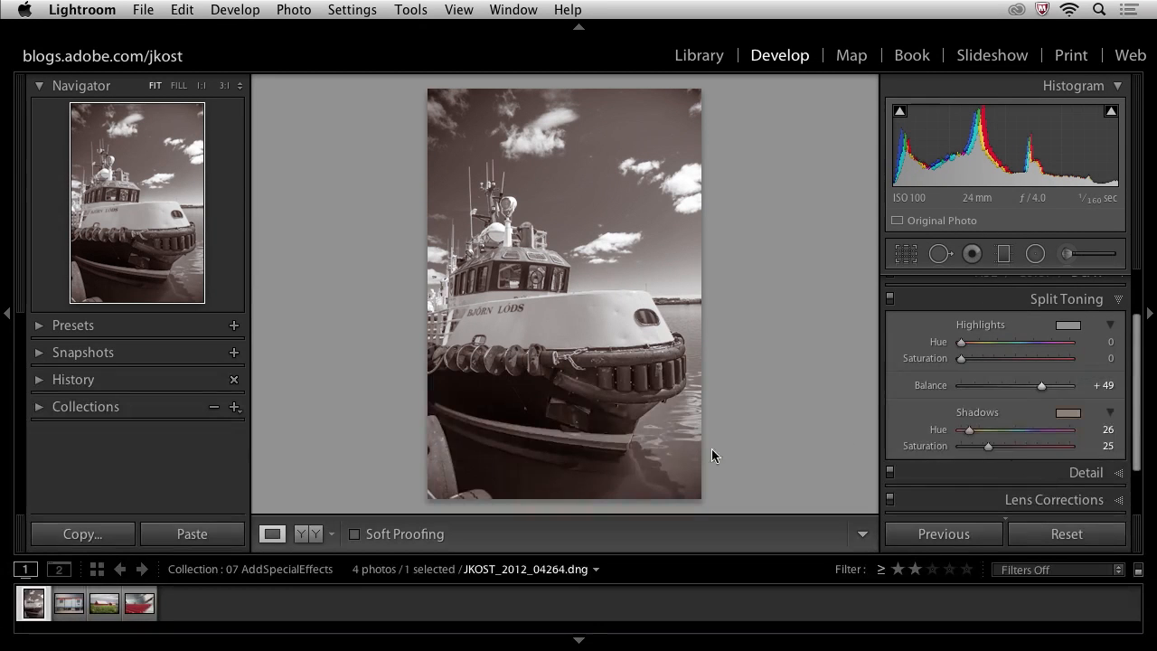
mouse_move(154, 329)
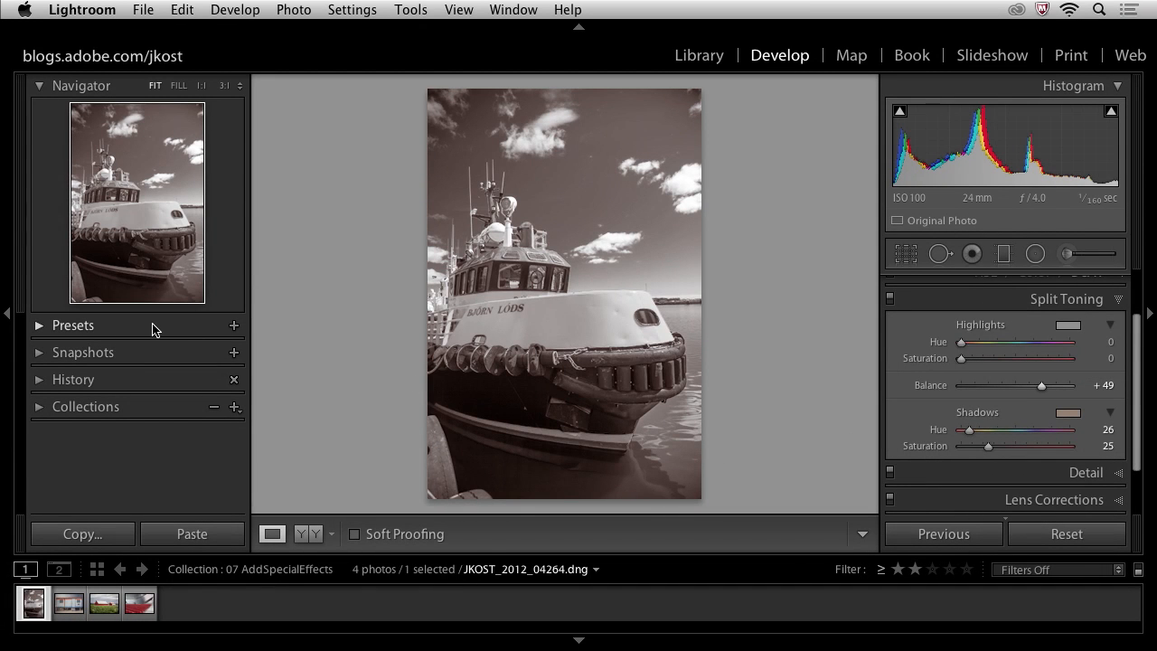
Expand the Presets panel and browse the preset folders.
click(73, 326)
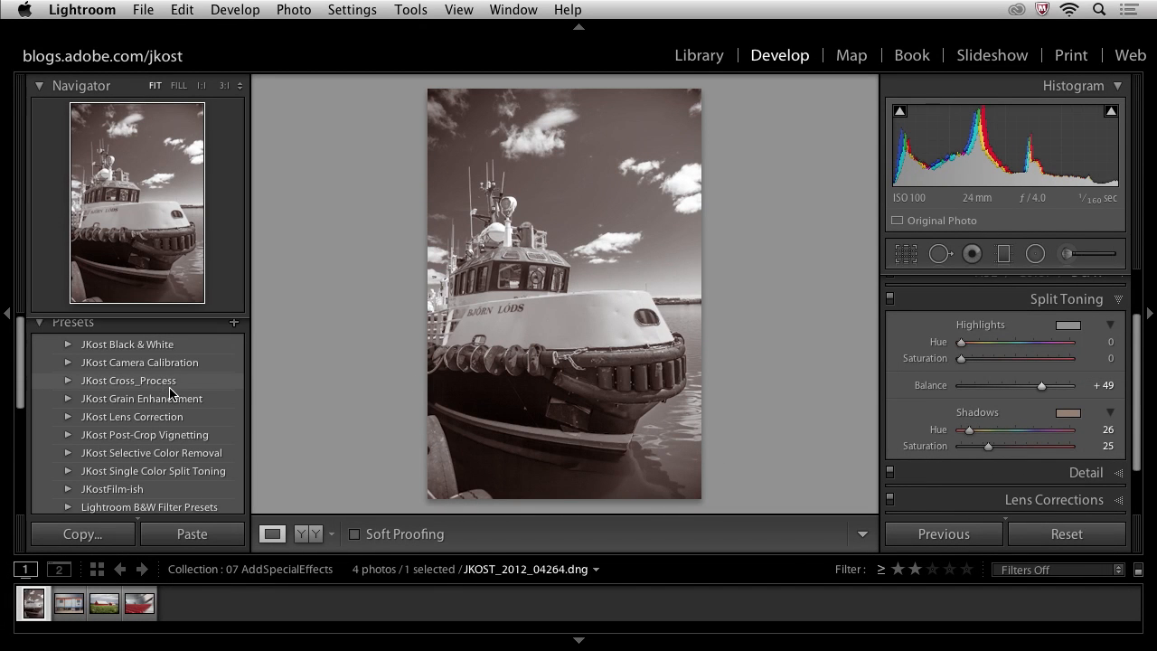
scroll(down, 3)
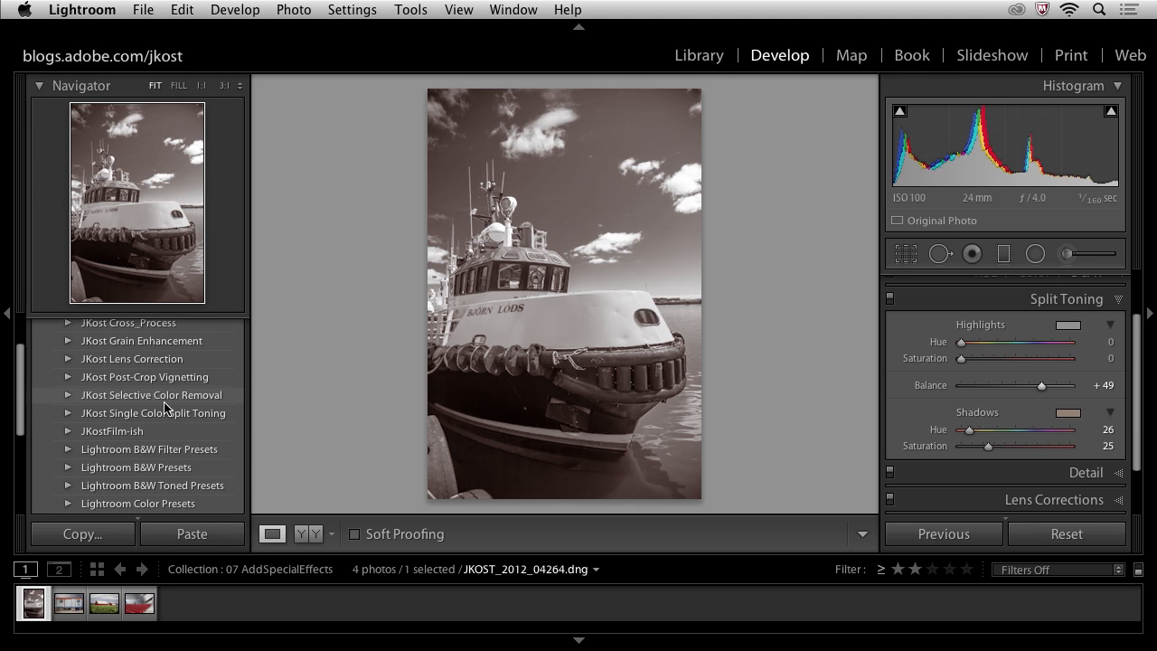
scroll(down, 3)
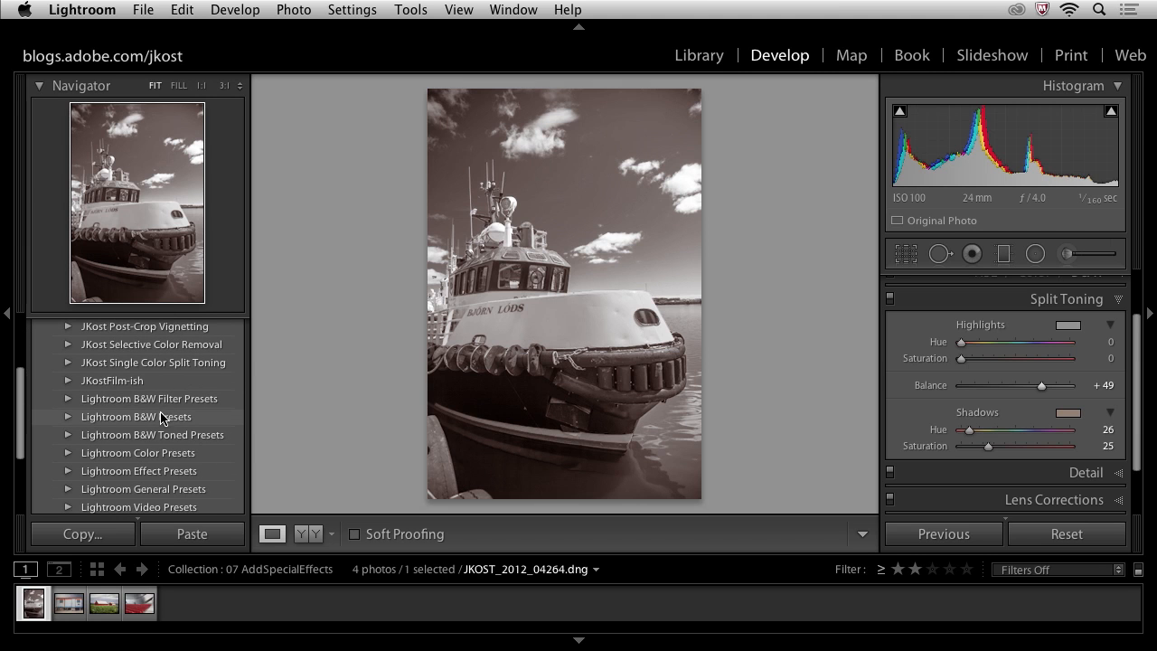
mouse_move(140, 470)
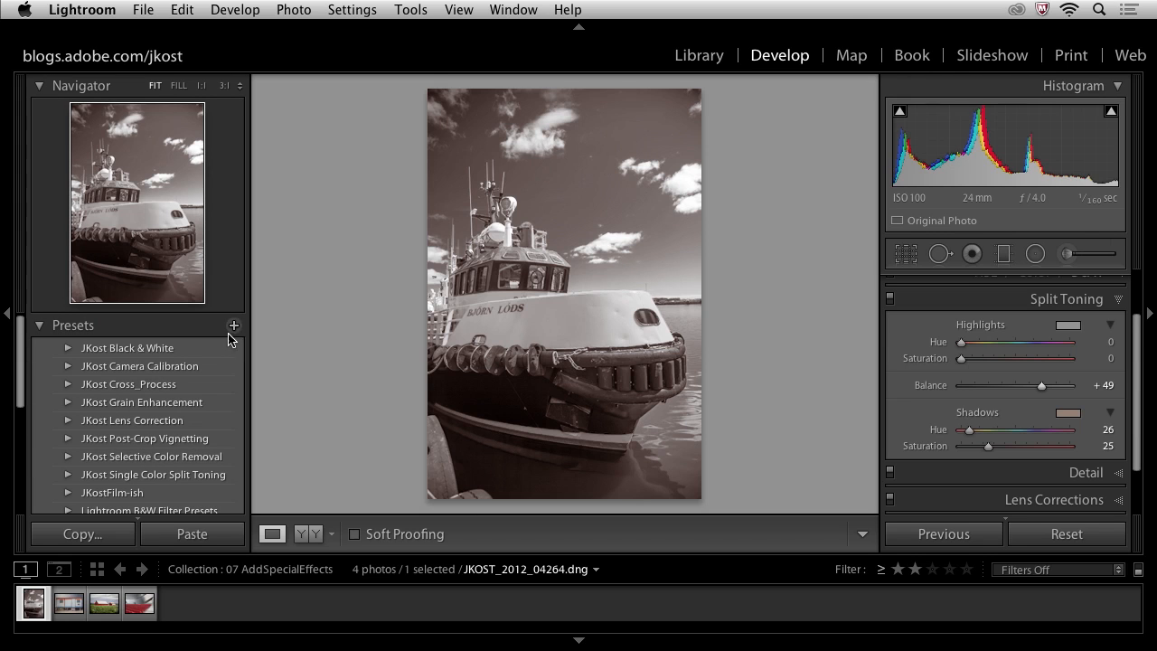
Create a preset named Sepia storing only Auto Black & White Mix and Split Toning.
click(233, 325)
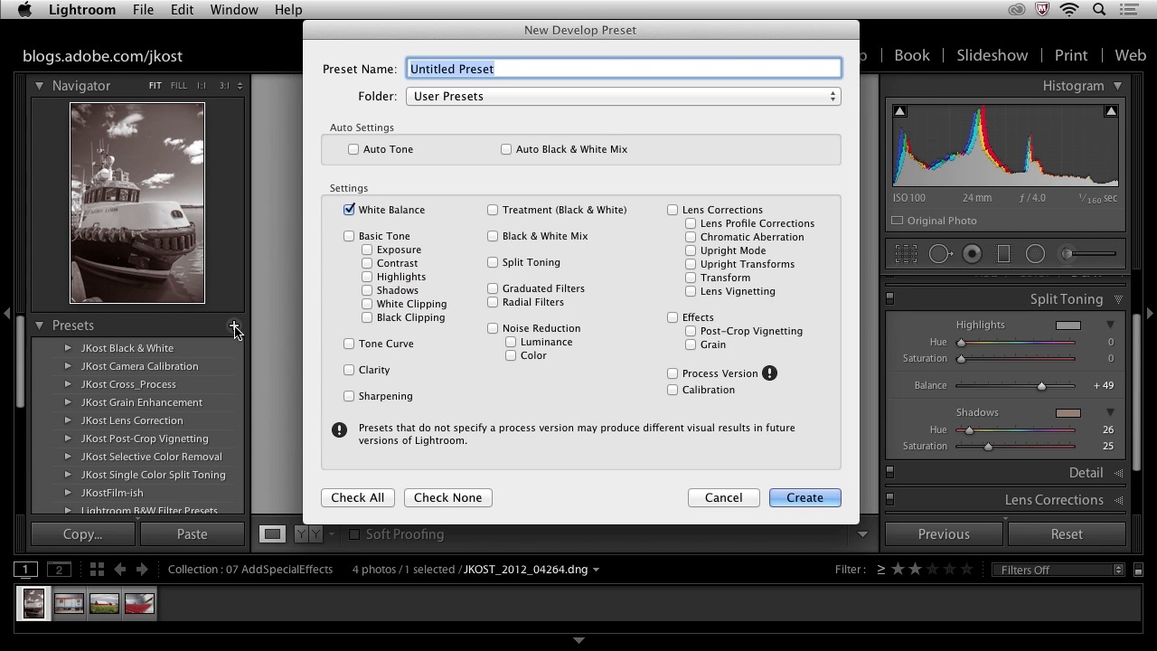
text(Sepia)
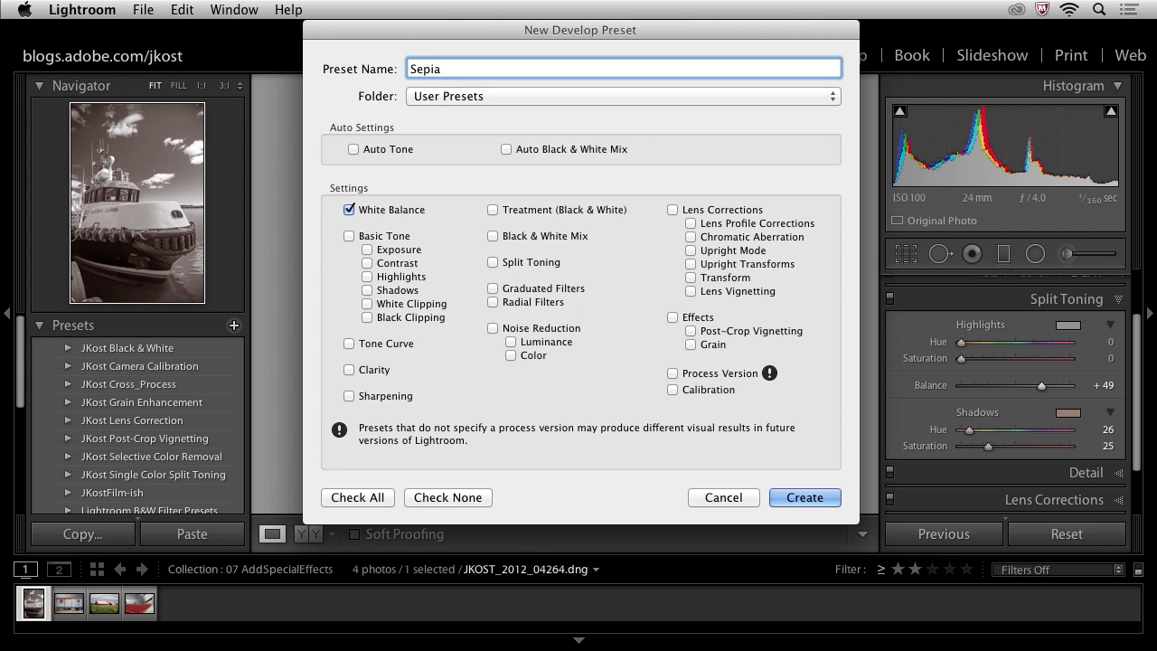
mouse_move(231, 358)
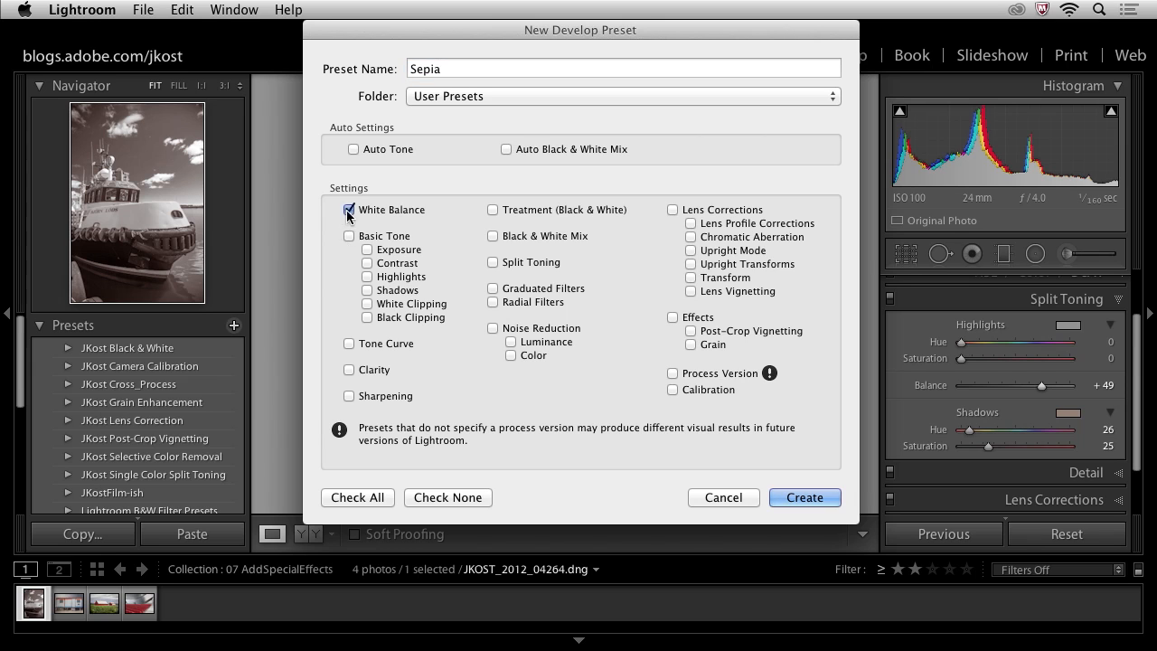
click(349, 209)
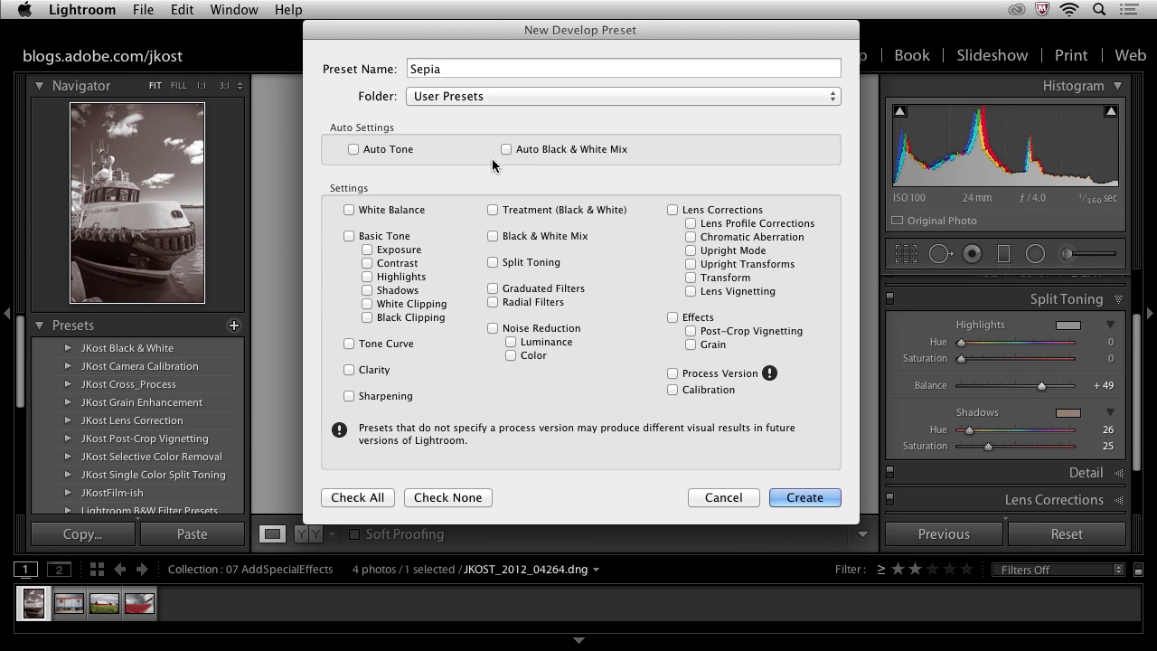
click(507, 149)
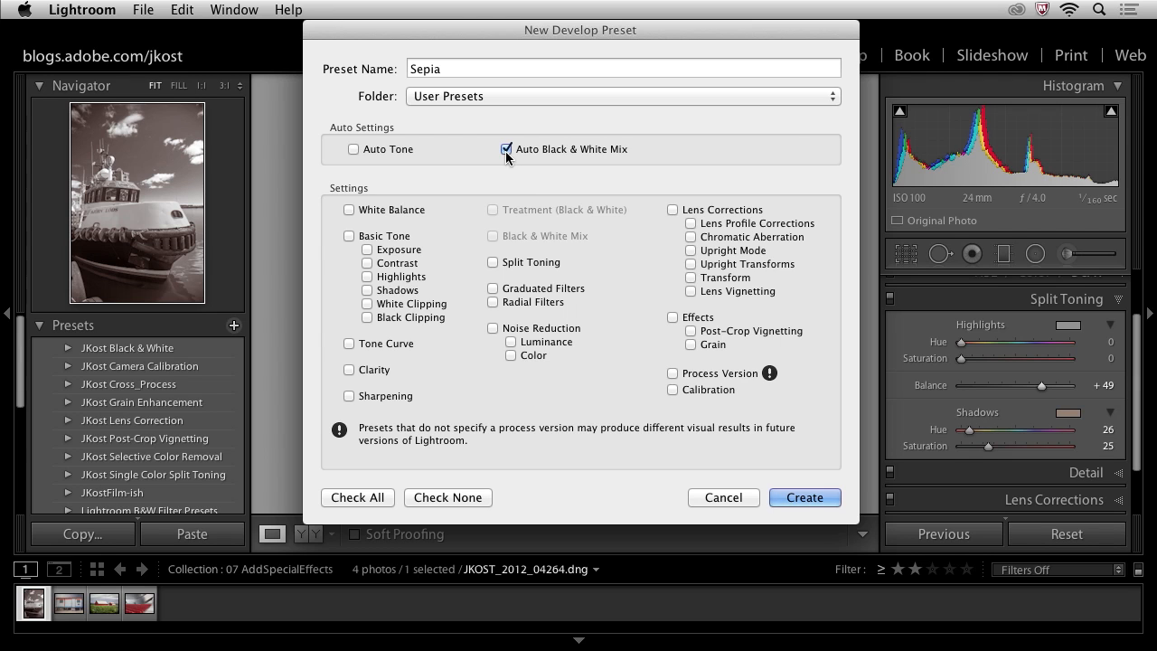
mouse_move(492, 268)
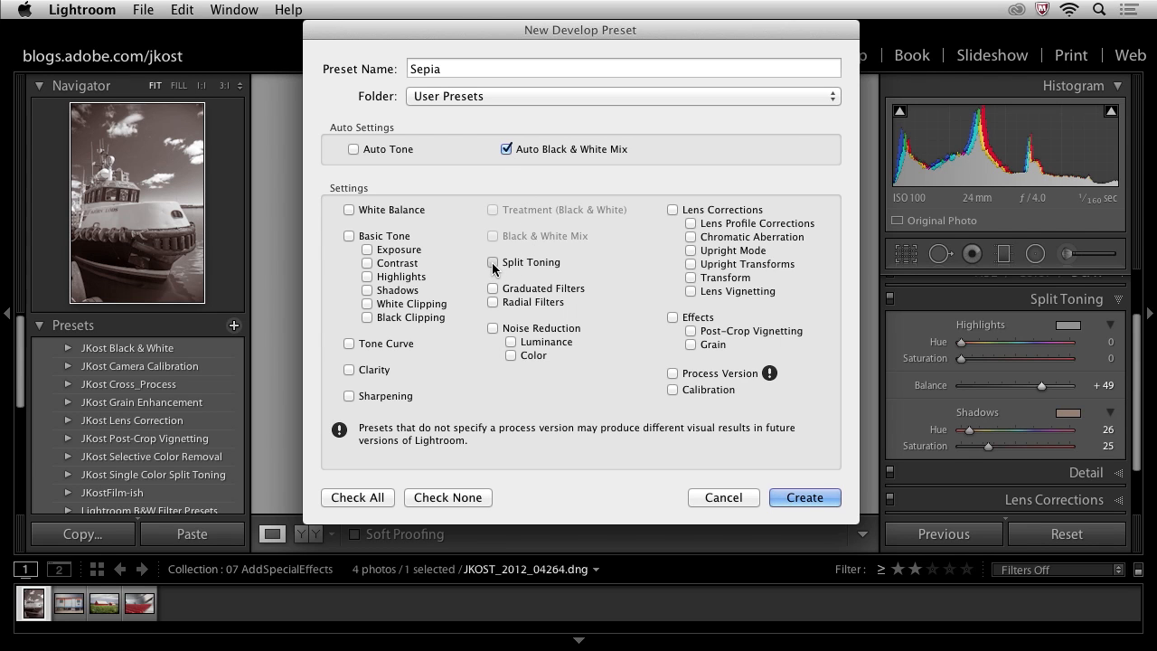
click(494, 262)
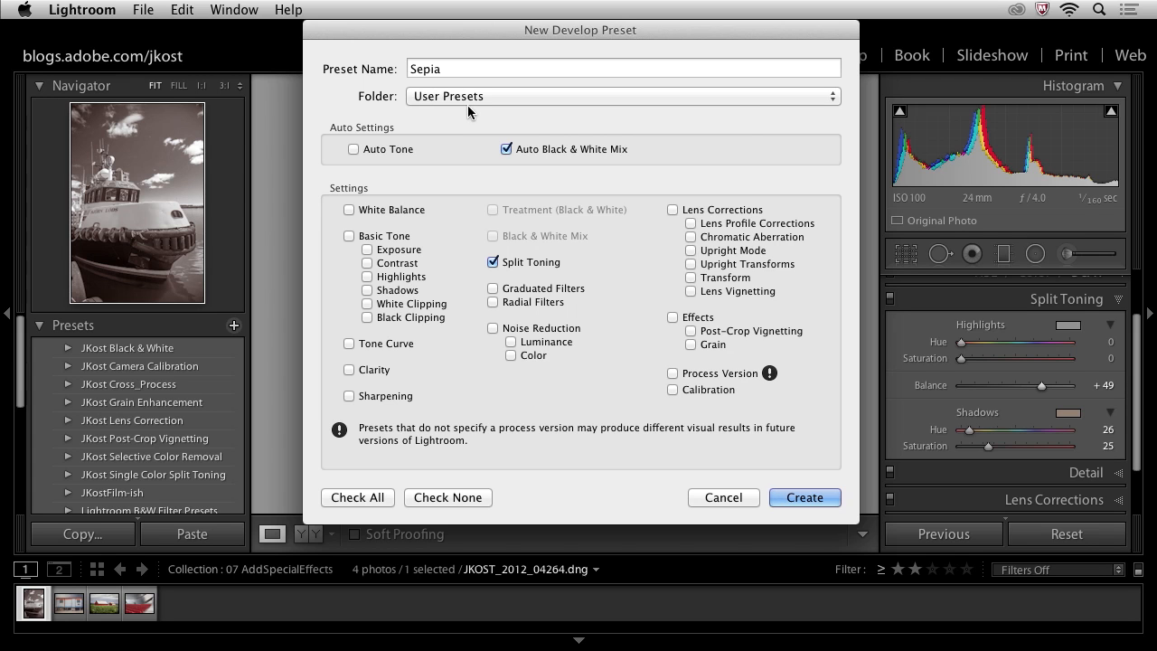
click(803, 497)
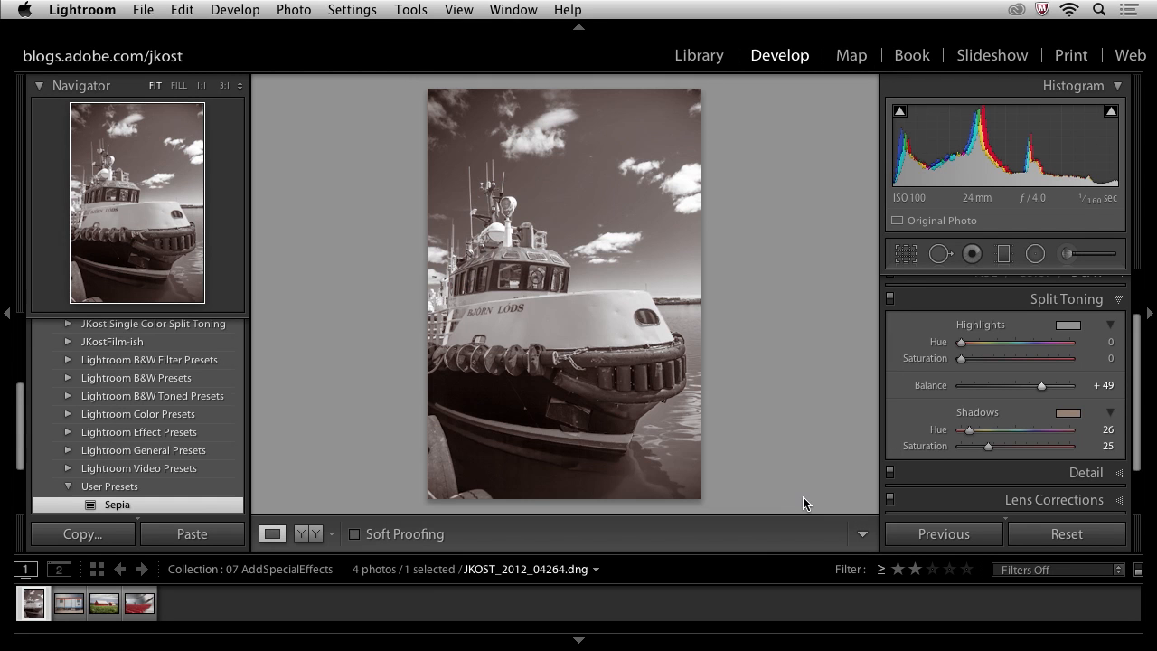
mouse_move(116, 503)
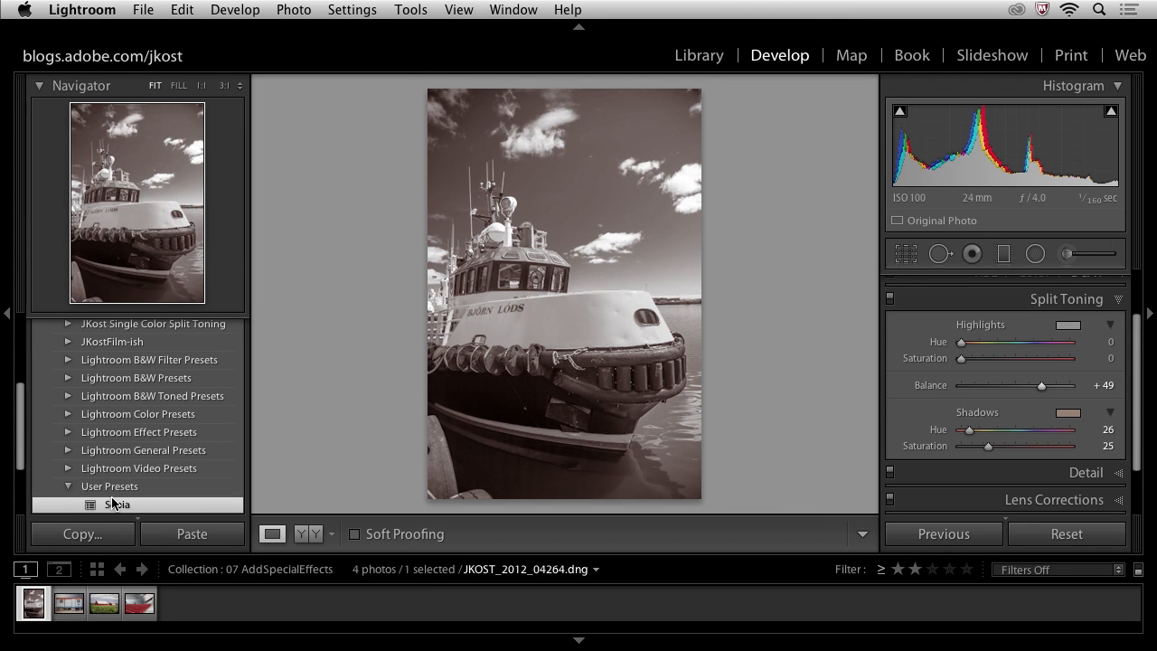
Select the trailer photo and apply the Sepia user preset to it.
click(69, 604)
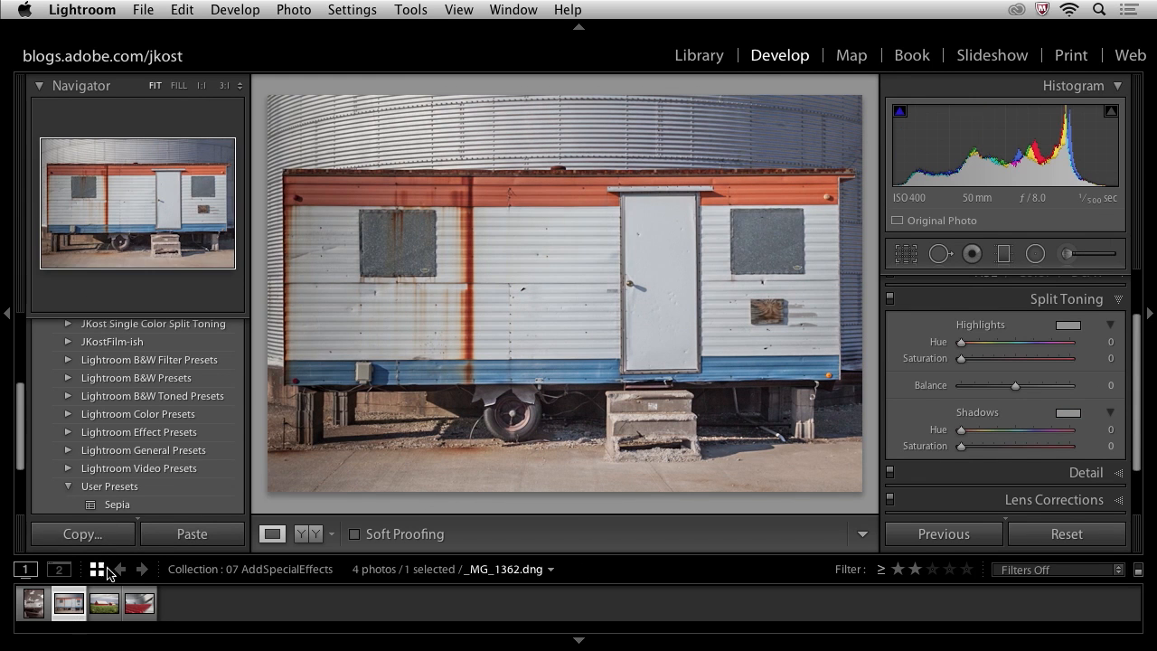
click(116, 504)
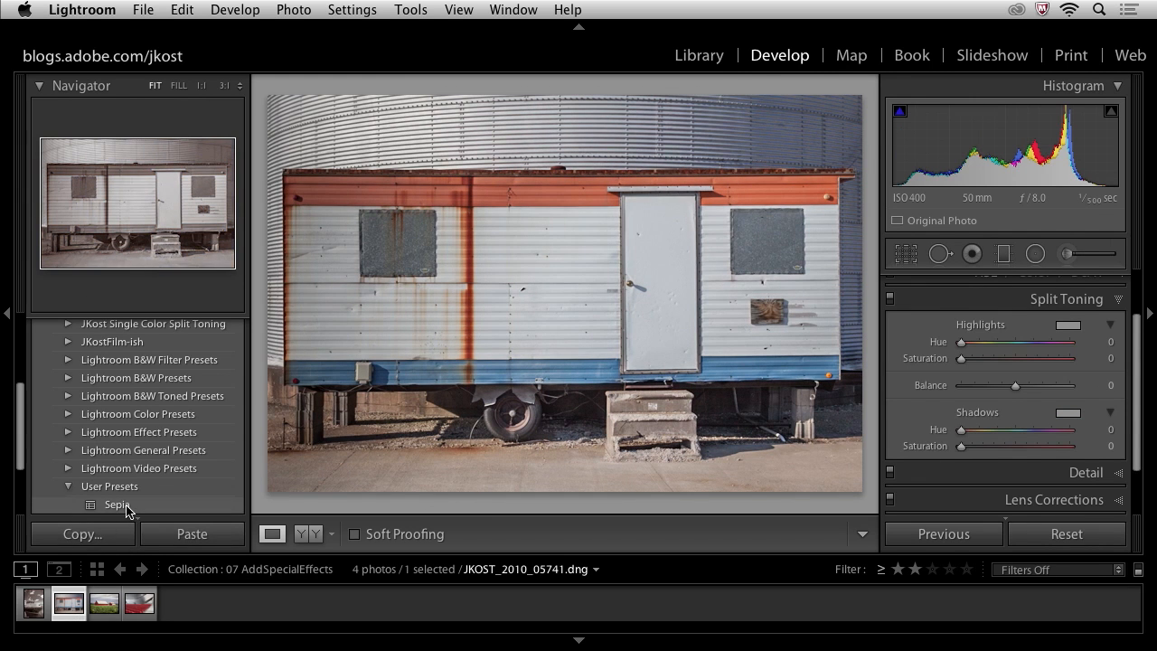
click(118, 505)
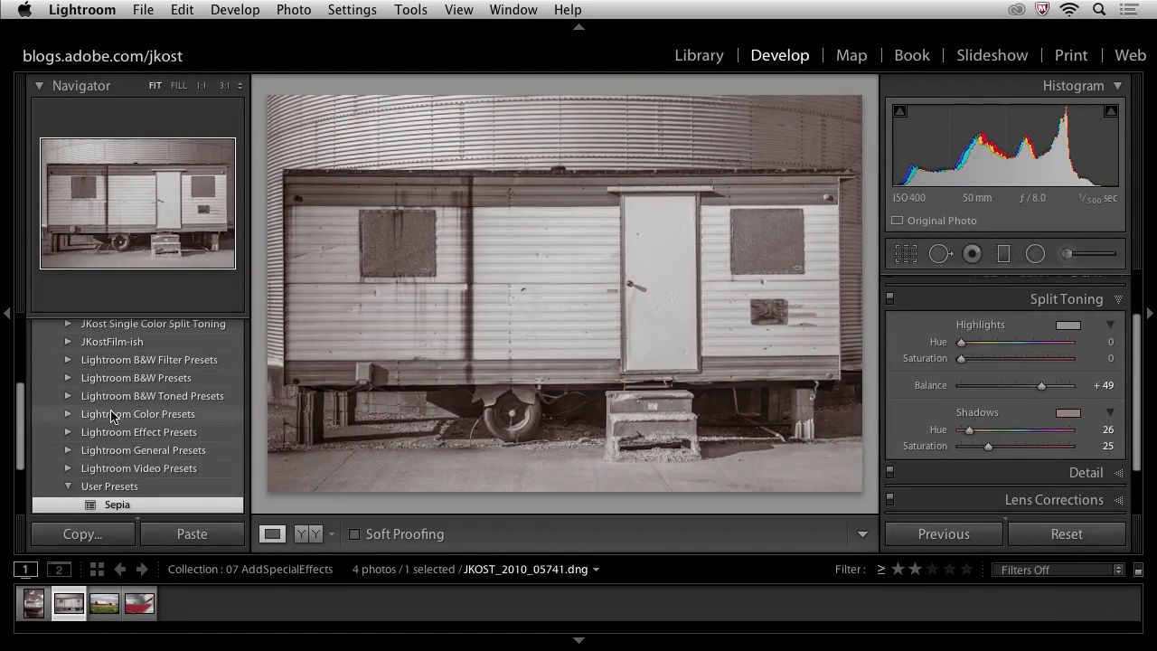
Preview the Sepia 40H 30S and other single-colour toning presets on the trailer photo.
scroll(up, 3)
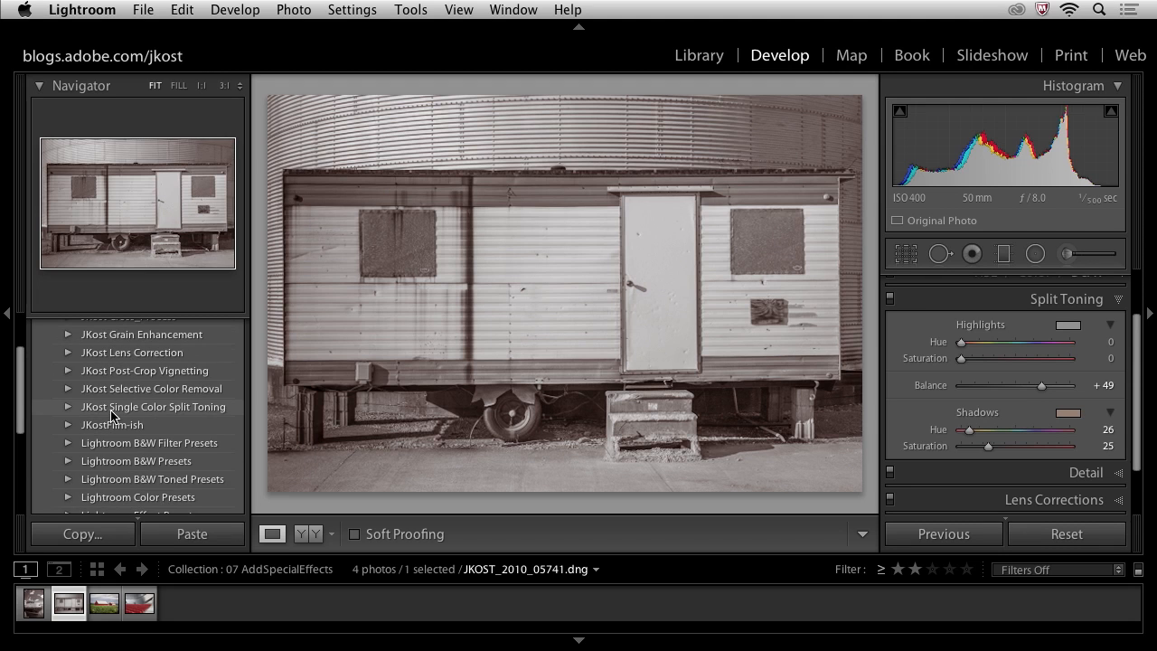
scroll(up, 3)
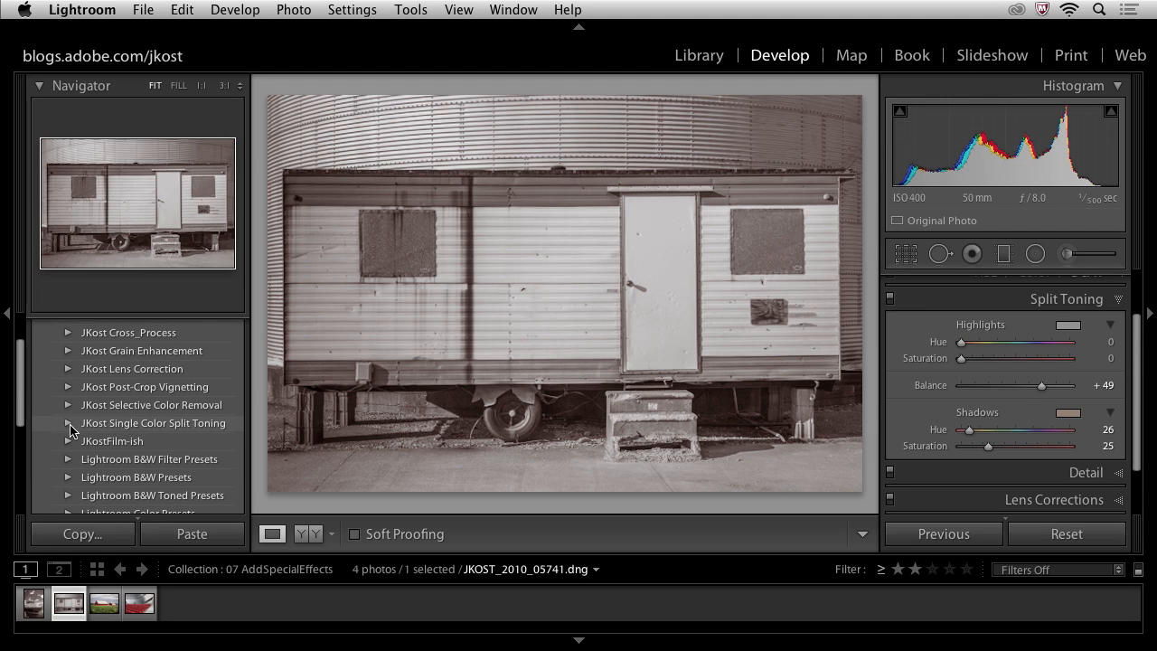
click(68, 423)
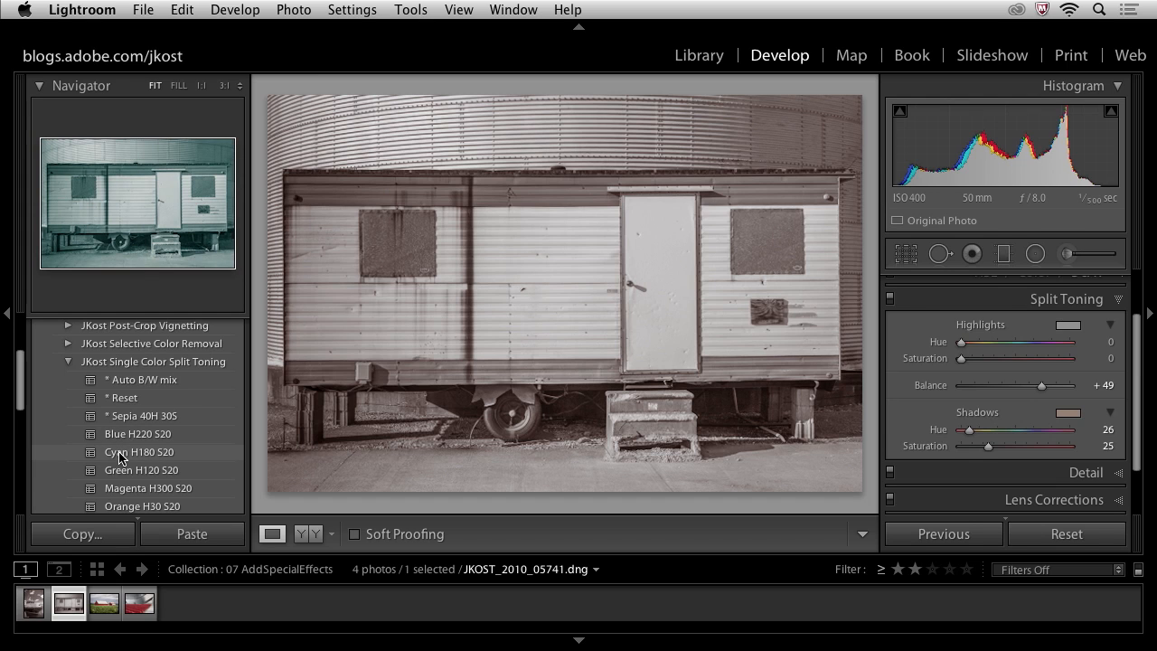
mouse_move(141, 470)
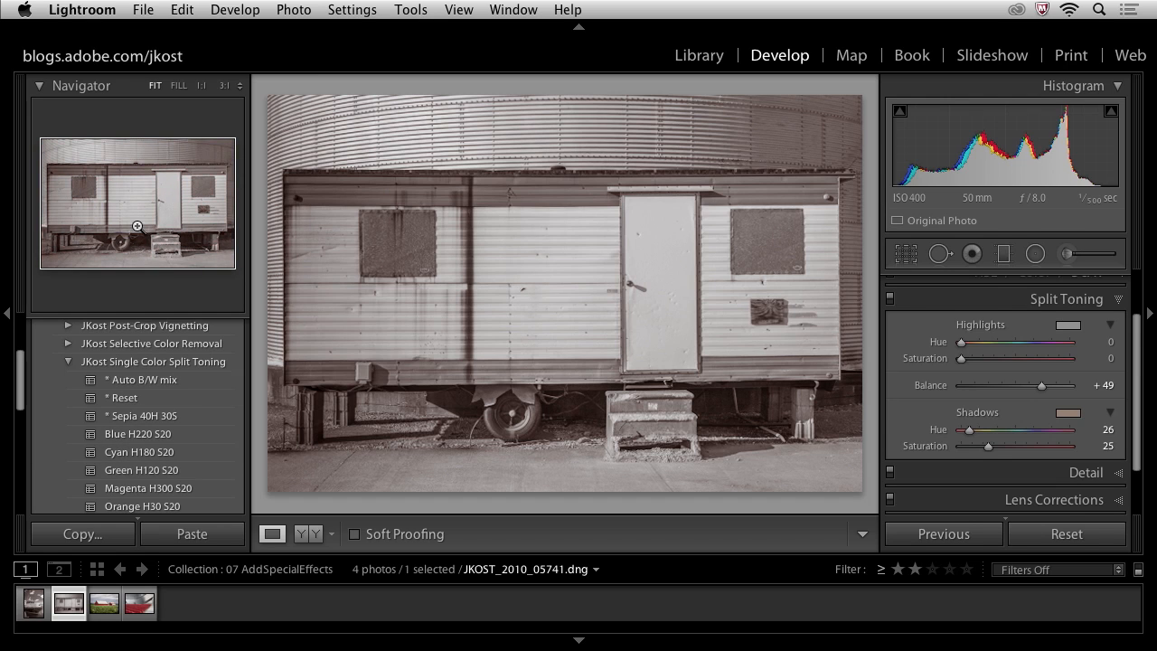
click(141, 467)
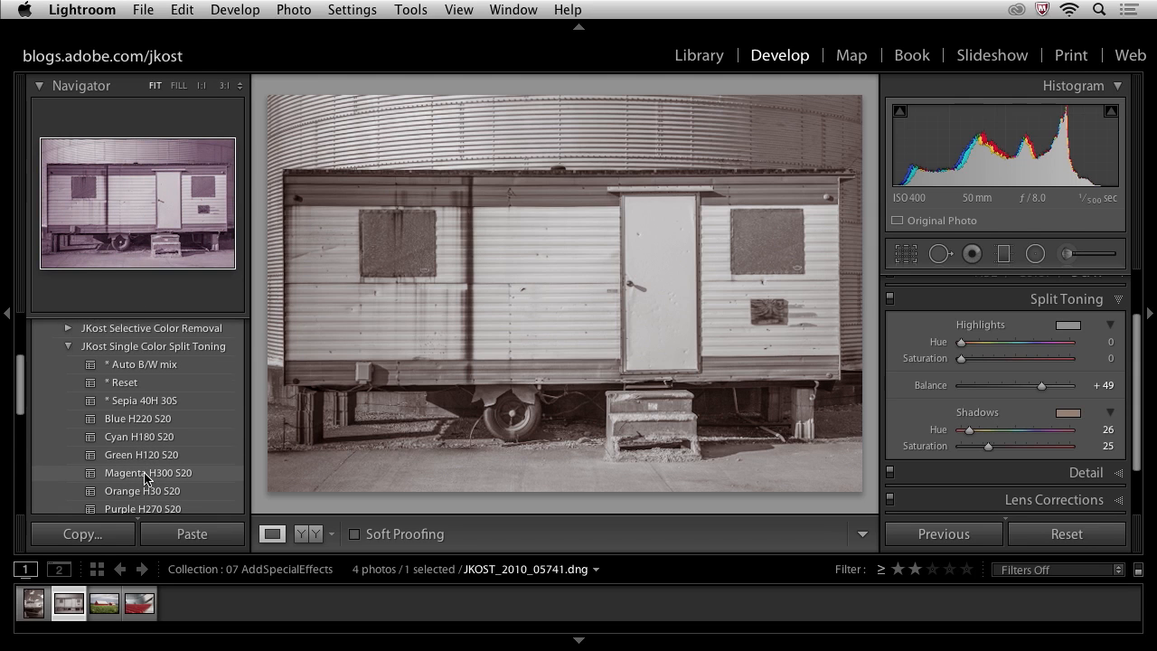
scroll(down, 3)
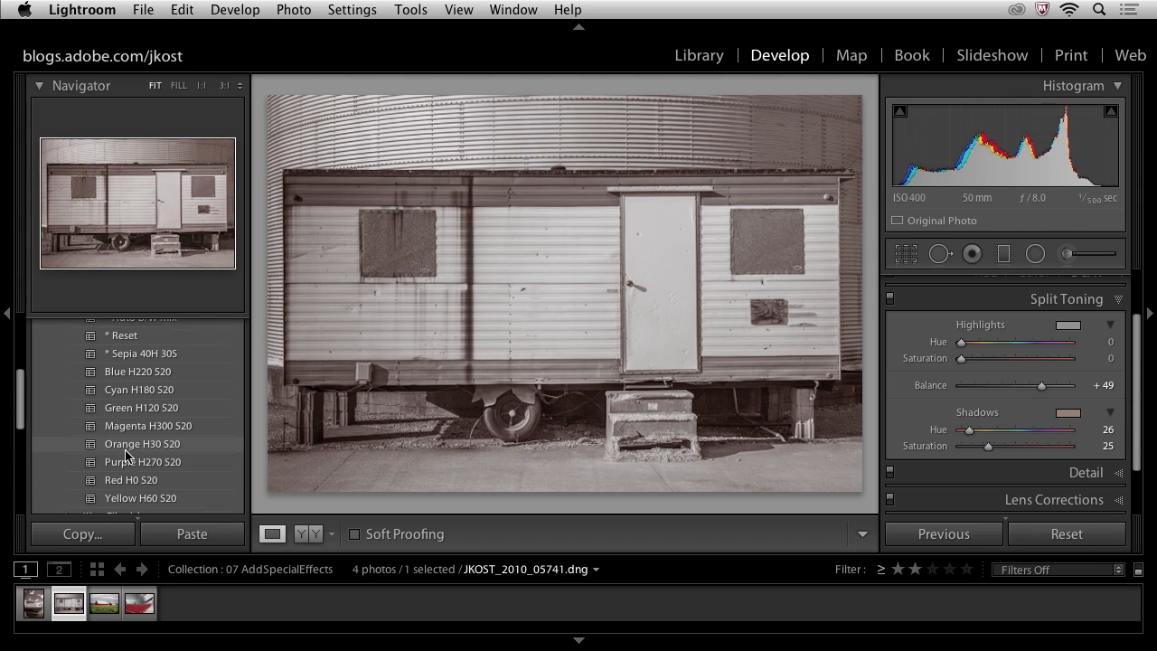
scroll(down, 3)
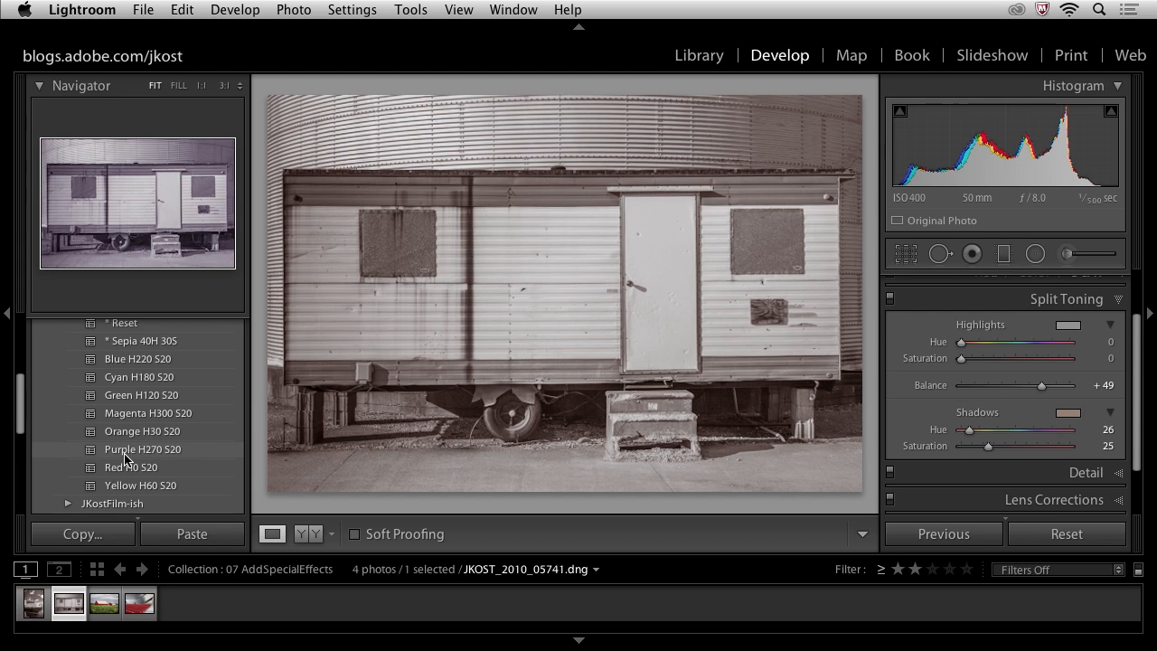
mouse_move(161, 459)
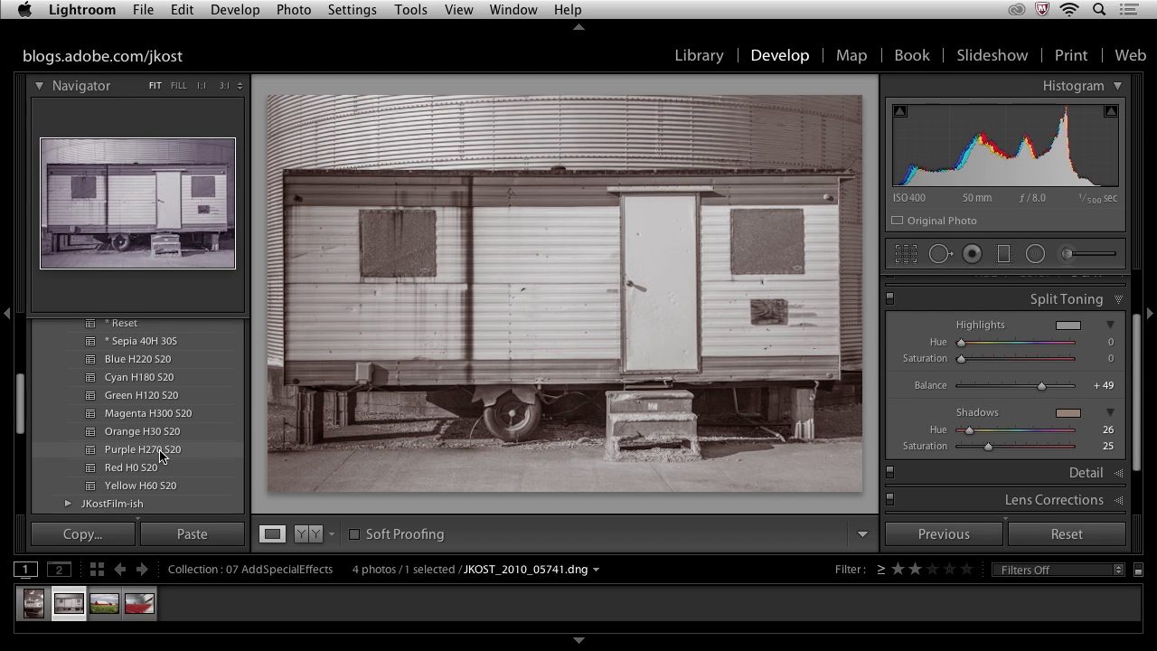
click(141, 448)
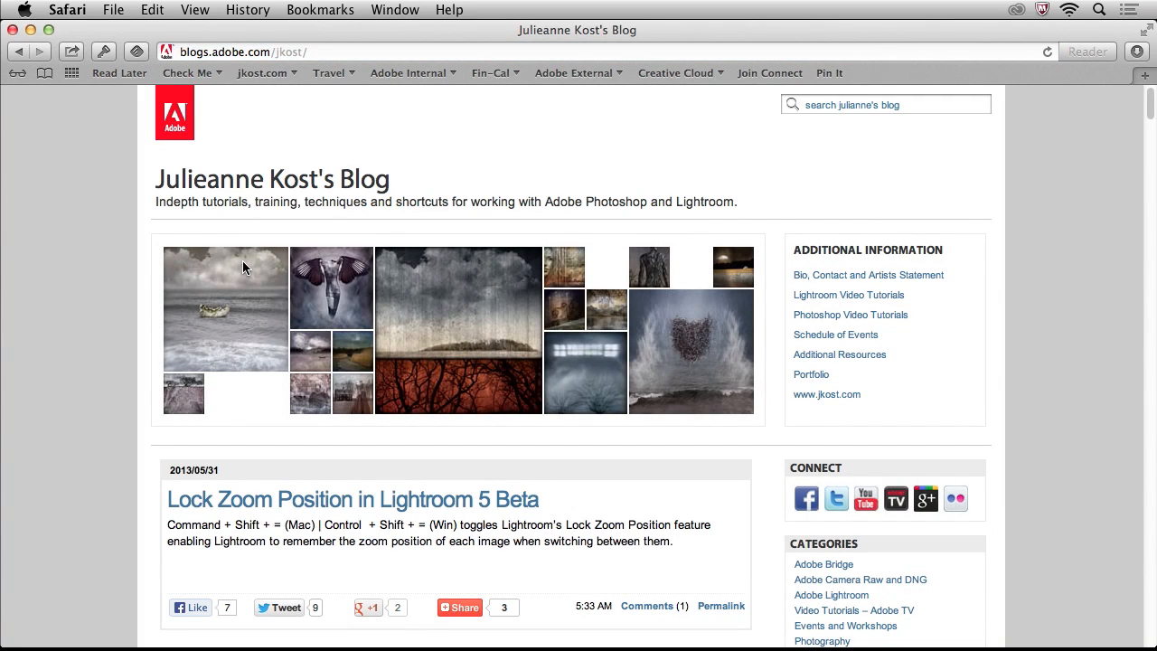
mouse_move(830, 138)
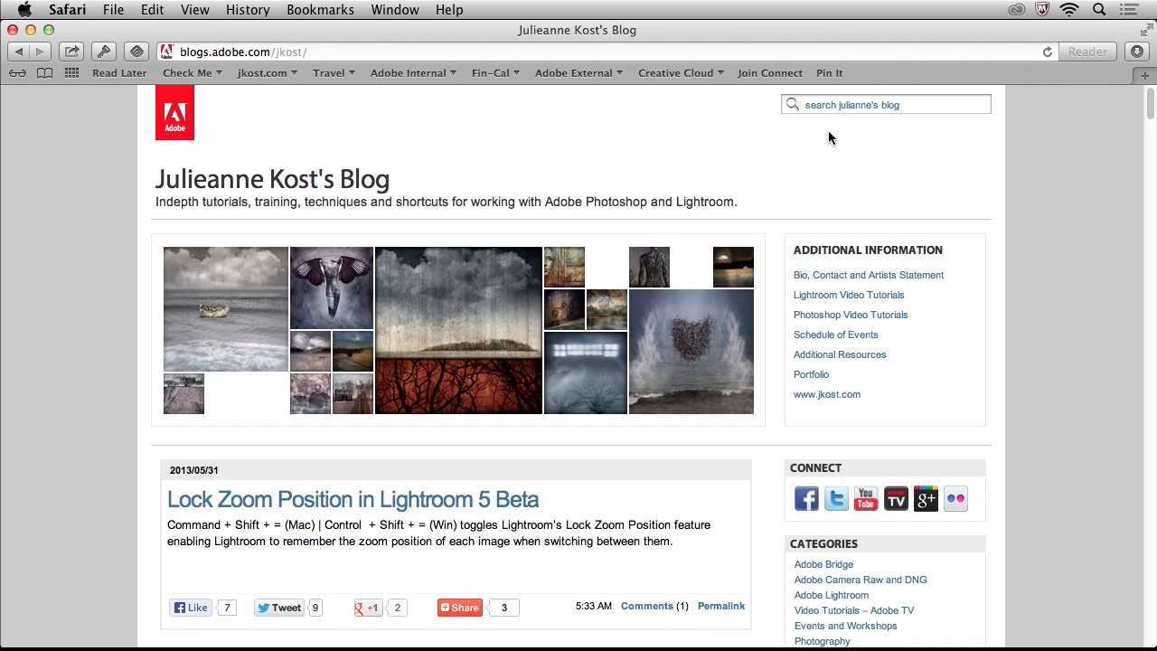
Search the blog for 'zip' and scroll through the toning-presets post result.
click(886, 103)
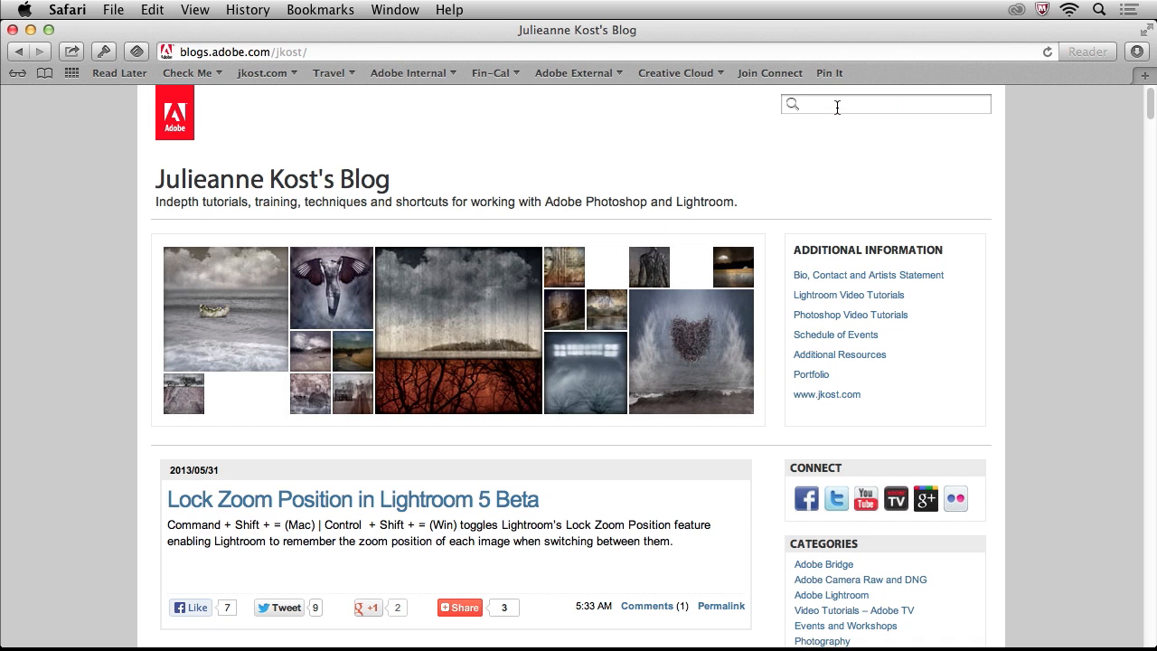
text(zip)
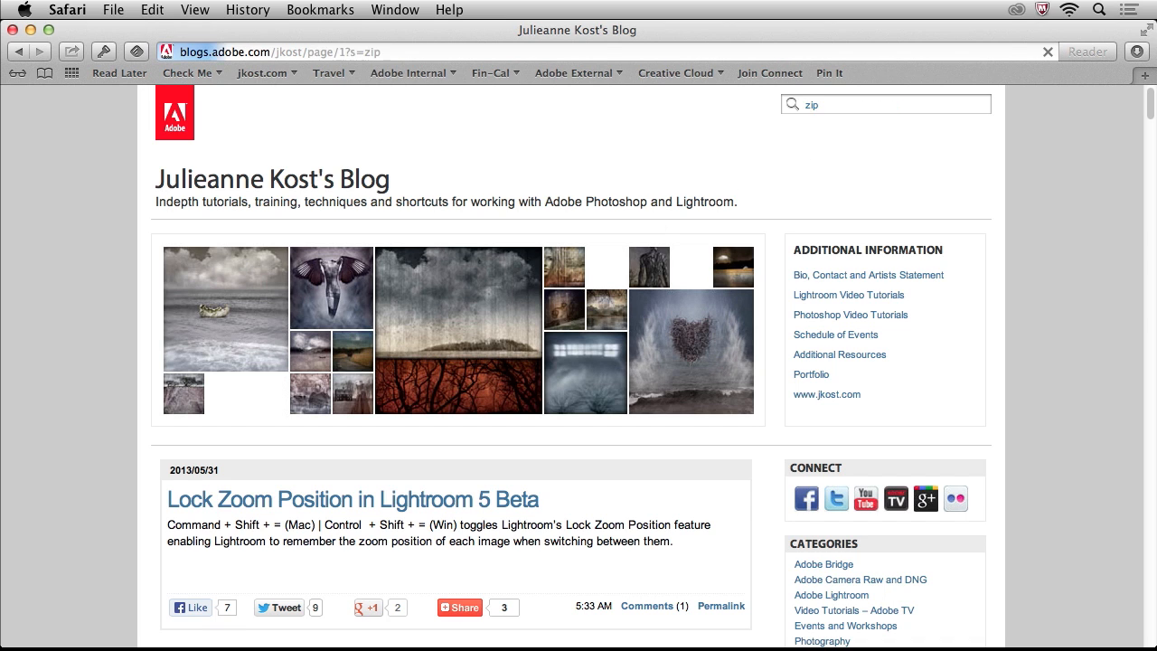
key(Return)
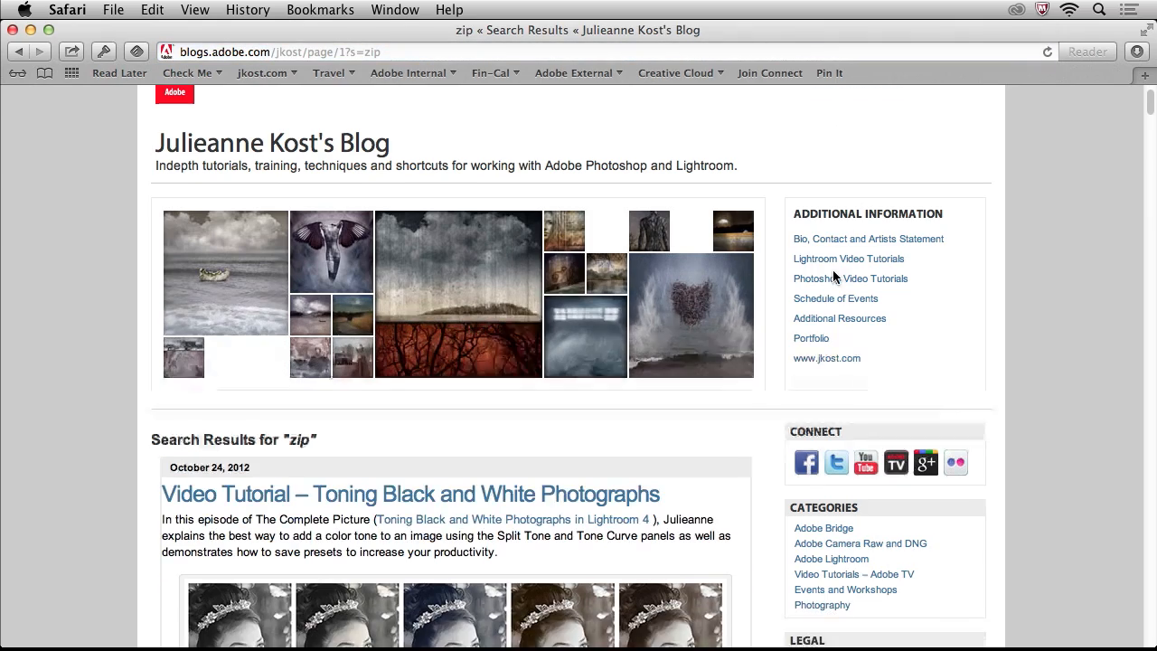
scroll(down, 3)
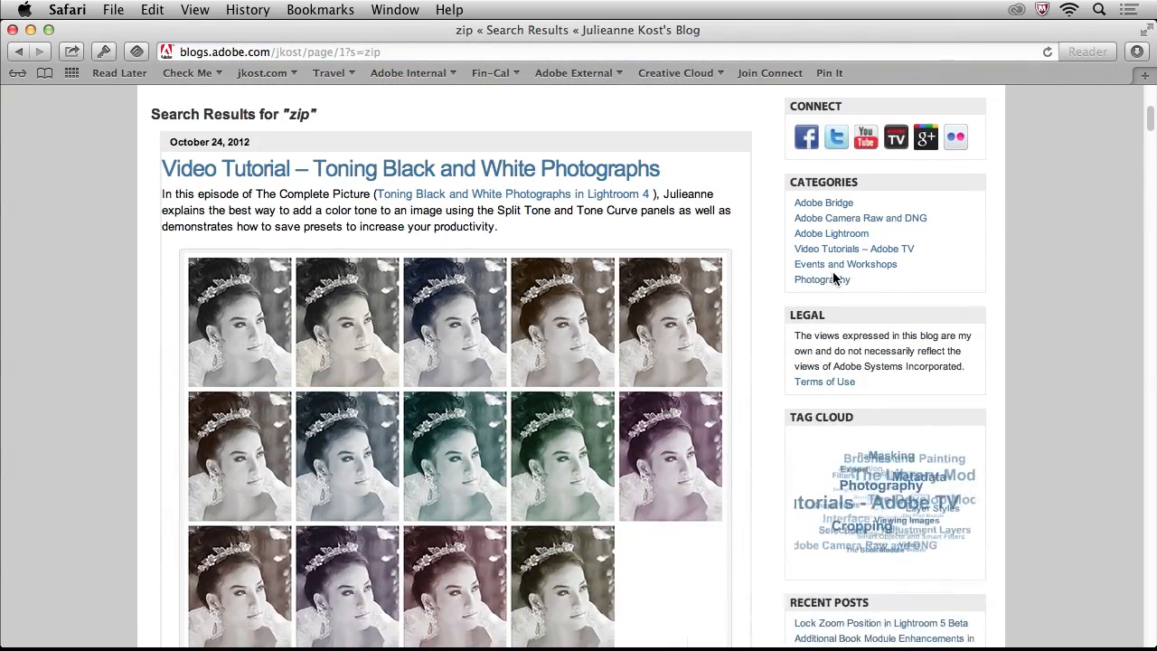
scroll(down, 3)
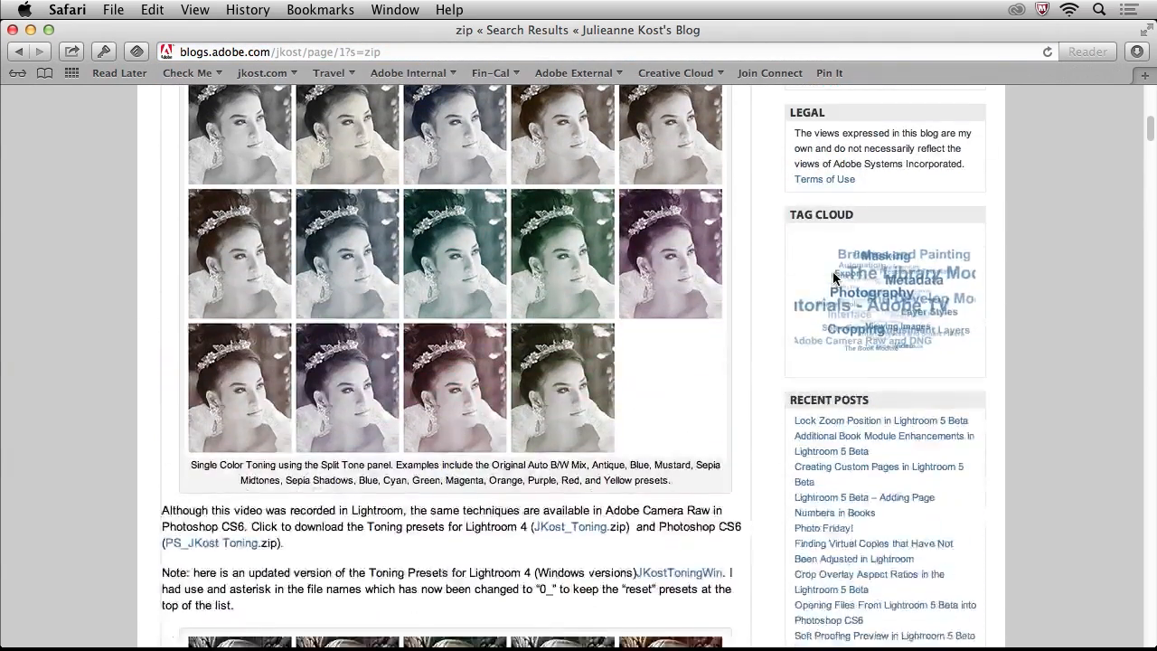
scroll(down, 3)
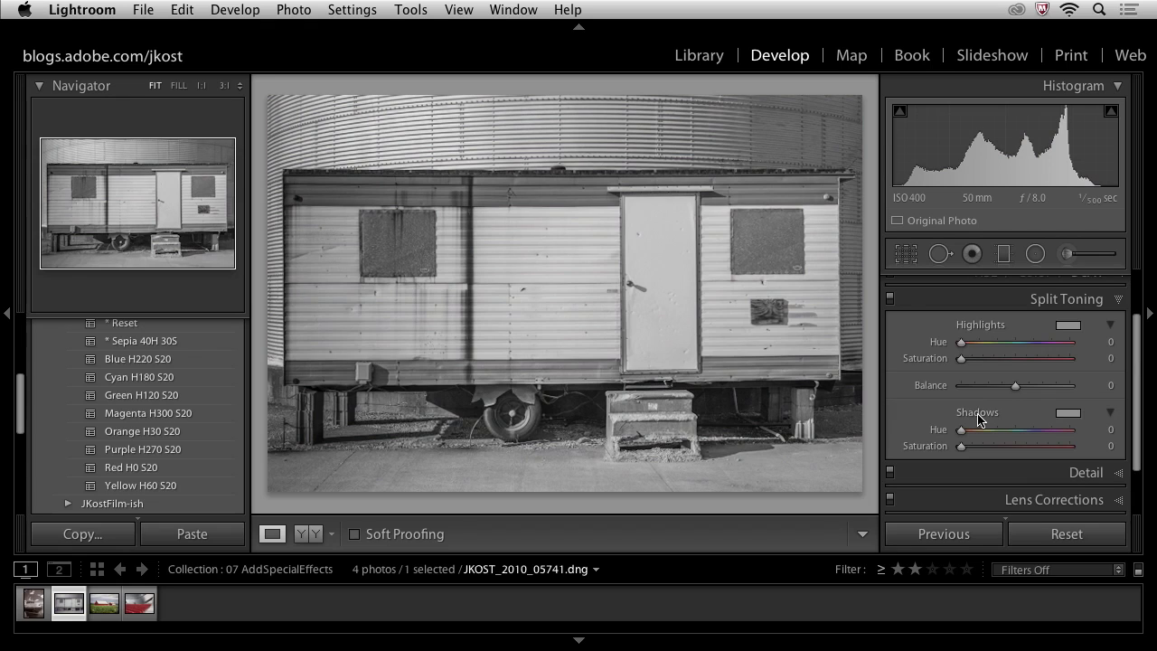
mouse_move(980, 342)
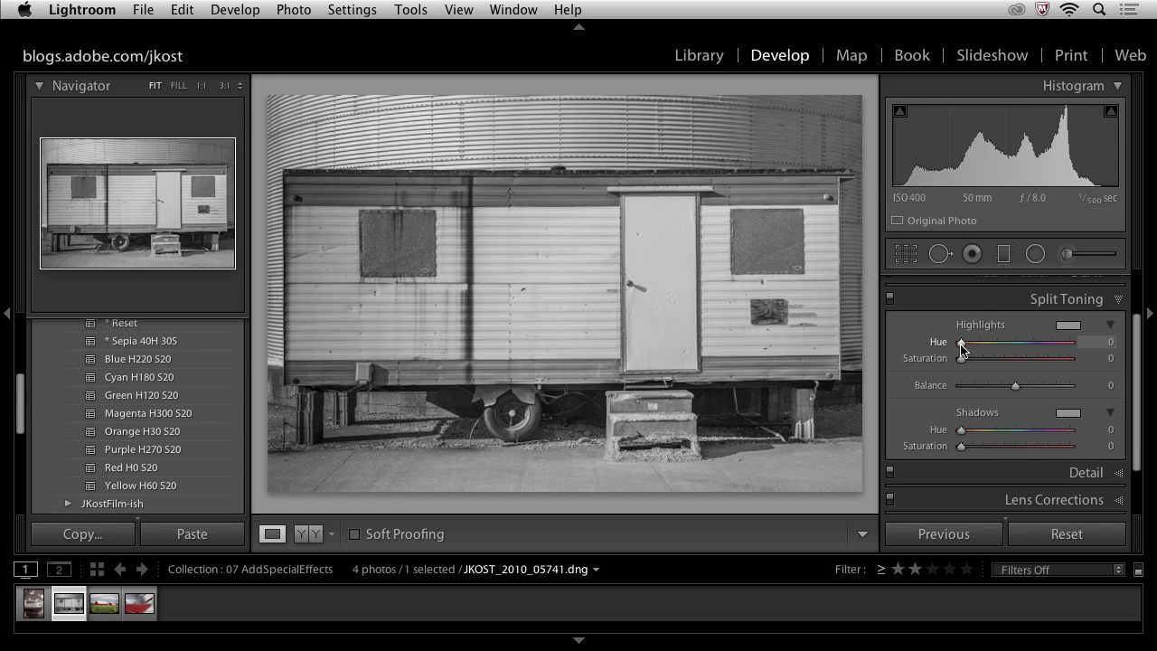
Tint the highlights yellow at hue 60 with saturation 19.
key(alt)
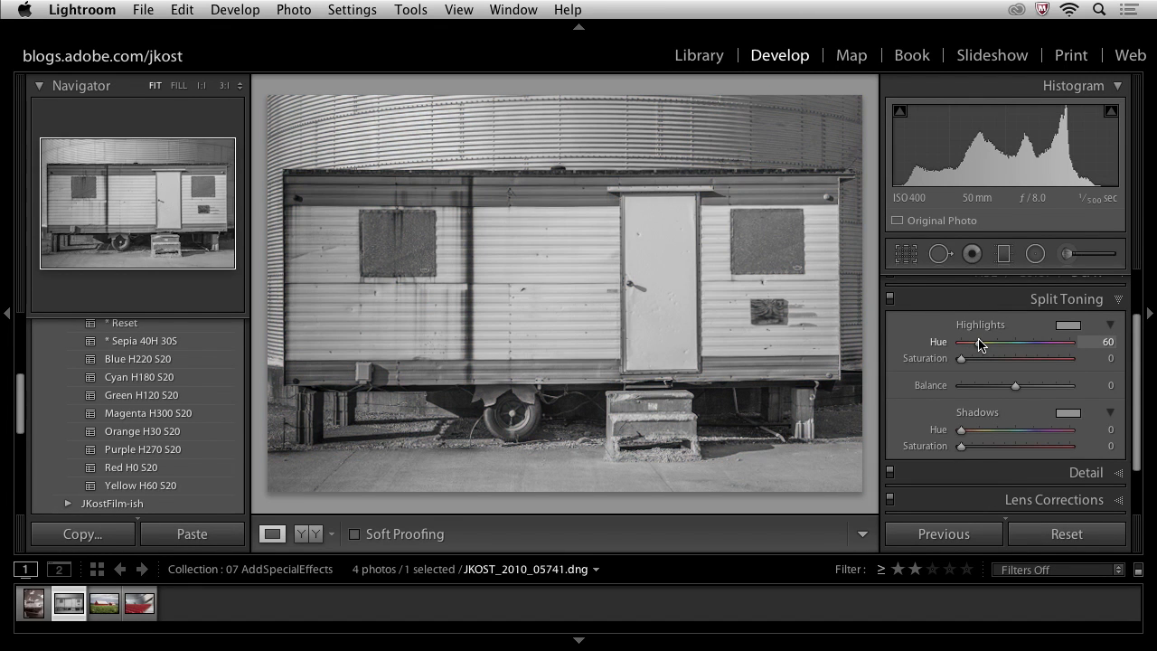
drag(962, 358, 968, 358)
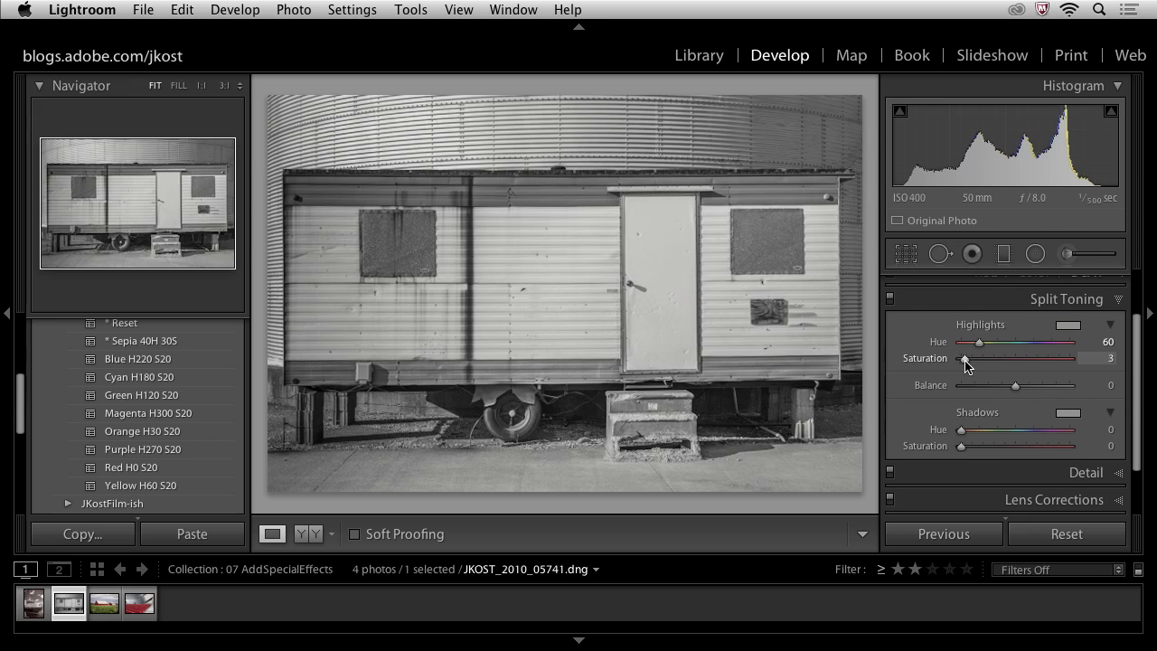
drag(965, 358, 978, 358)
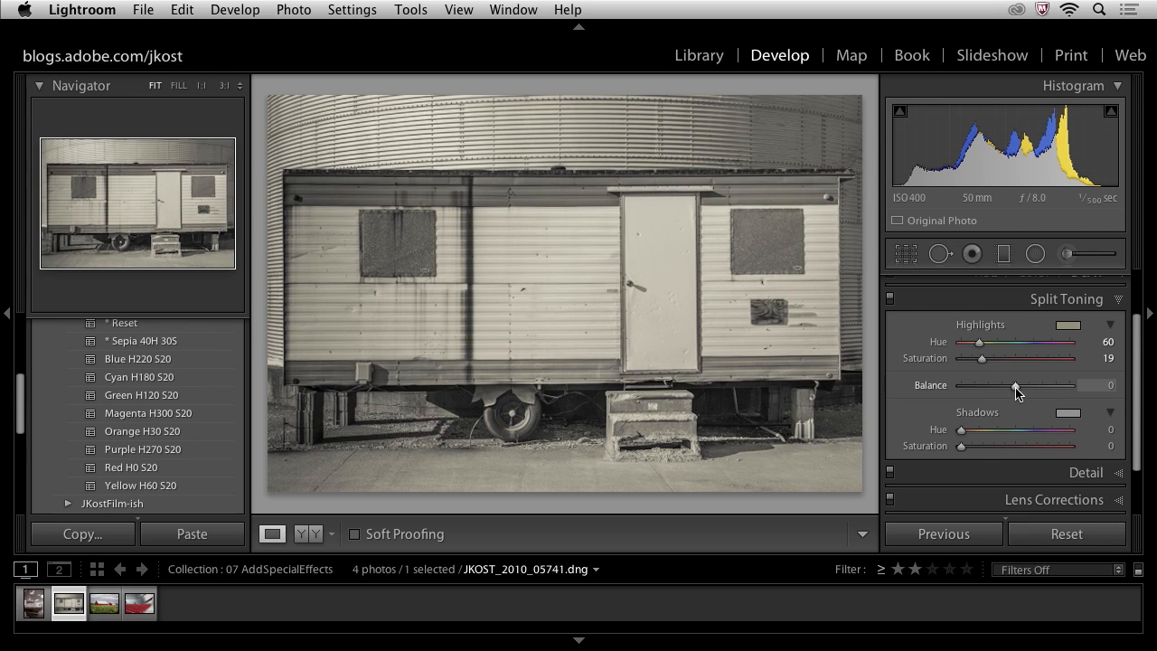
Try the split-toning balance both ways and settle it at -47.
drag(1040, 385, 1005, 385)
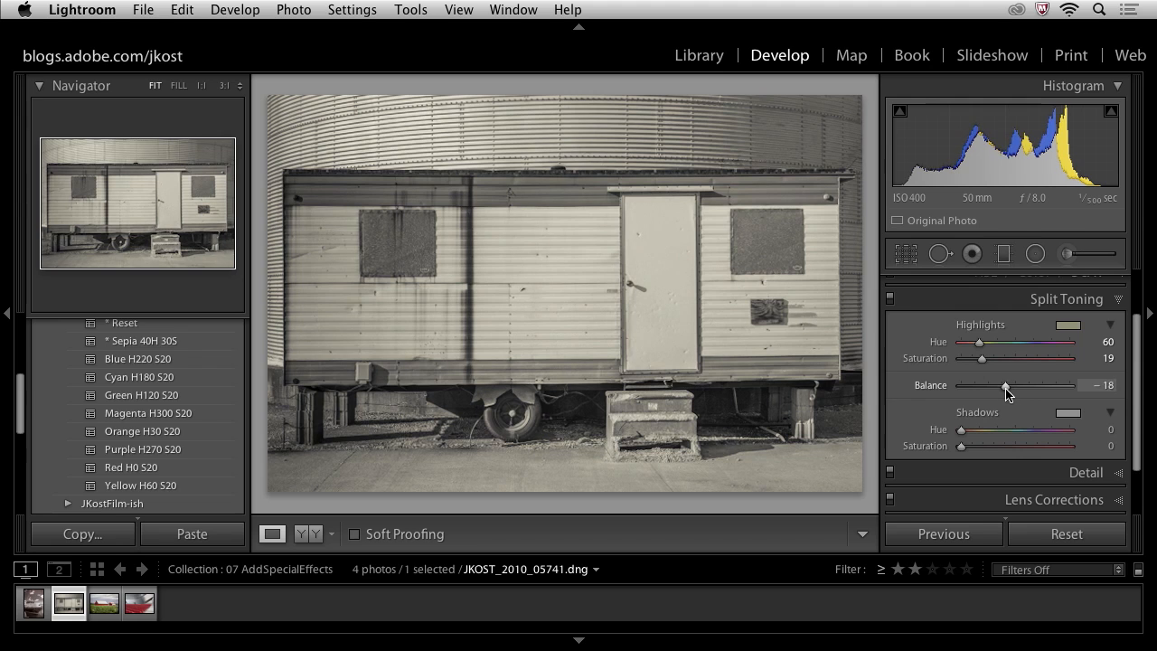
drag(1005, 385, 990, 385)
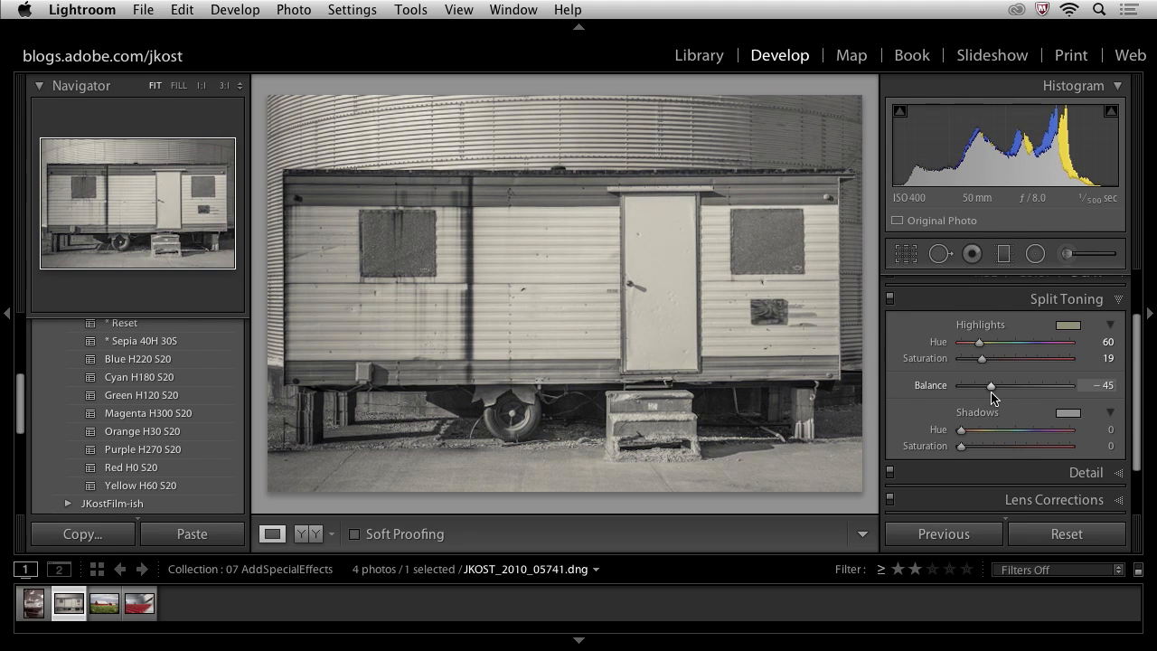
mouse_move(994, 398)
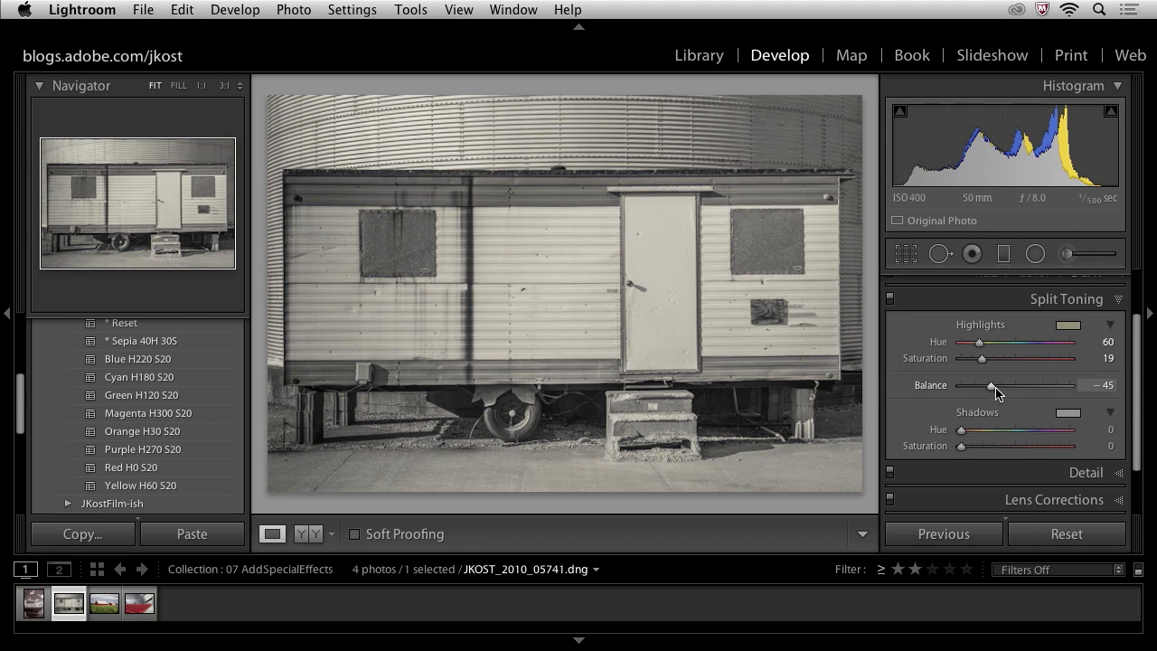
drag(993, 385, 1034, 385)
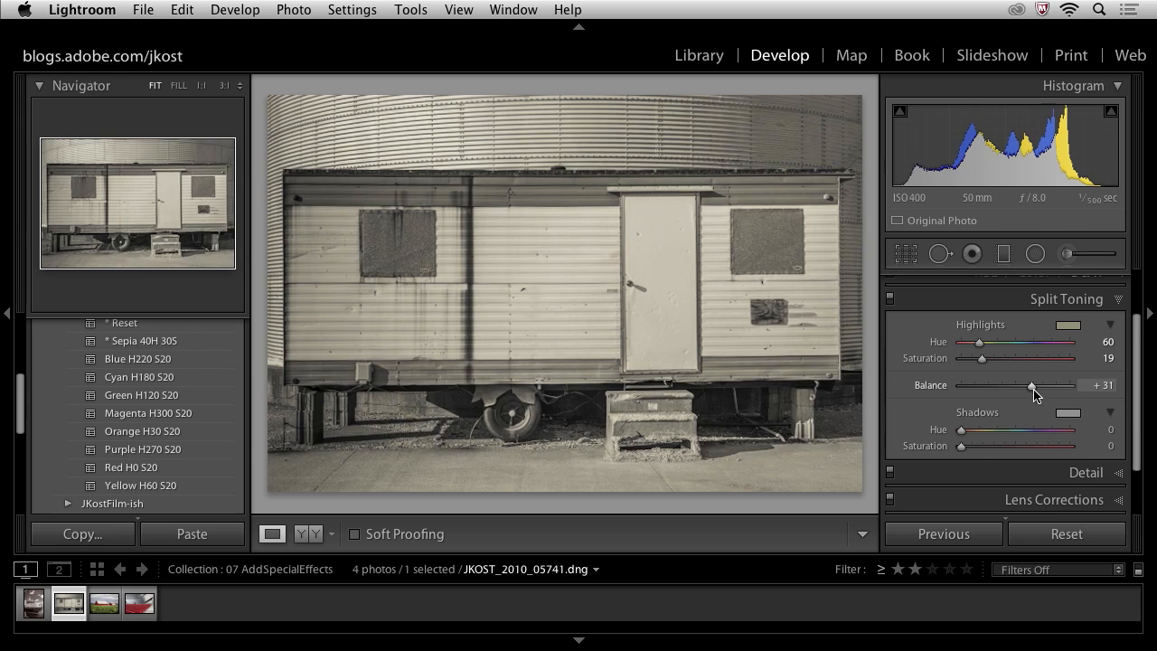
drag(1038, 385, 1049, 385)
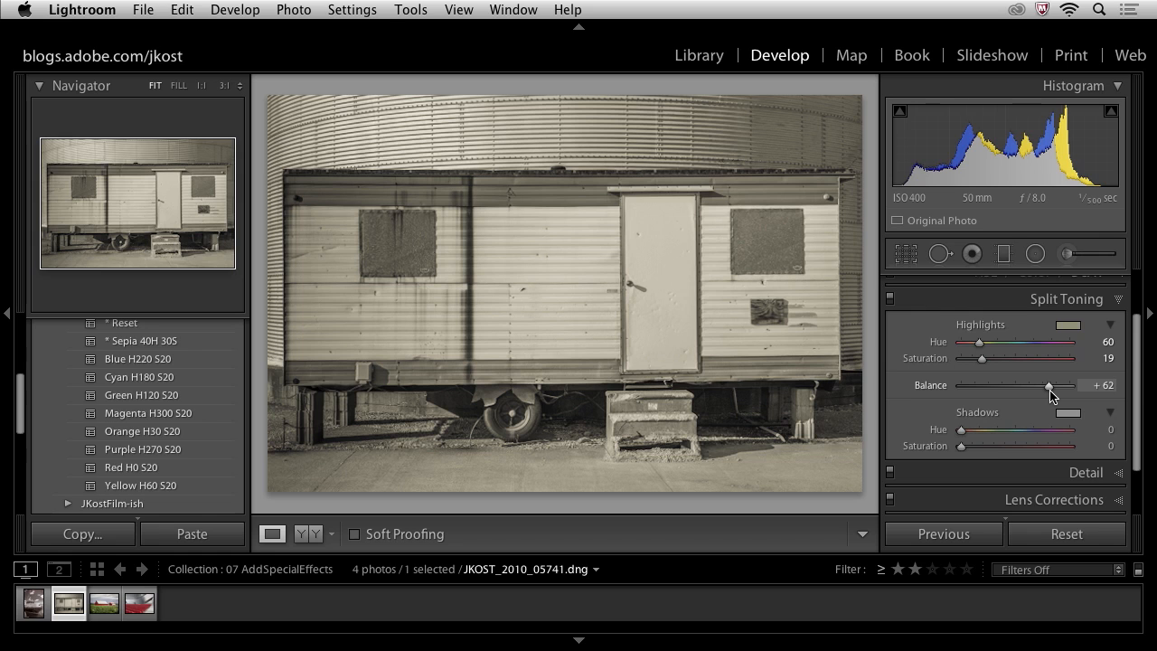
drag(1049, 385, 990, 385)
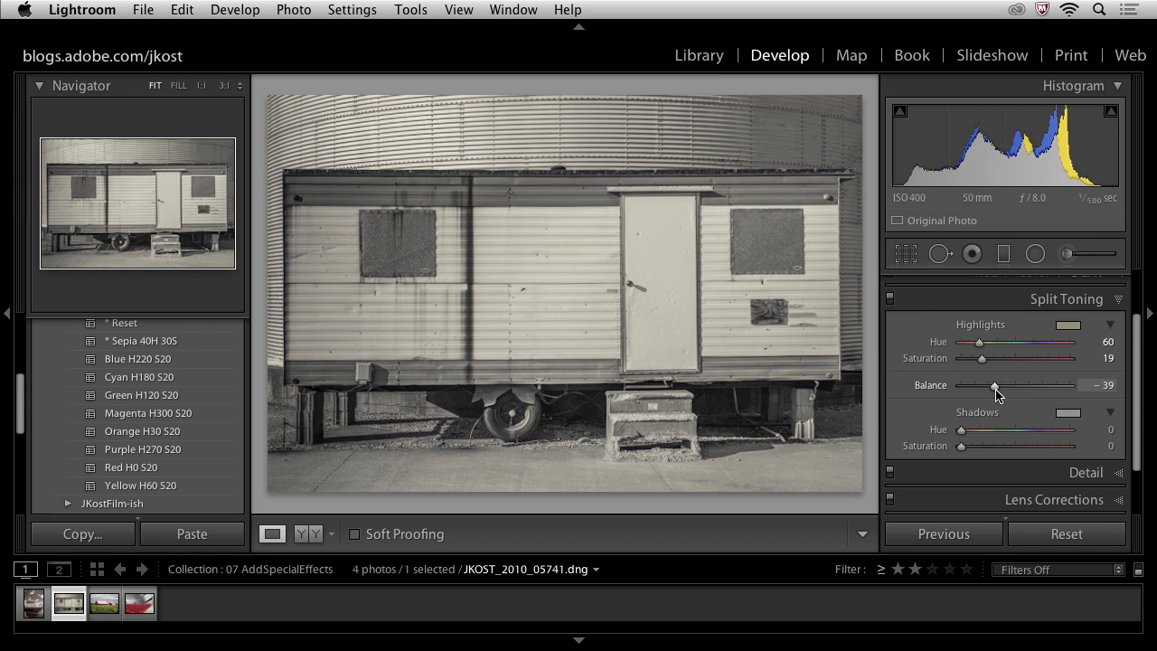
drag(991, 385, 991, 385)
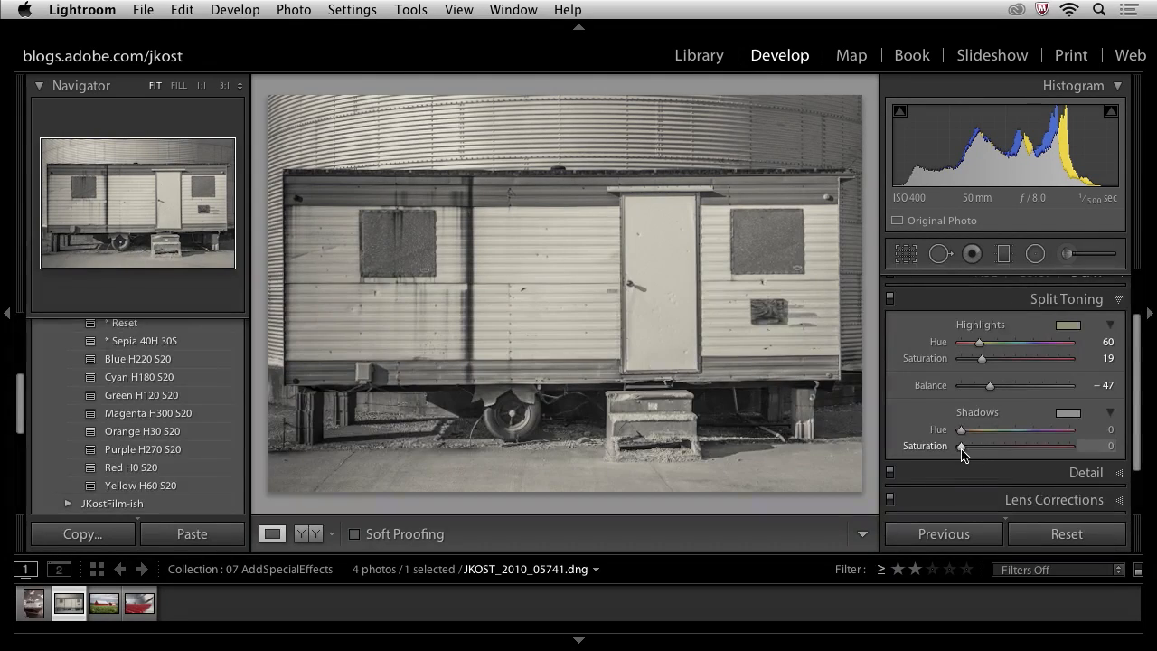
Give the shadows a light blue-cyan tint.
drag(960, 430, 965, 430)
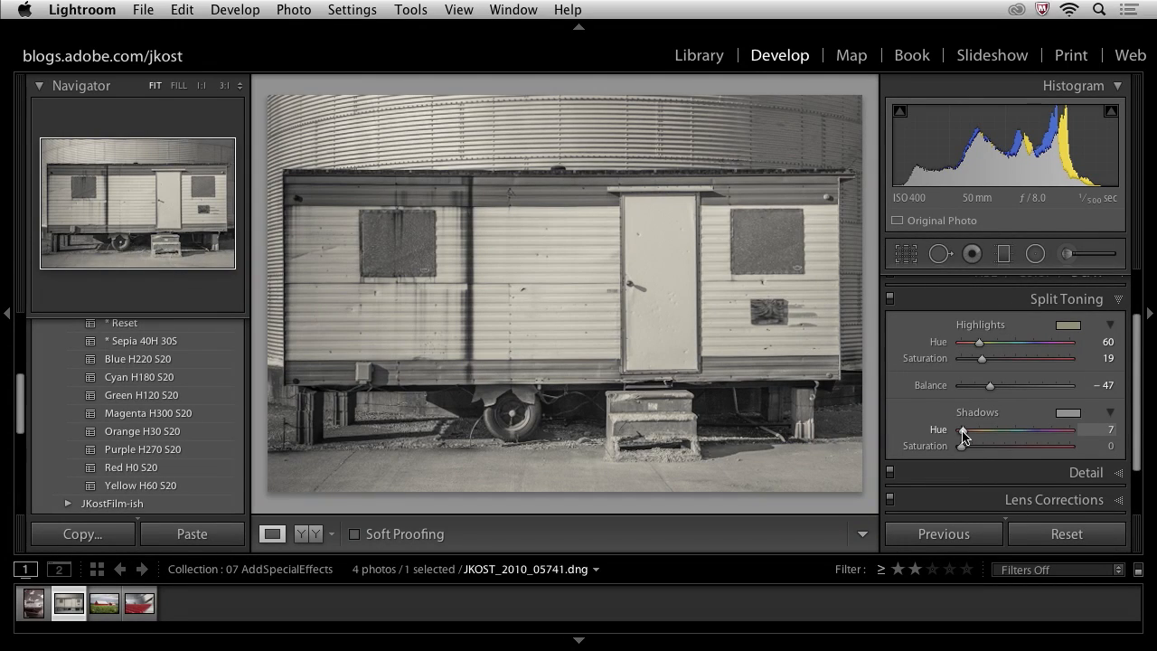
drag(965, 430, 1021, 431)
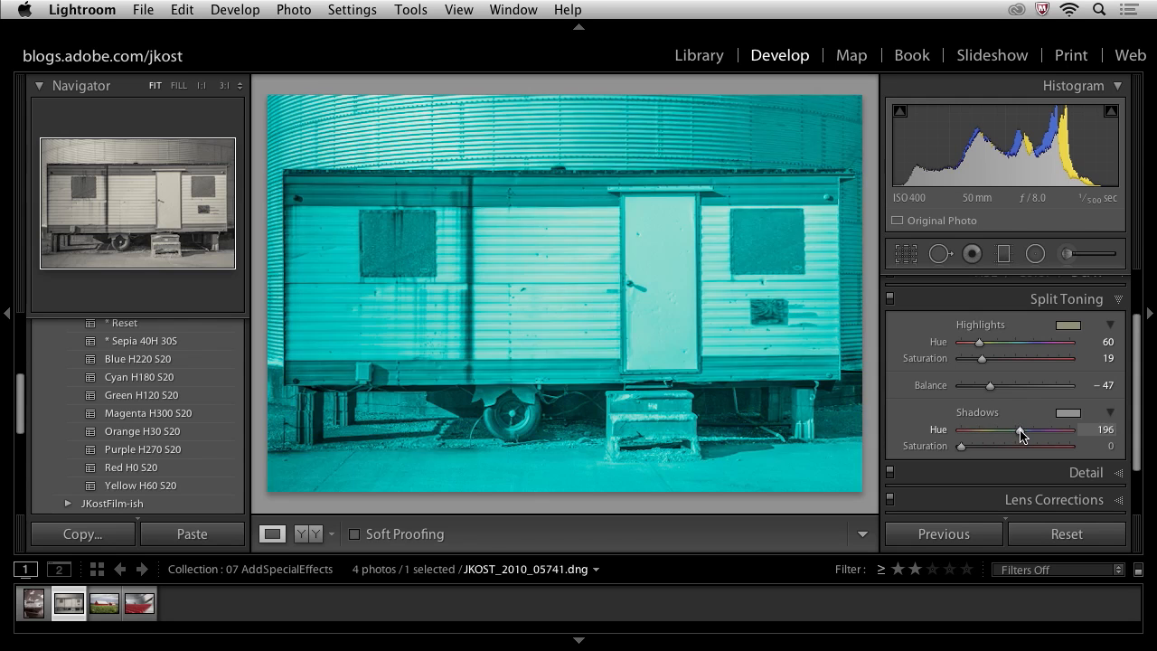
drag(1016, 430, 1021, 430)
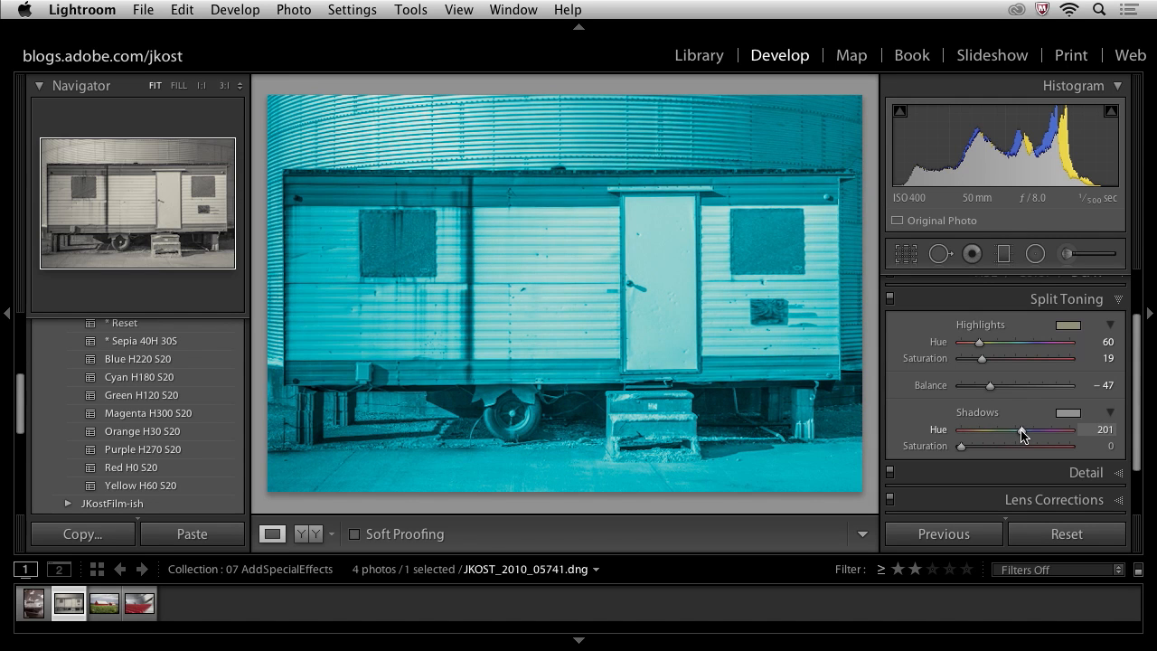
drag(962, 444, 985, 444)
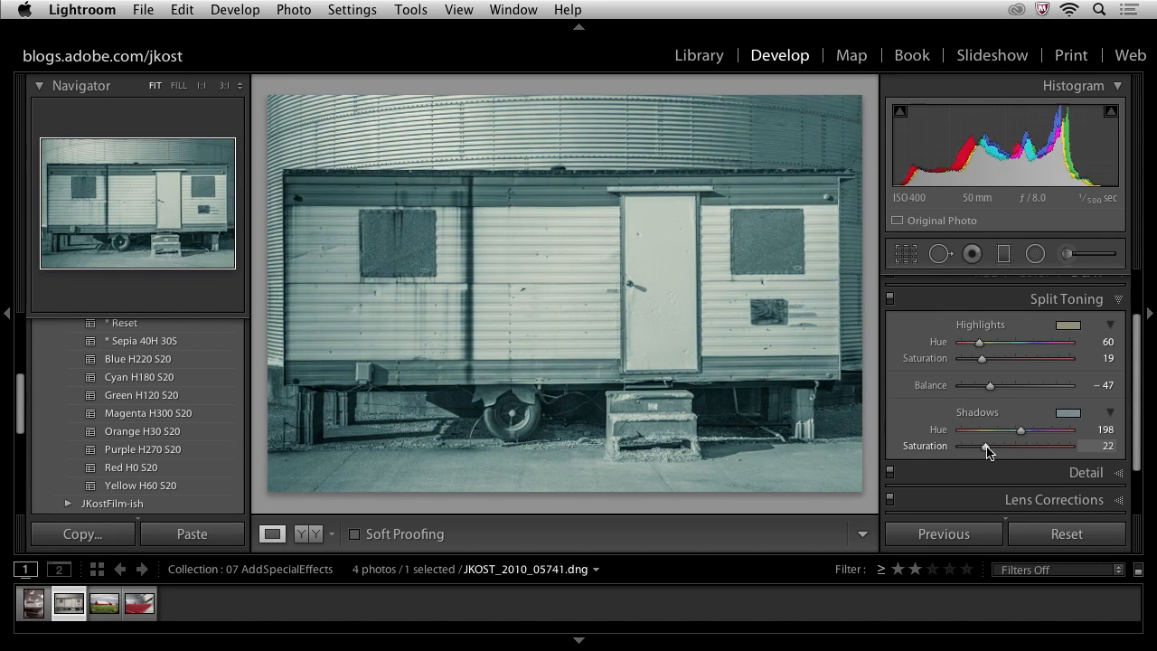
drag(980, 445, 987, 445)
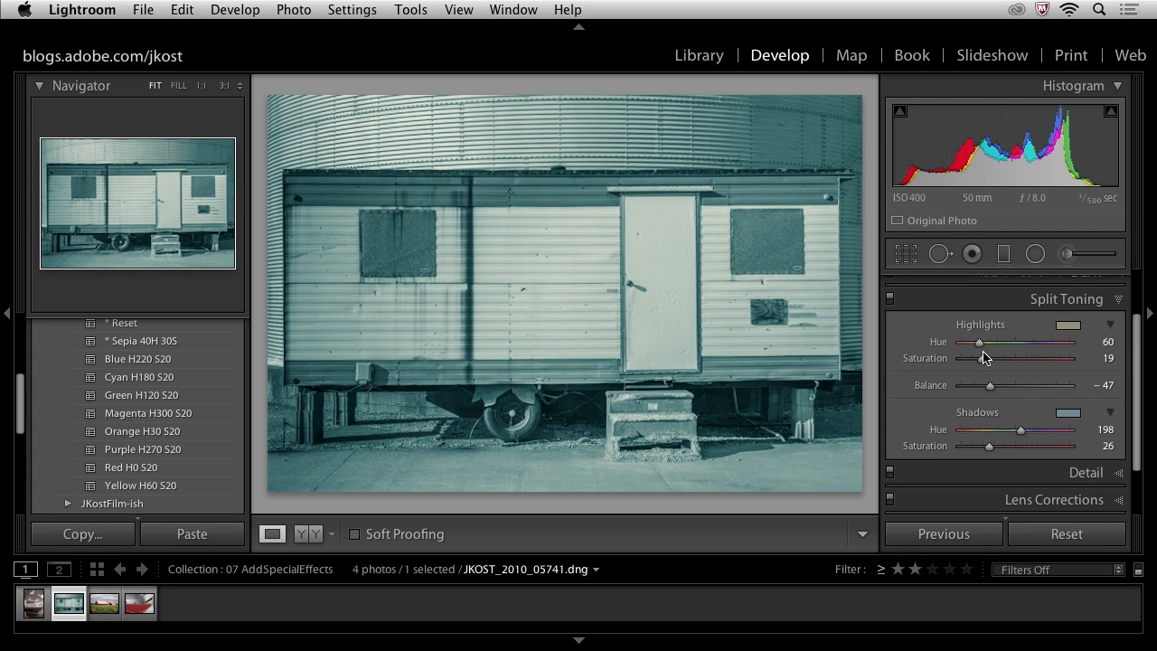
Set the highlight tint to red, hue 0 at saturation 36.
drag(980, 341, 961, 342)
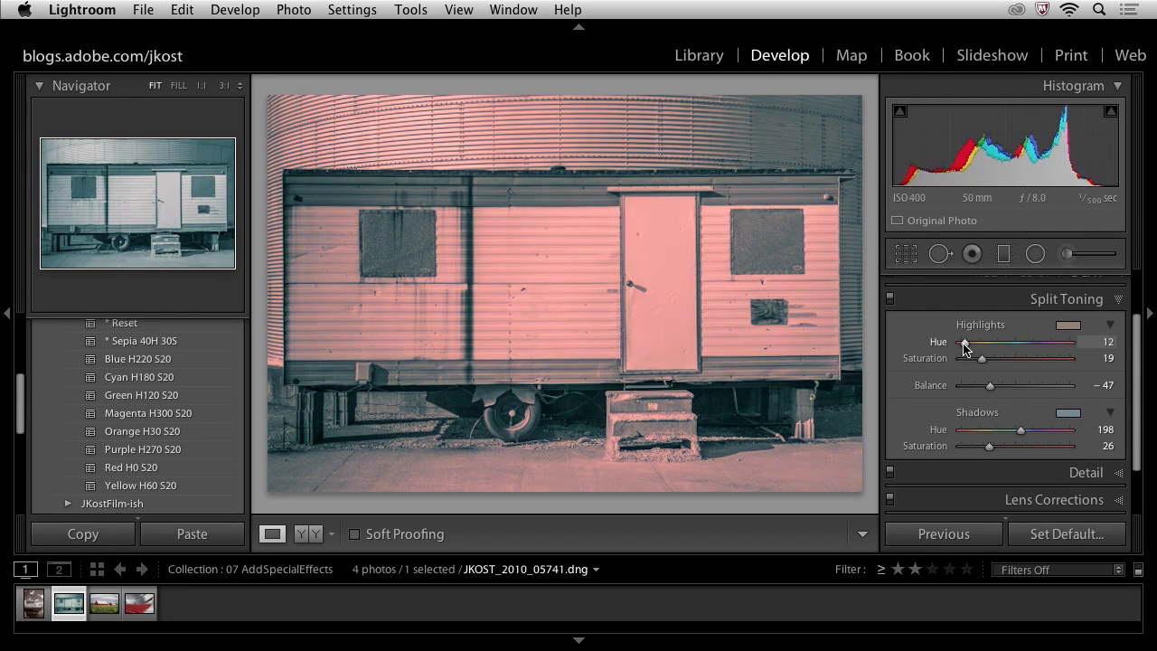
drag(1003, 341, 961, 342)
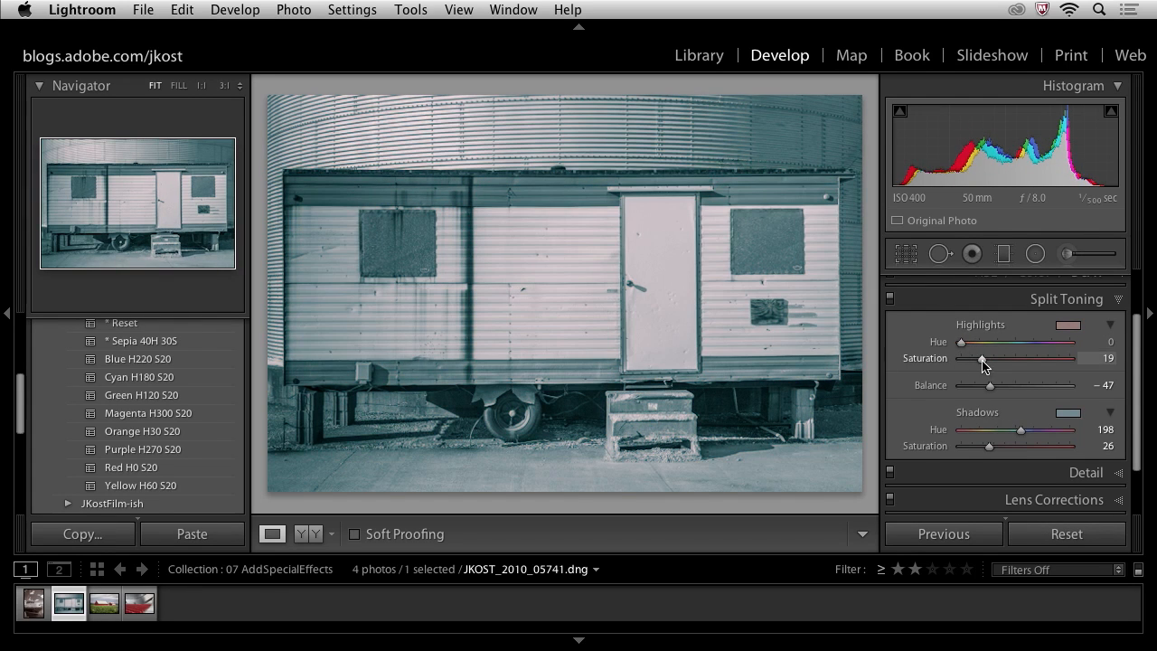
drag(984, 358, 998, 358)
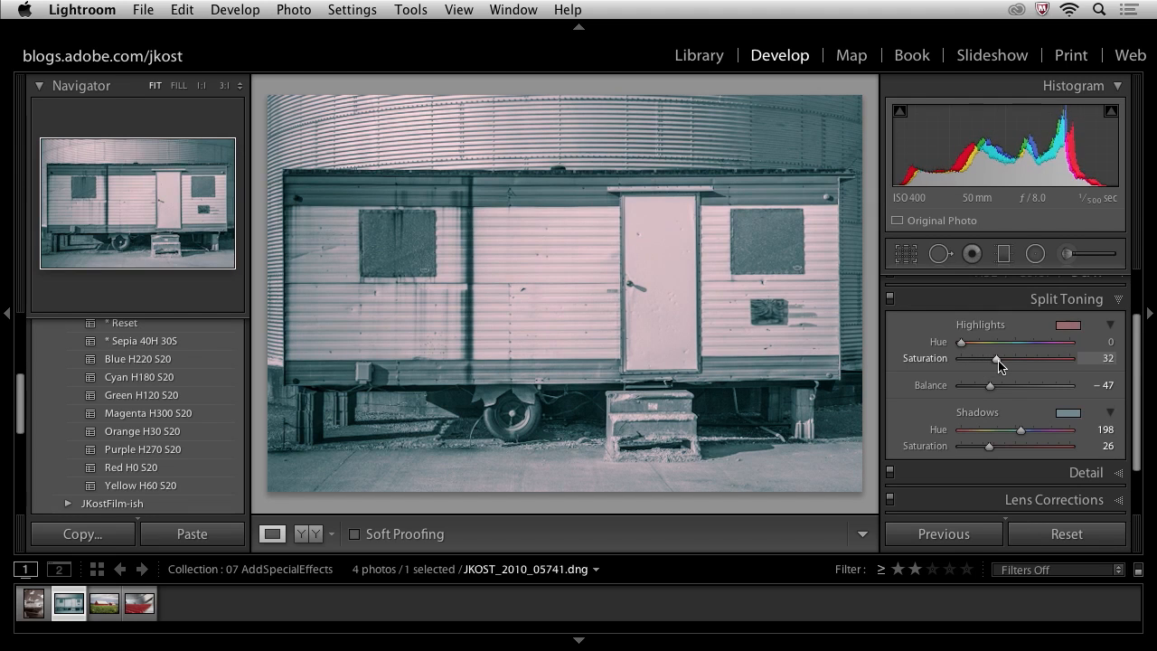
Shift the toning balance to about +61, then select the barn photo.
drag(986, 387, 1034, 387)
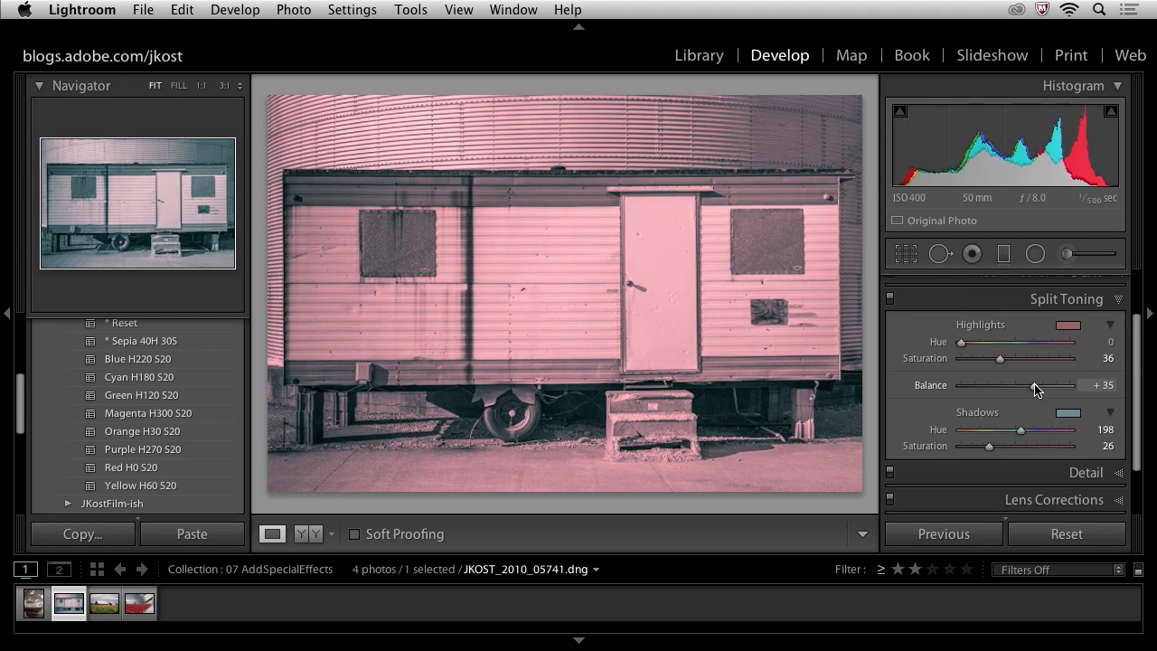
drag(1037, 385, 991, 385)
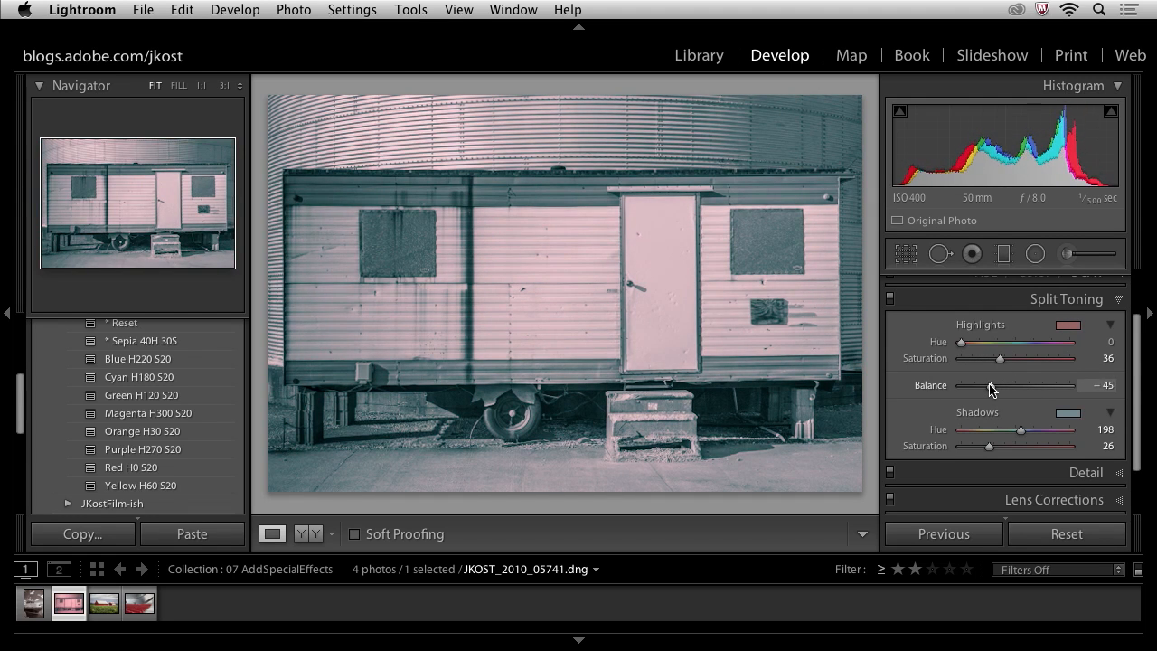
drag(990, 385, 985, 385)
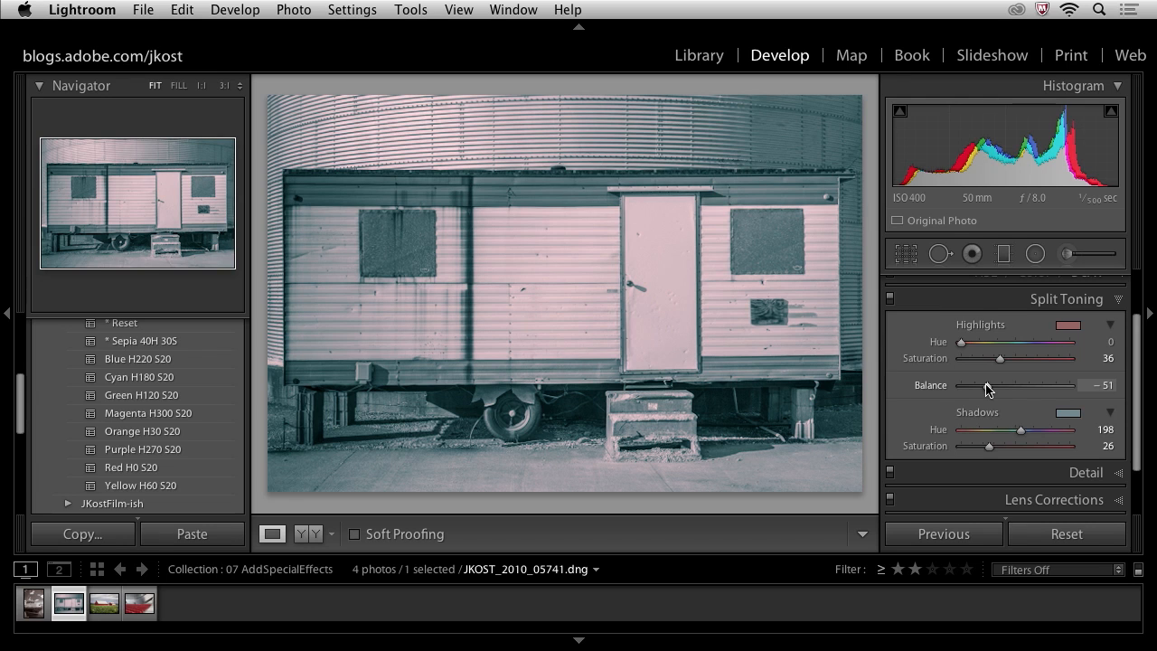
drag(1001, 385, 989, 385)
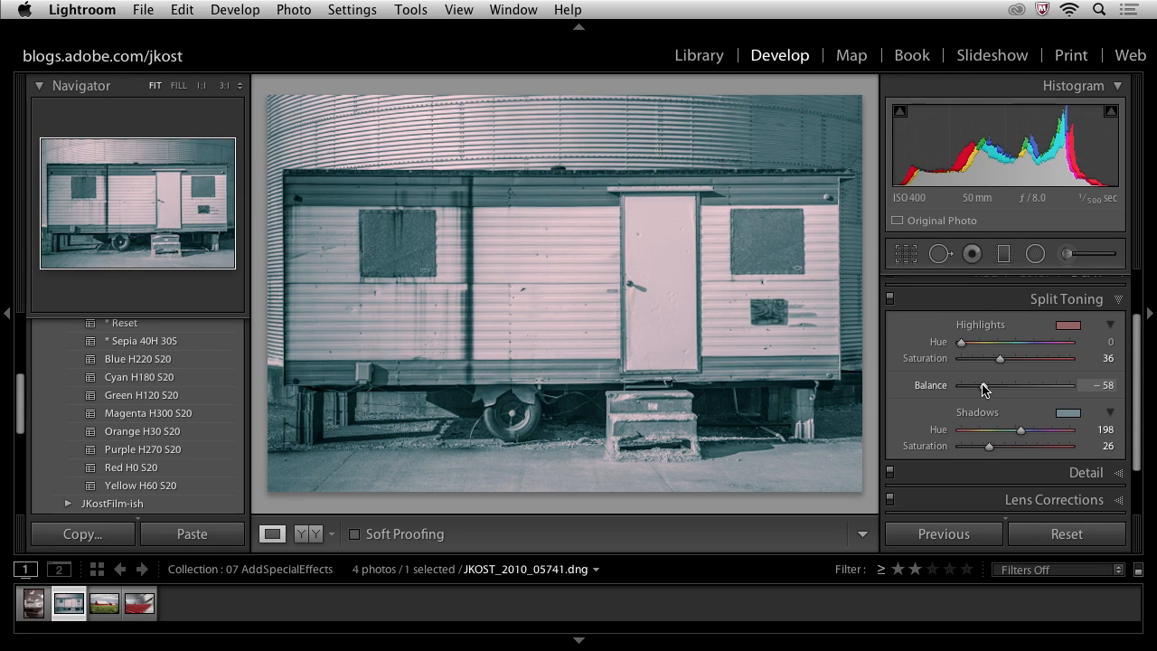
drag(1002, 385, 998, 385)
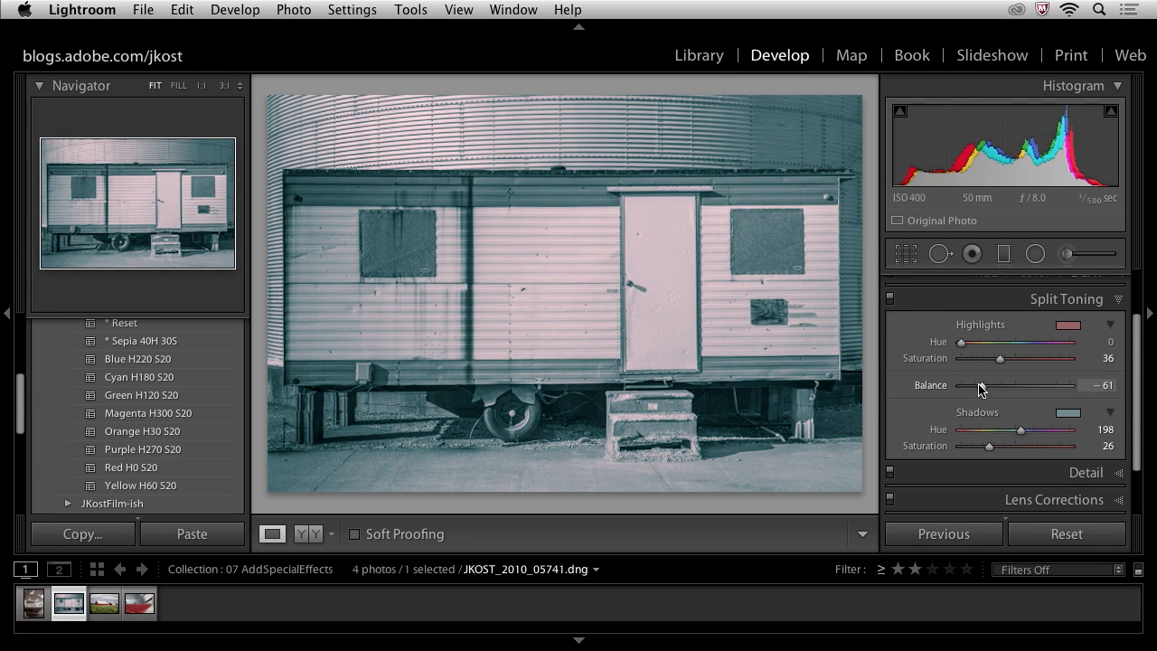
click(105, 603)
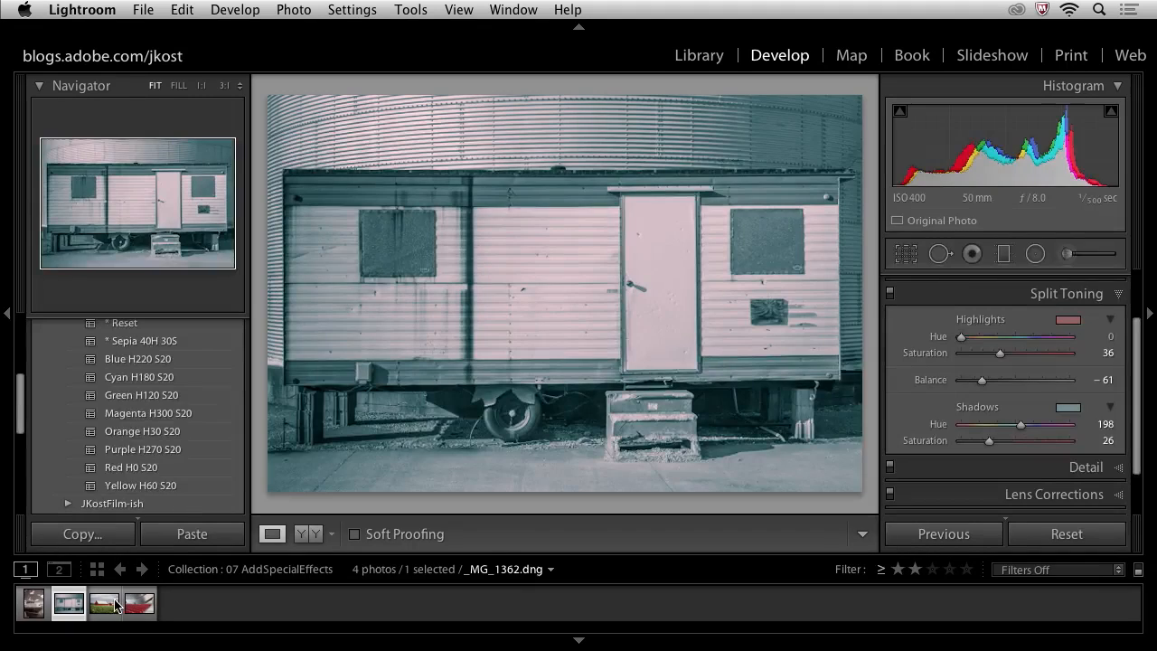
Select the red barn photo in the filmstrip so its colour panels show.
click(103, 604)
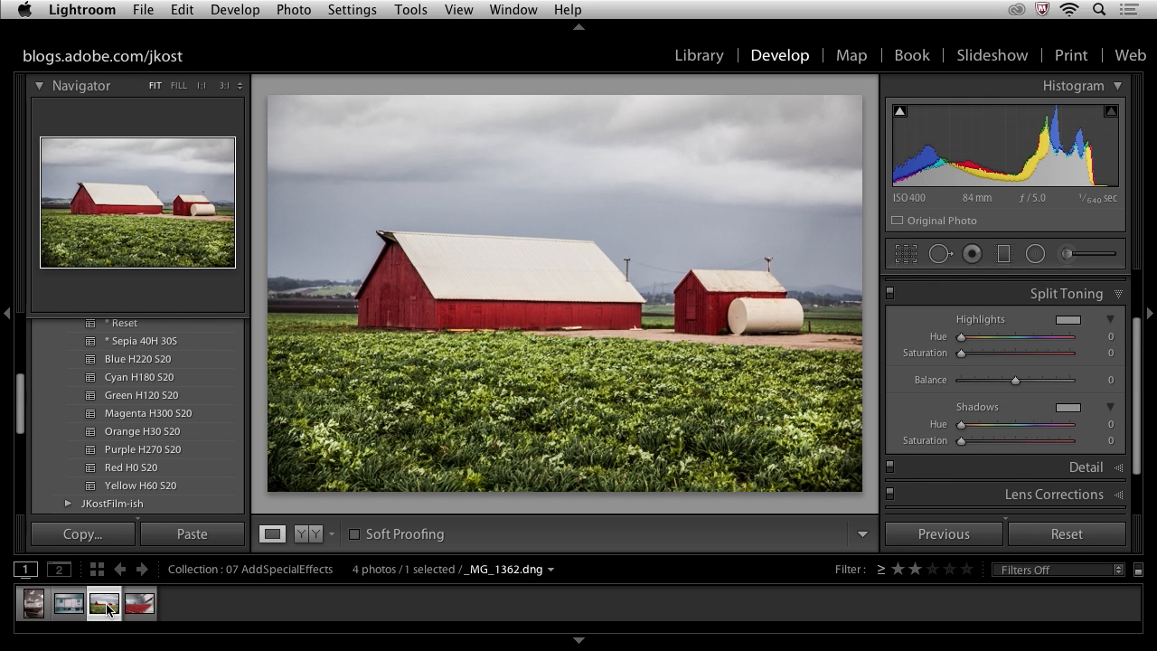
mouse_move(526, 387)
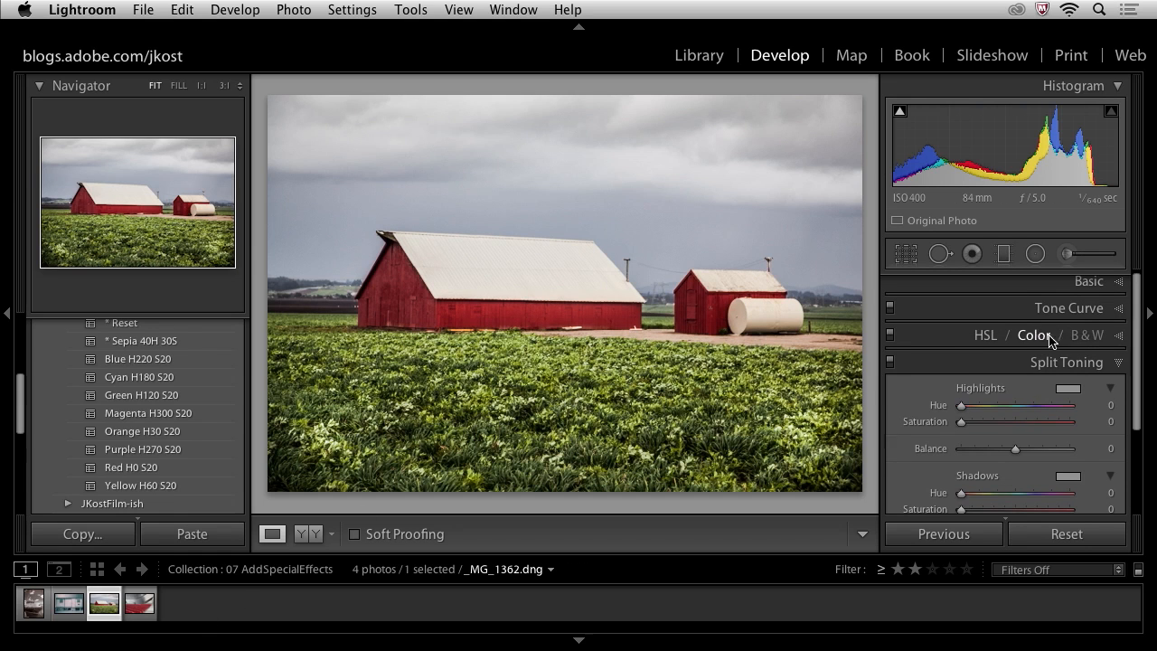
mouse_move(986, 335)
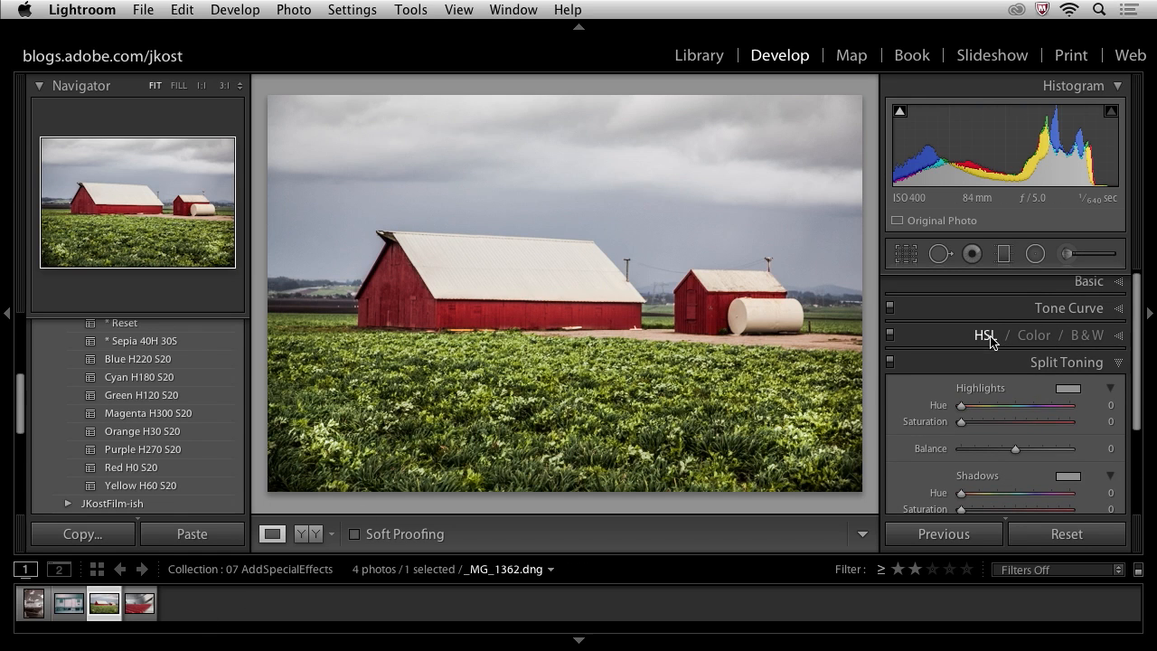
In HSL Saturation, drain most colours, restore Red to about -45 and tweak Green.
click(985, 334)
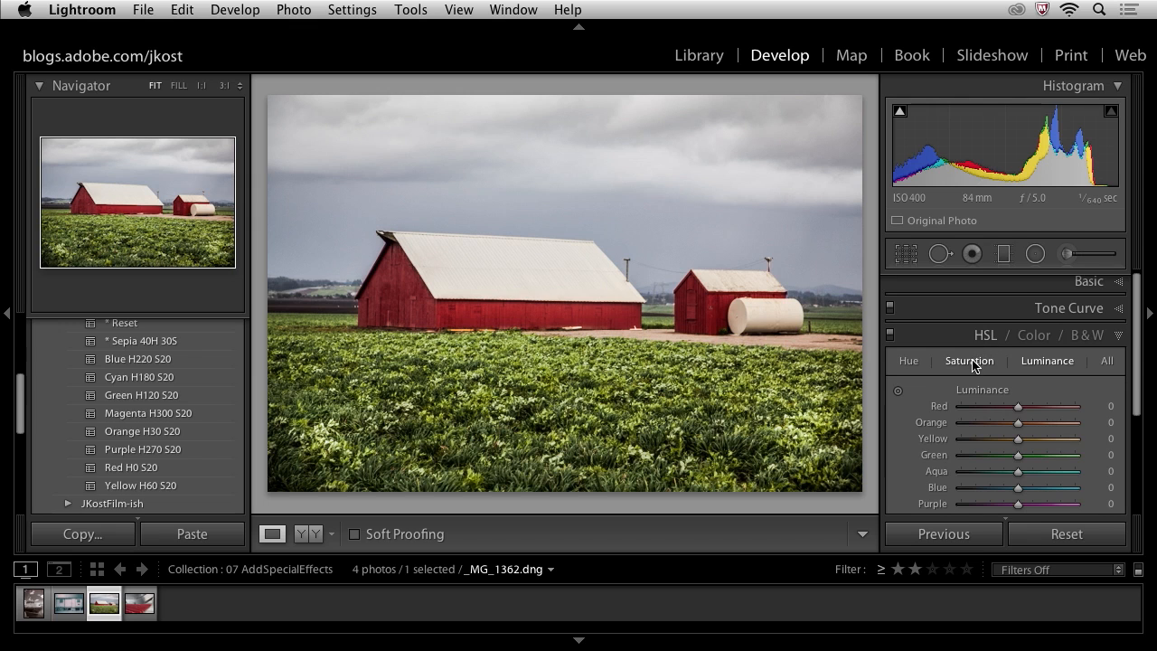
click(969, 361)
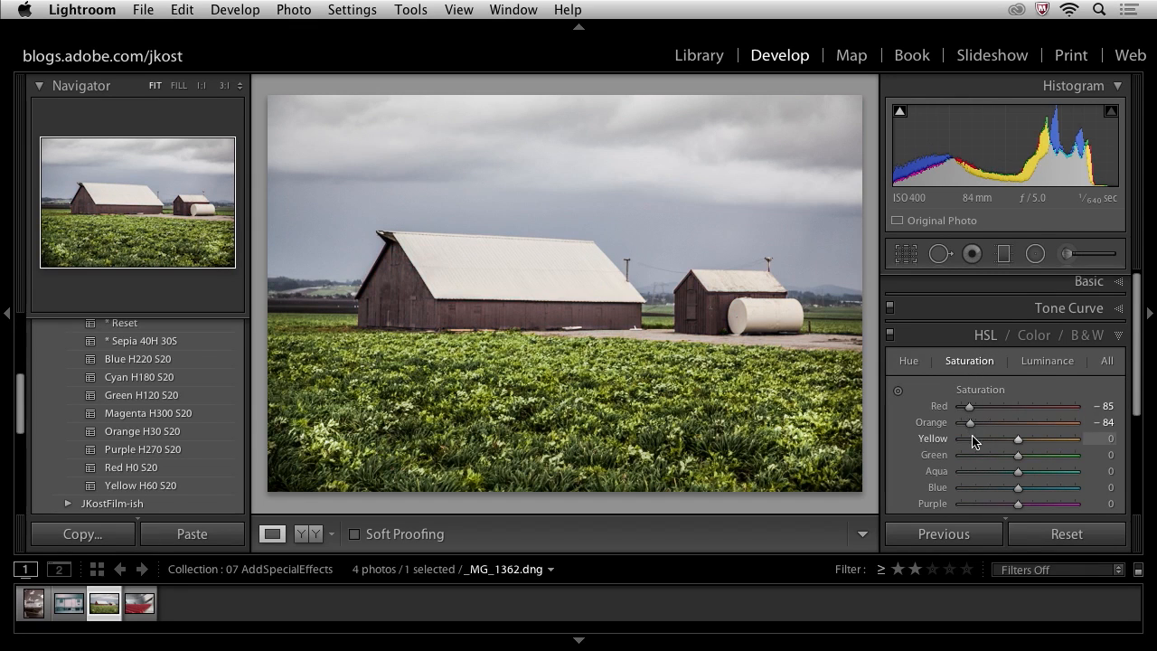
drag(1016, 455, 975, 456)
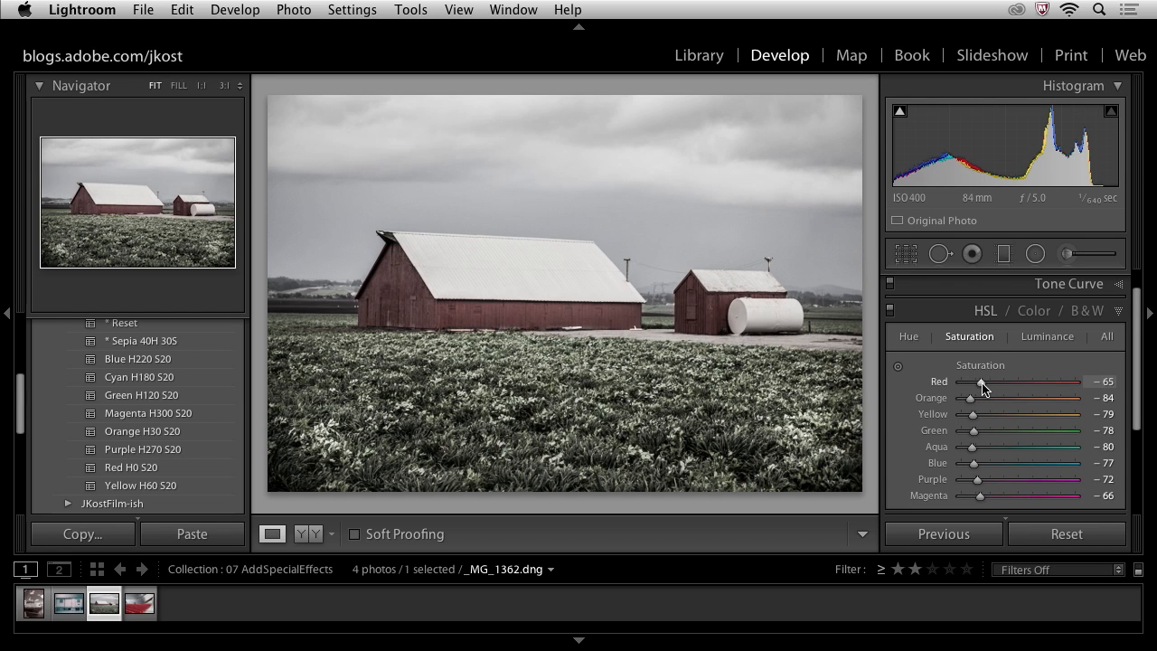
drag(980, 382, 969, 382)
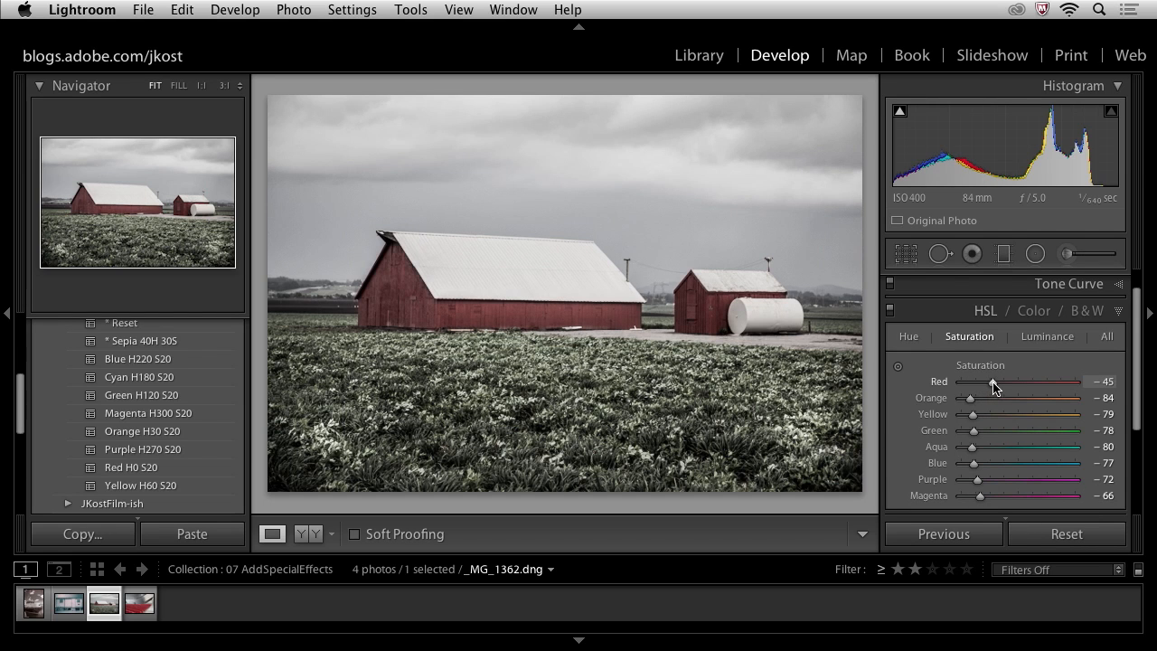
mouse_move(976, 440)
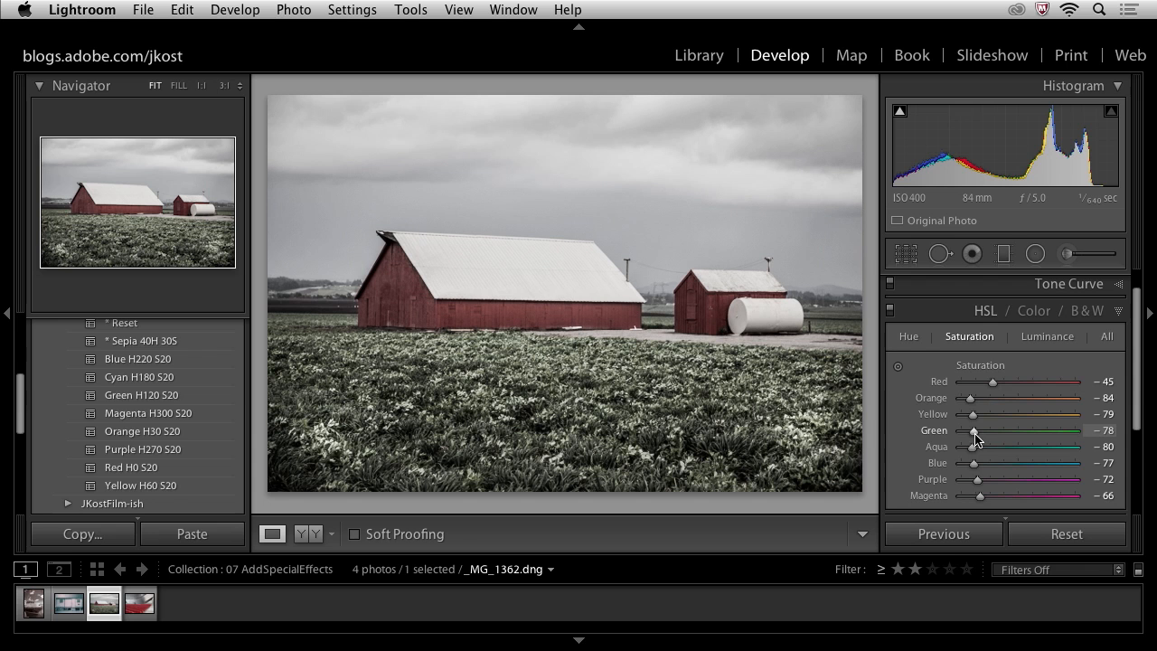
drag(976, 431, 961, 431)
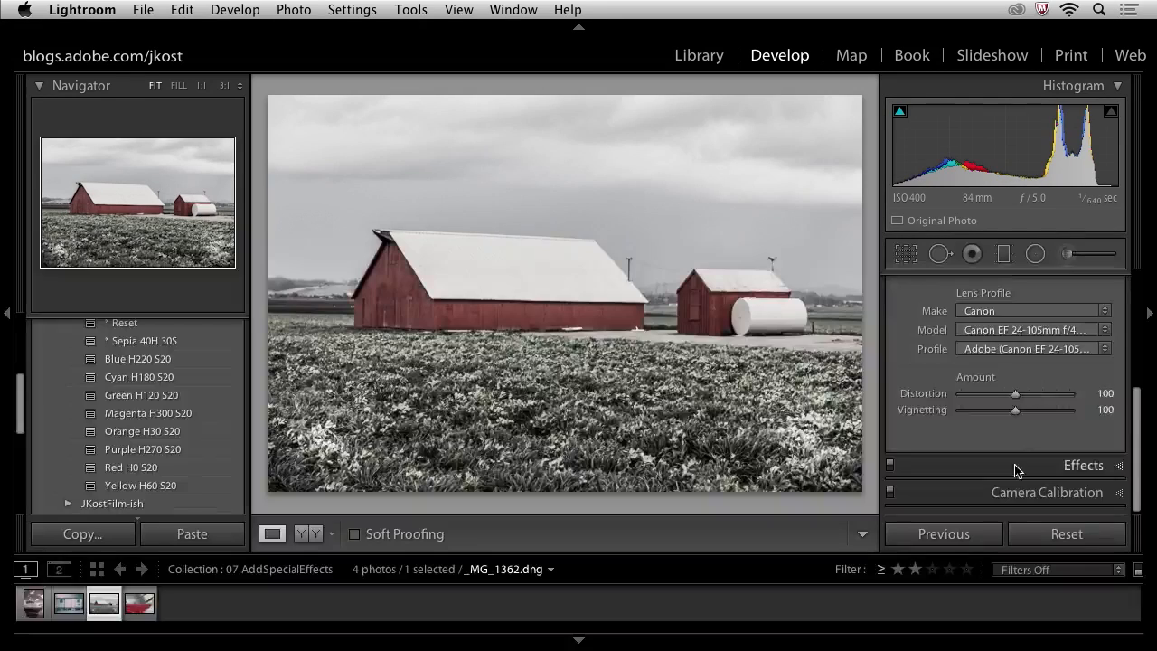
Add a post-crop vignette, trying bright and dark, ending at amount -69.
click(1083, 465)
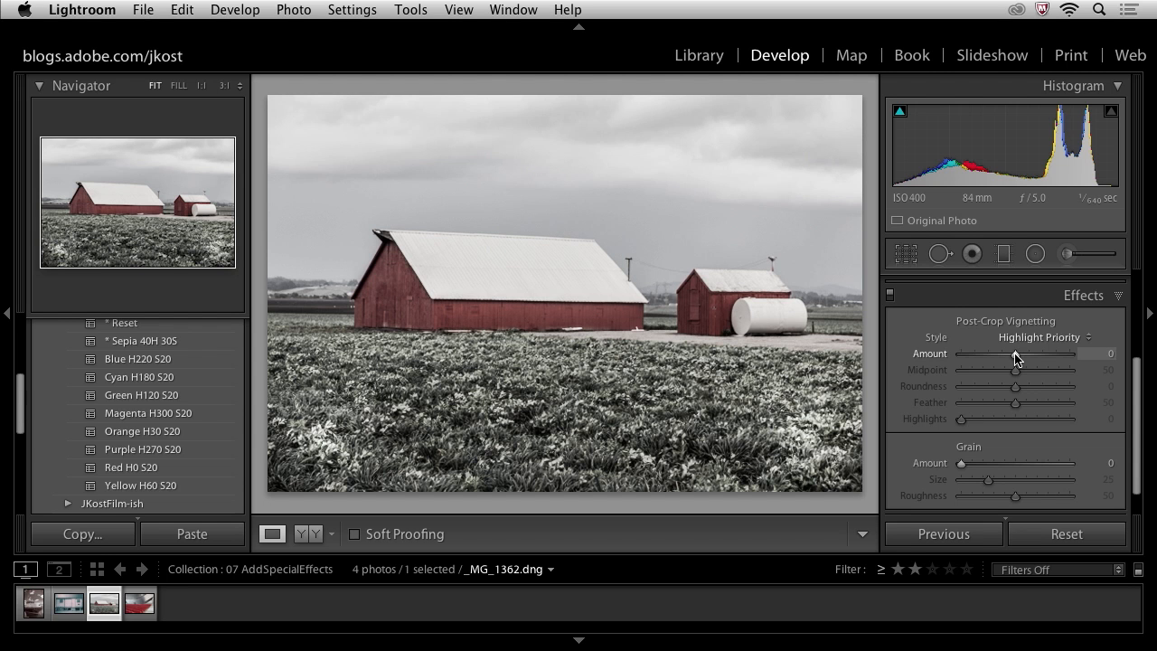
drag(1016, 353, 993, 352)
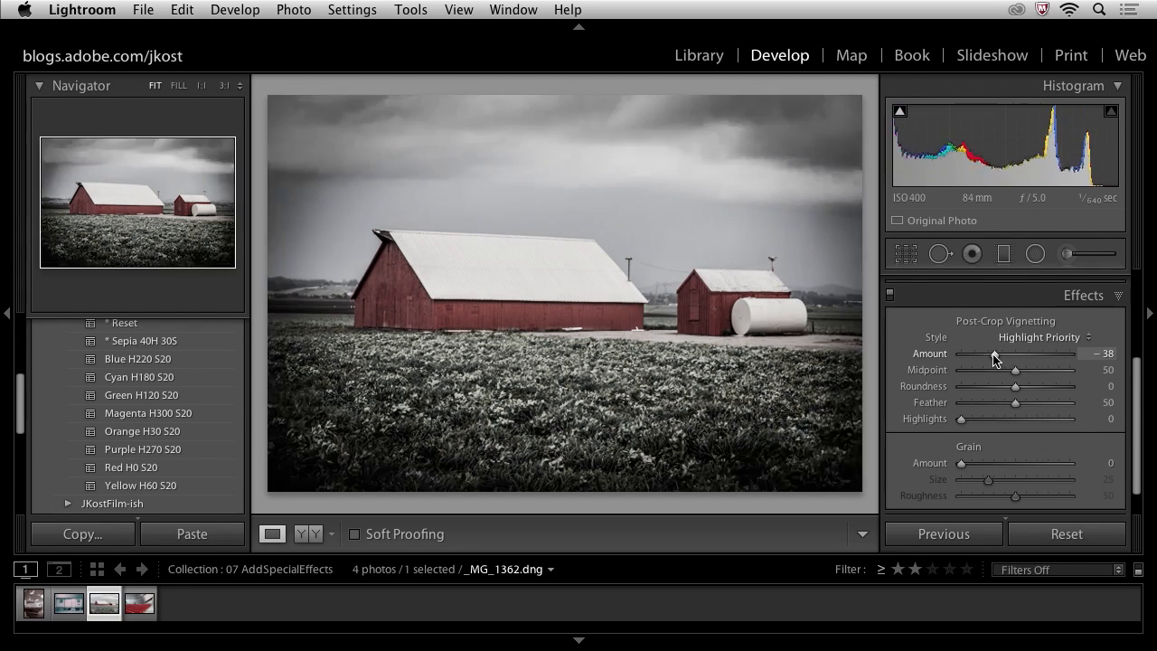
drag(994, 353, 974, 353)
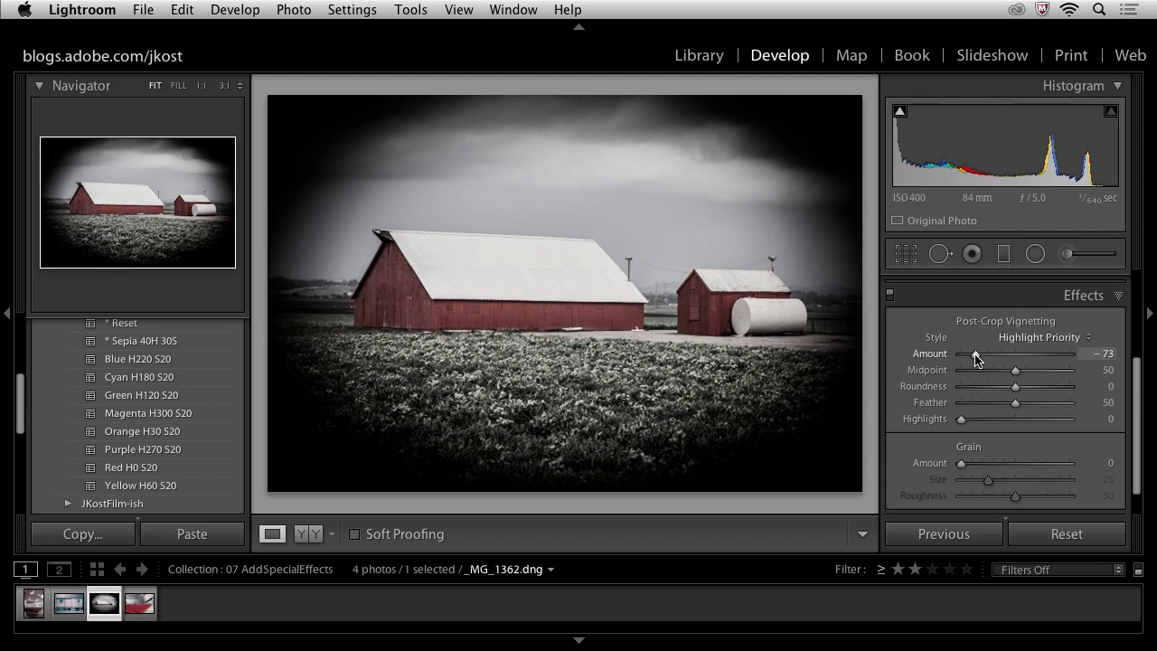
drag(974, 352, 1058, 353)
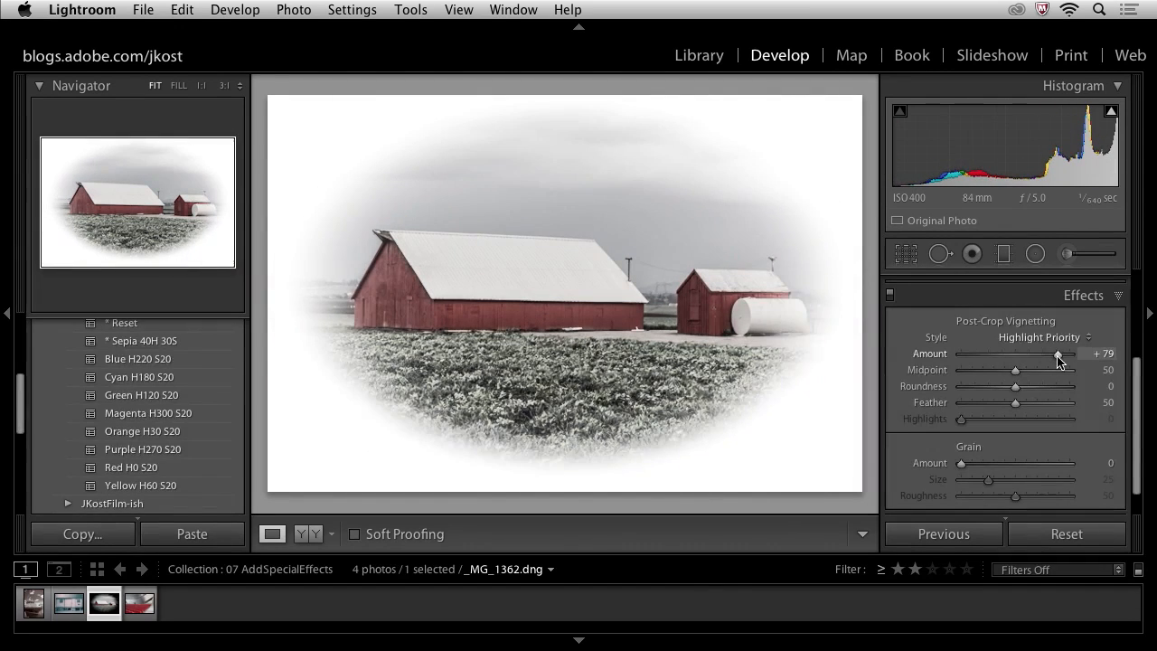
drag(1058, 353, 987, 352)
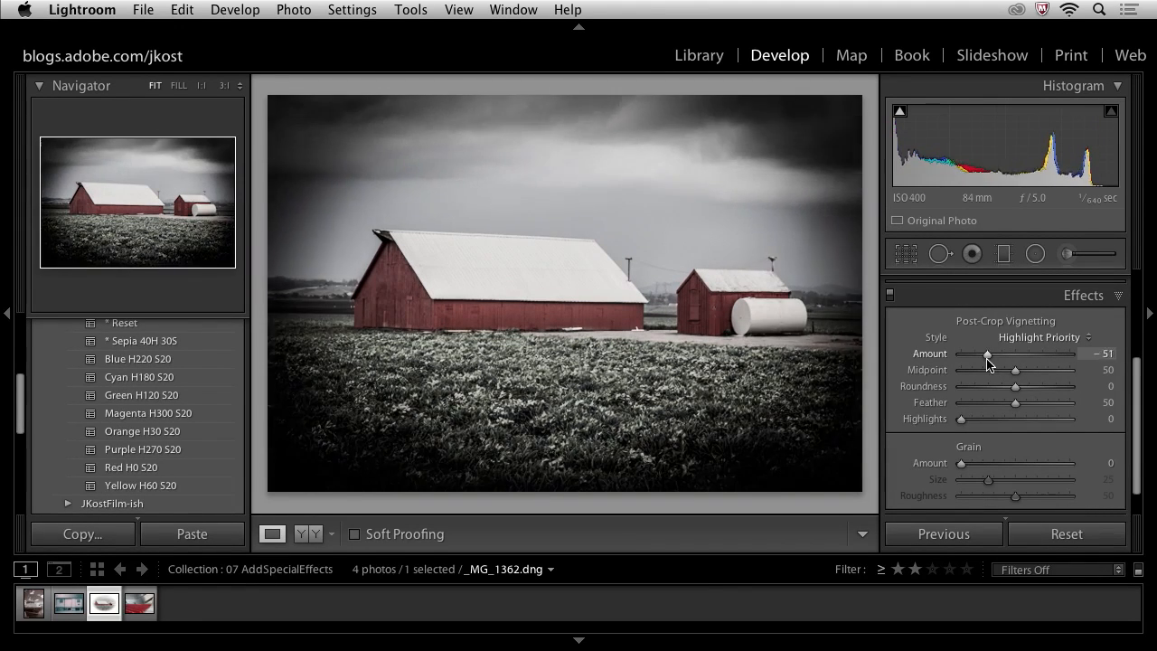
drag(987, 352, 976, 352)
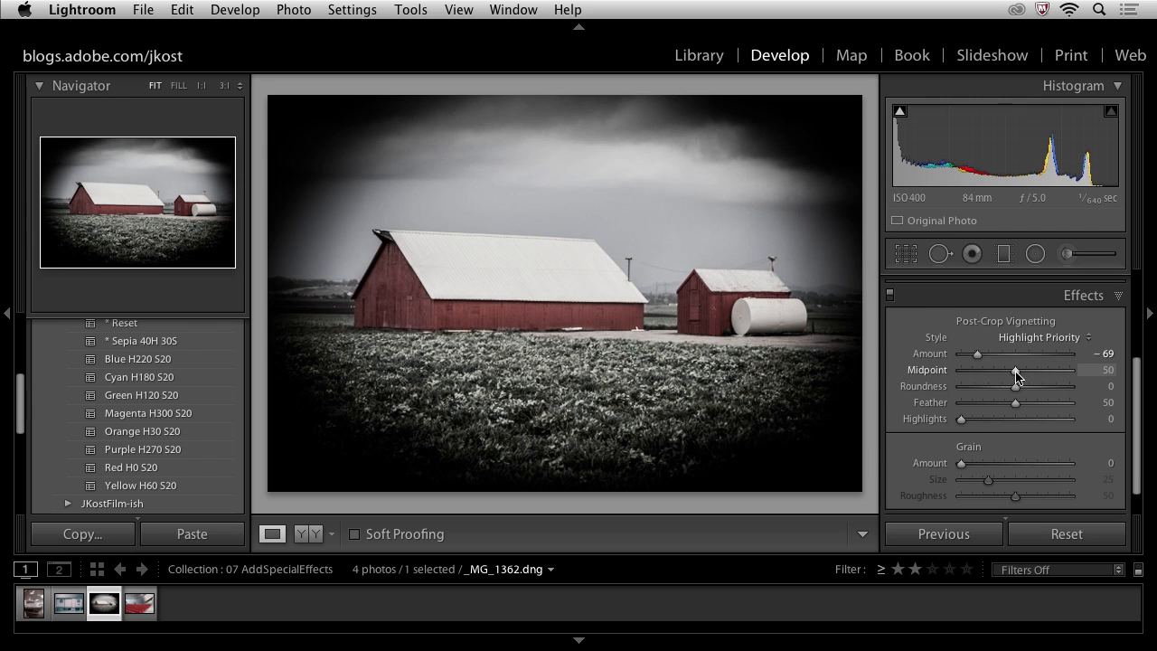
Set the vignette midpoint to 28 and roundness to 51.
drag(1016, 368, 968, 369)
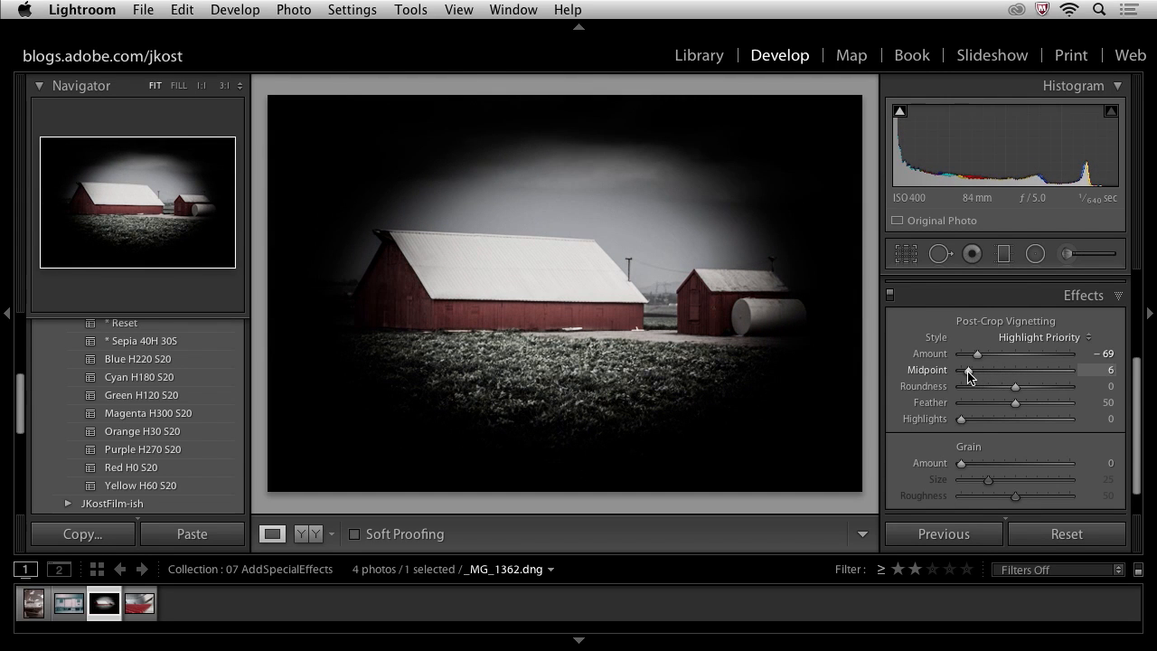
drag(969, 369, 1034, 369)
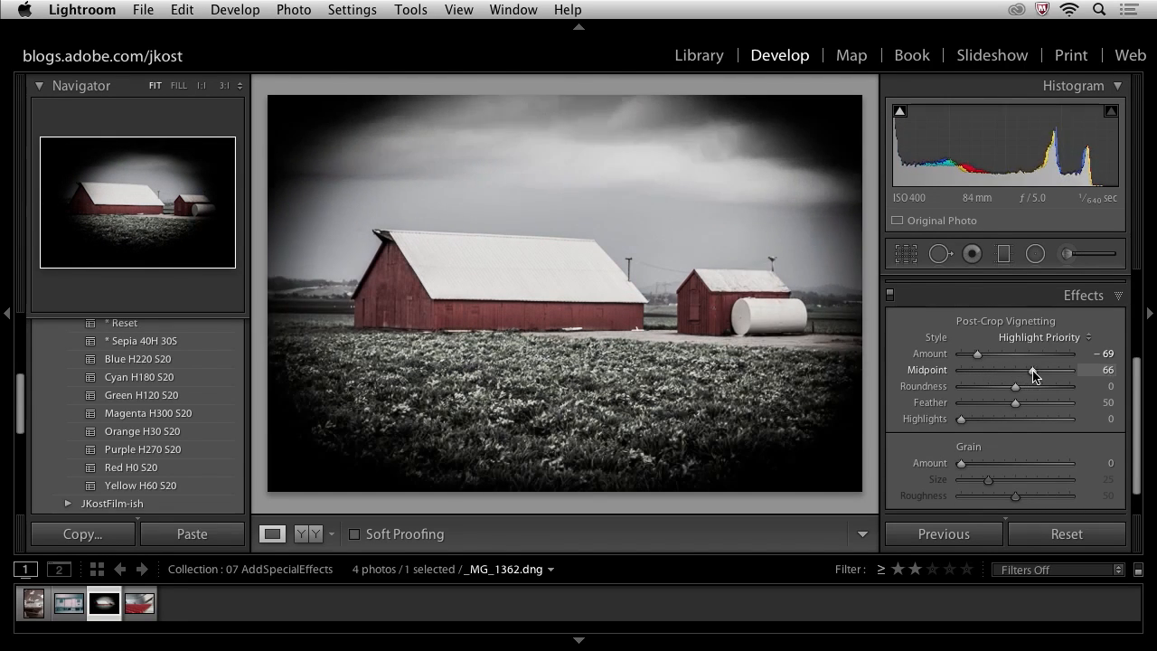
drag(1034, 368, 1021, 368)
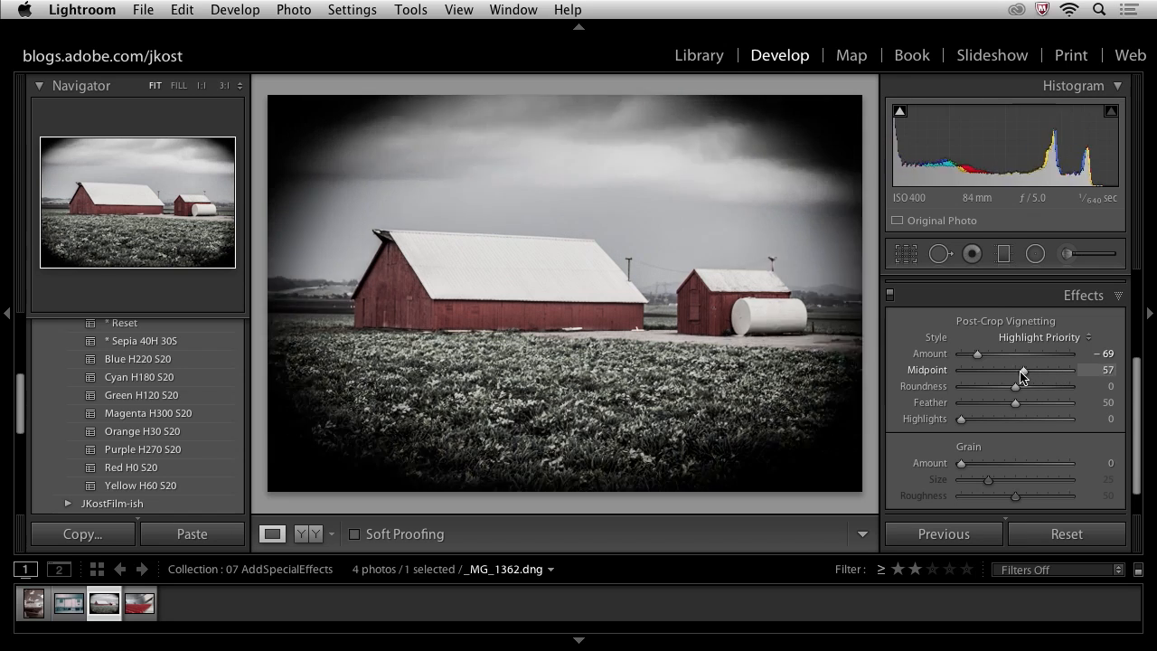
drag(1016, 387, 985, 387)
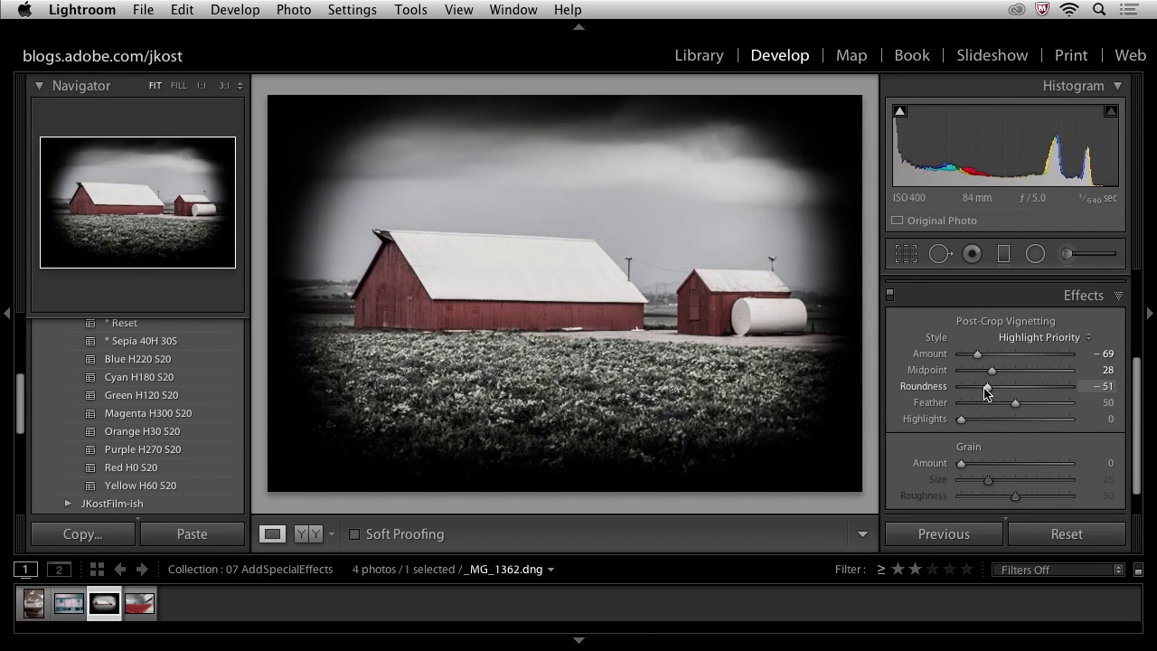
drag(987, 387, 980, 387)
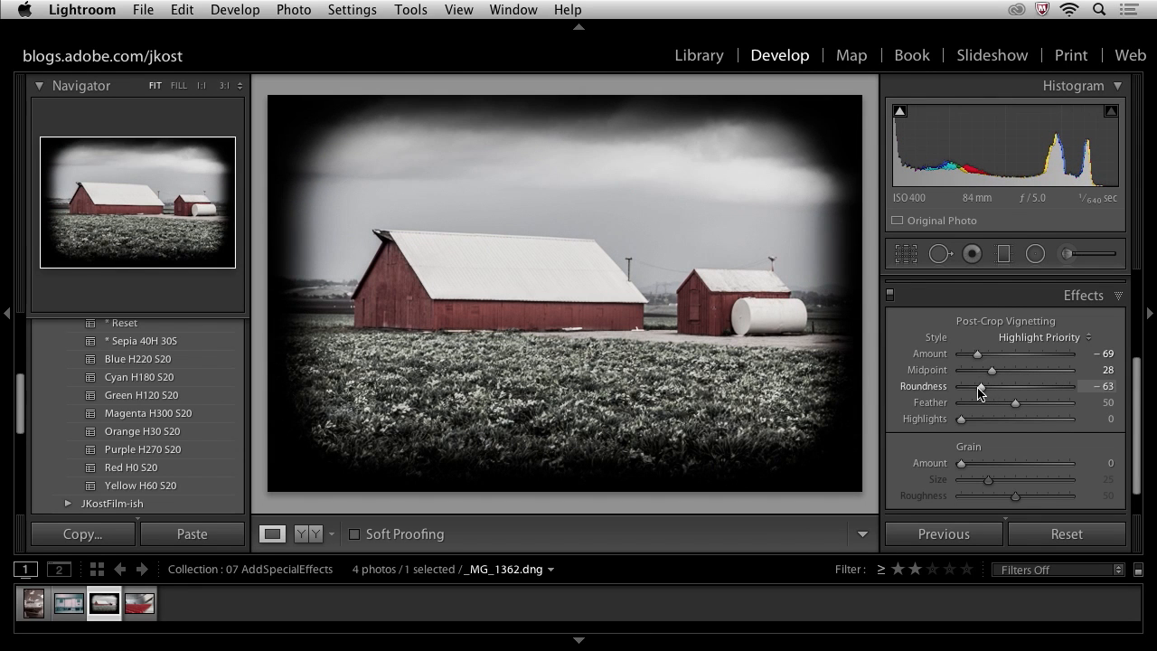
drag(980, 387, 972, 387)
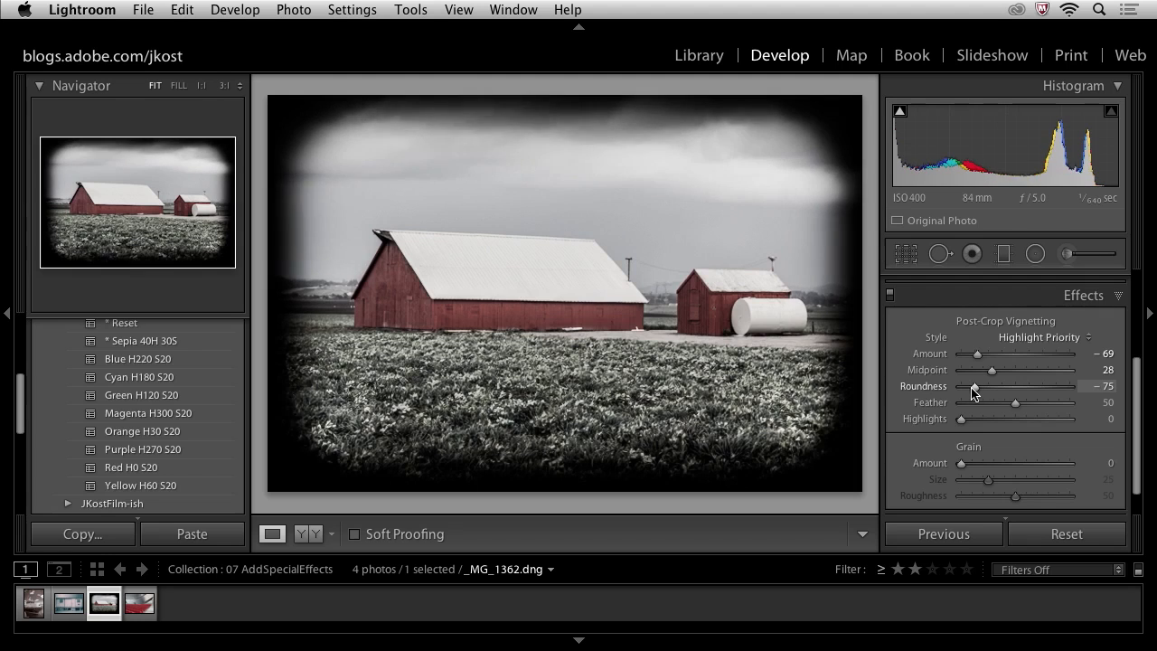
drag(973, 387, 1040, 387)
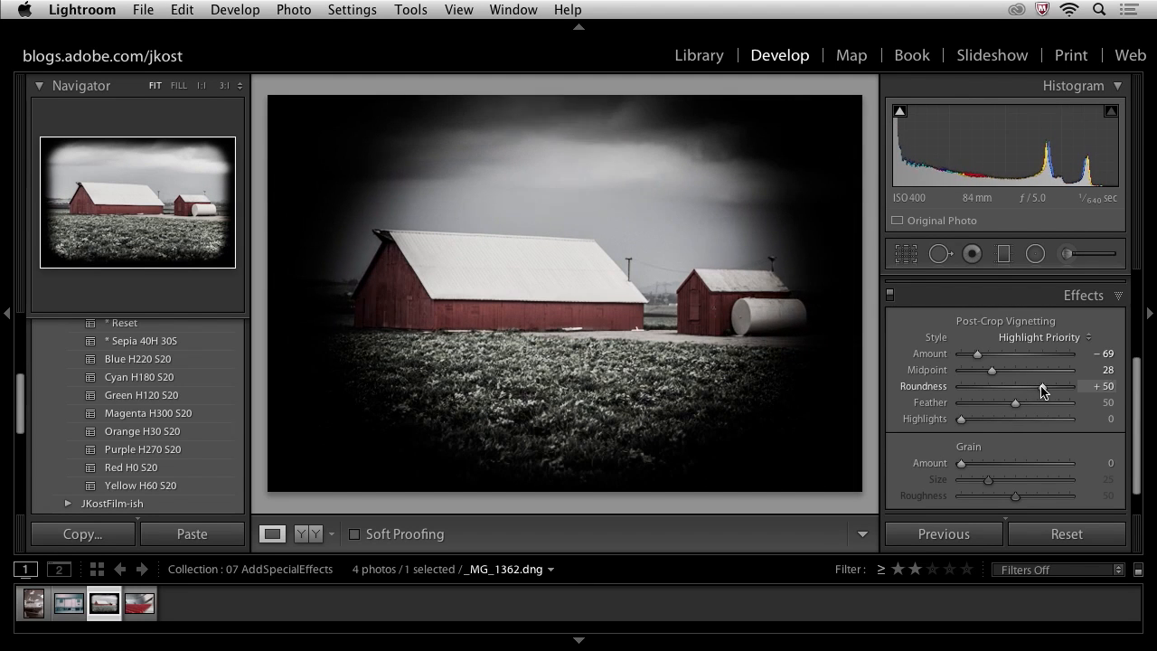
drag(1039, 387, 1038, 386)
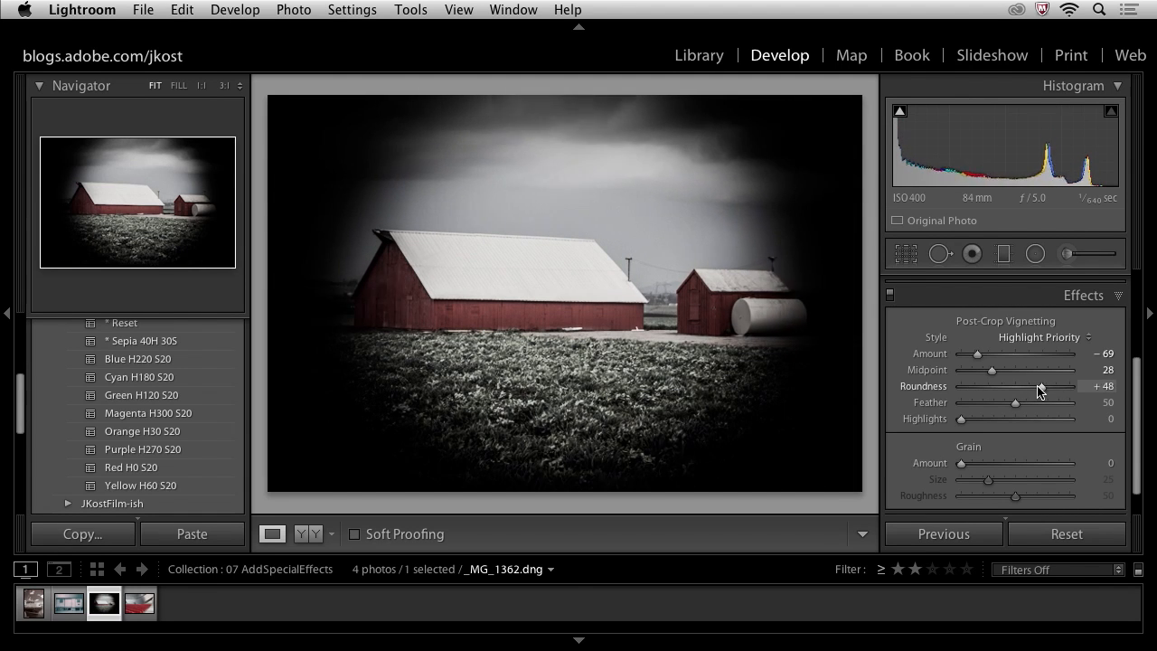
Raise the vignette feather from 0 to 100 so its edge blends fully.
drag(1038, 387, 983, 387)
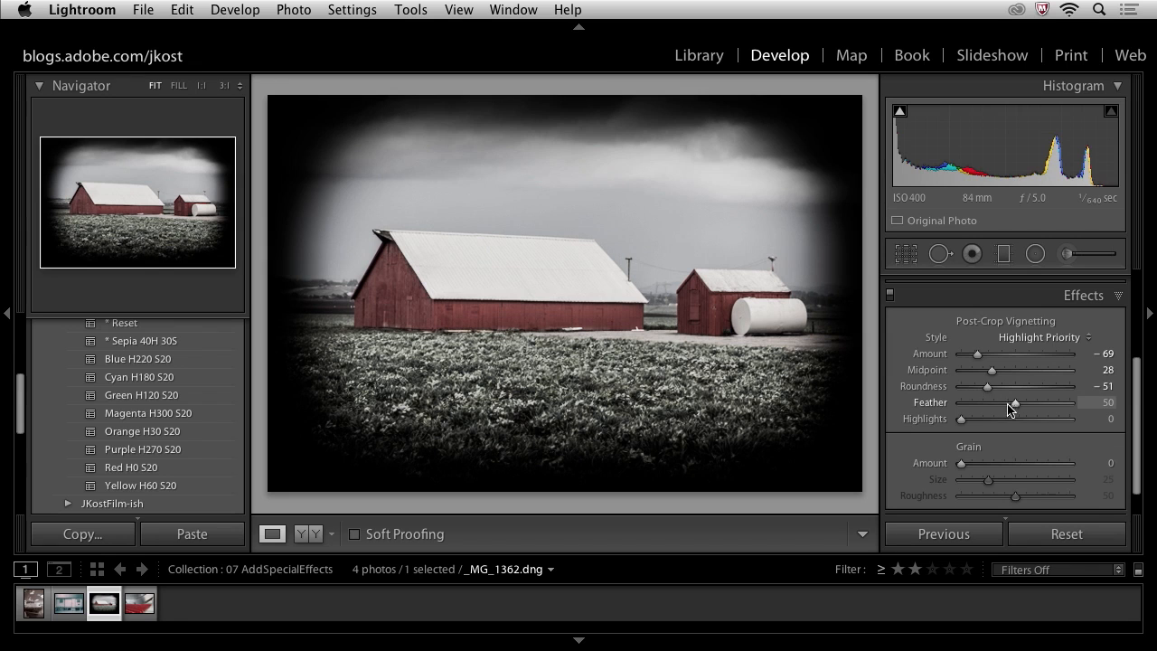
drag(1014, 401, 965, 402)
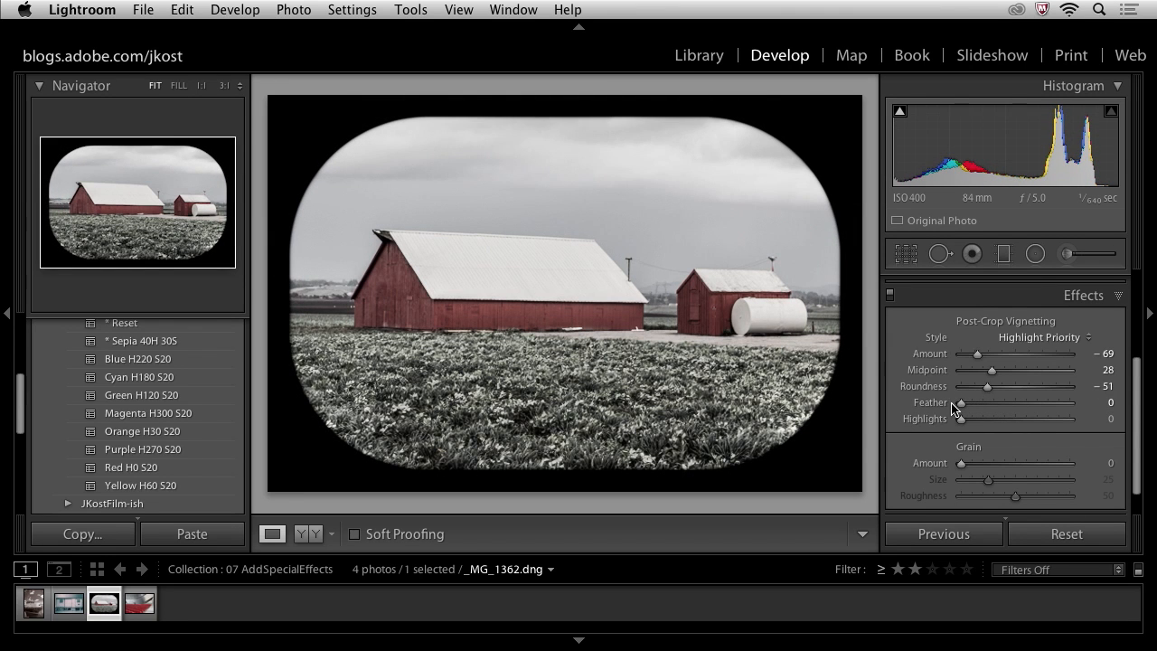
drag(960, 402, 1016, 401)
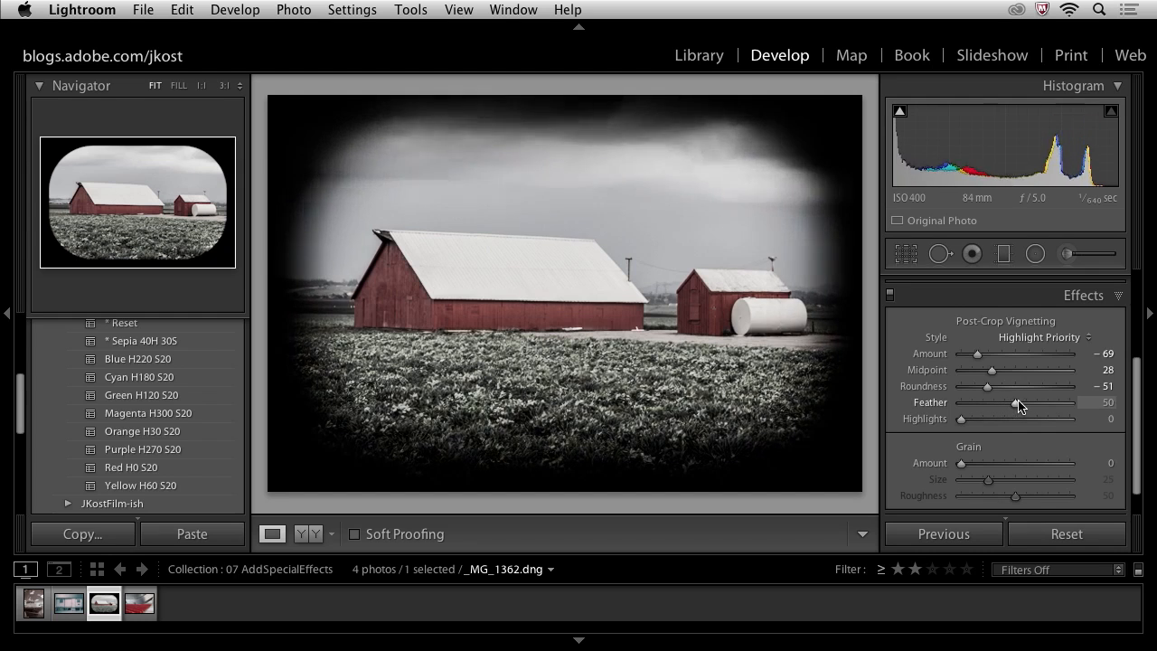
drag(1016, 402, 1094, 401)
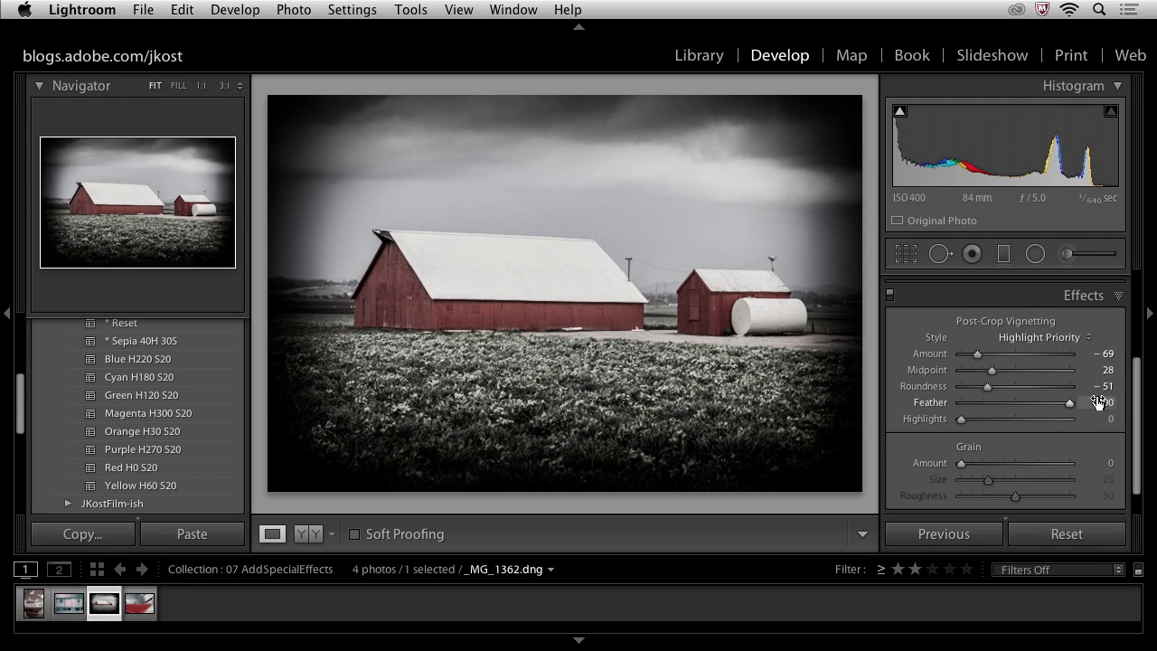
Switch the vignette to Color Priority style and lighten its amount to -35.
click(1039, 338)
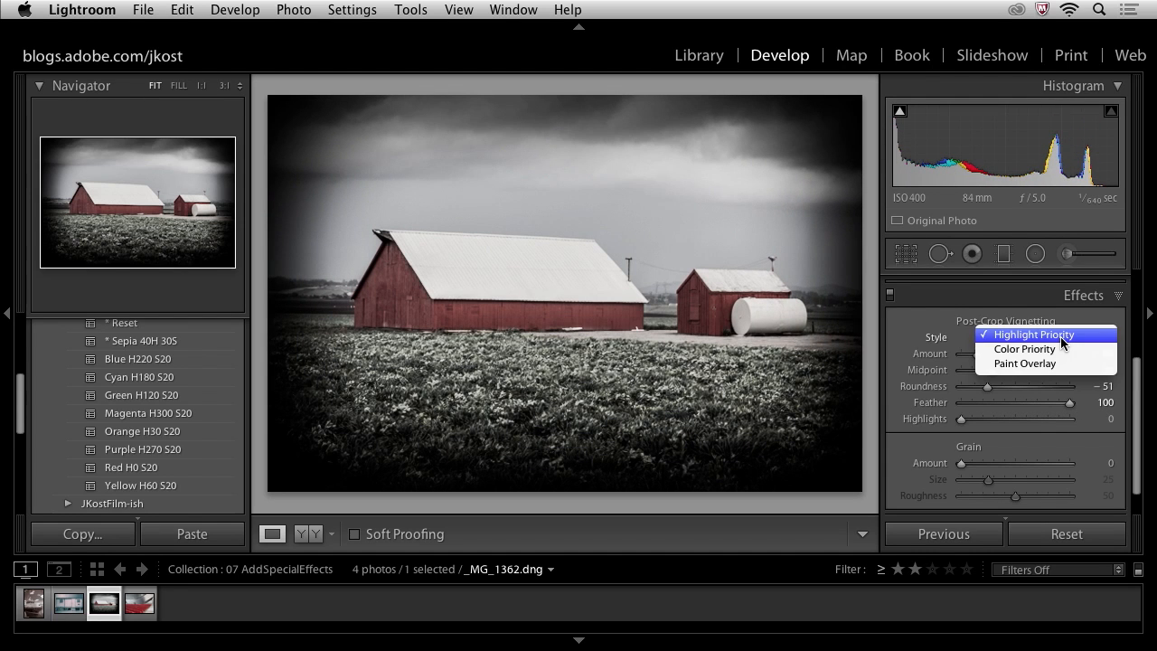
click(1023, 349)
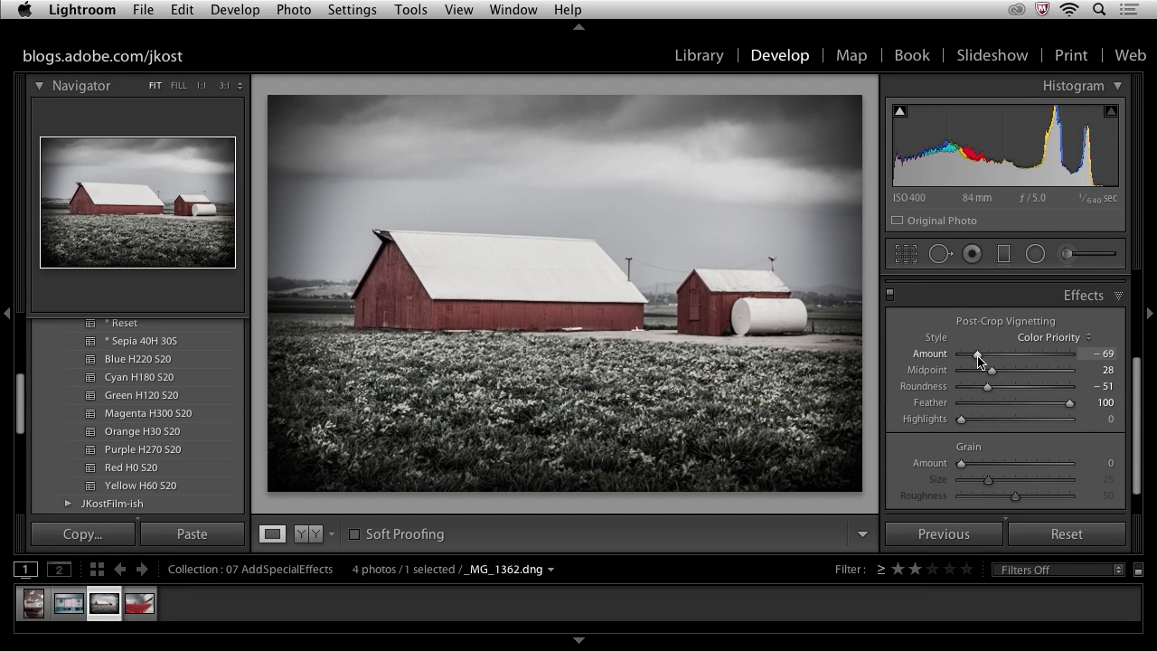
drag(978, 352, 1002, 353)
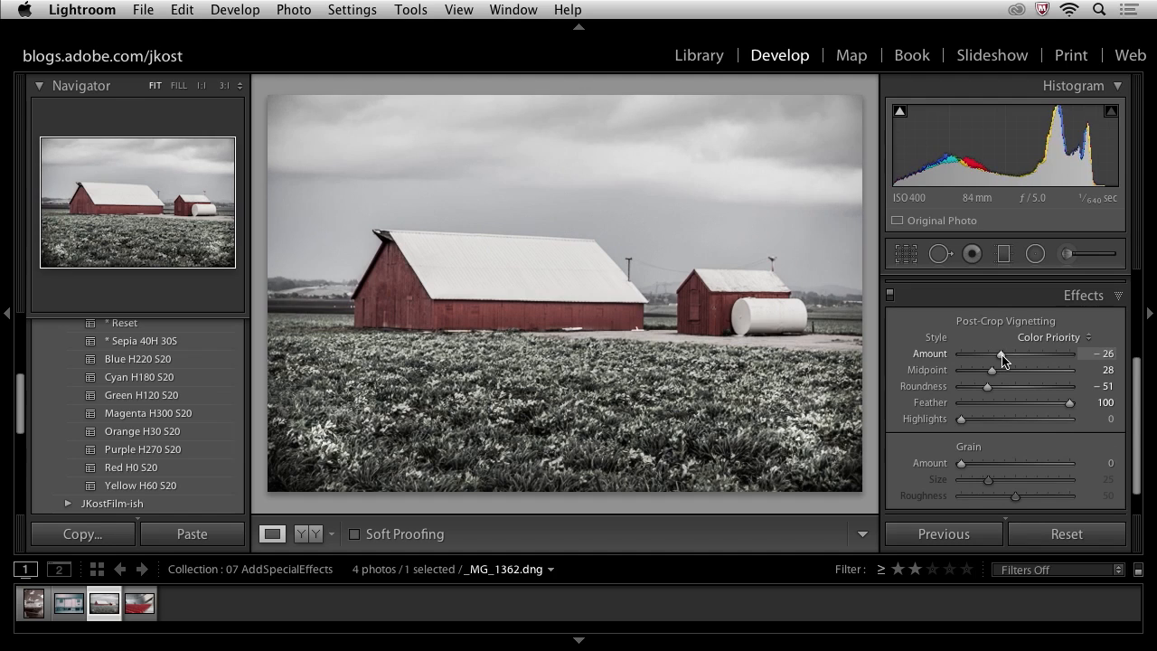
drag(1003, 353, 992, 352)
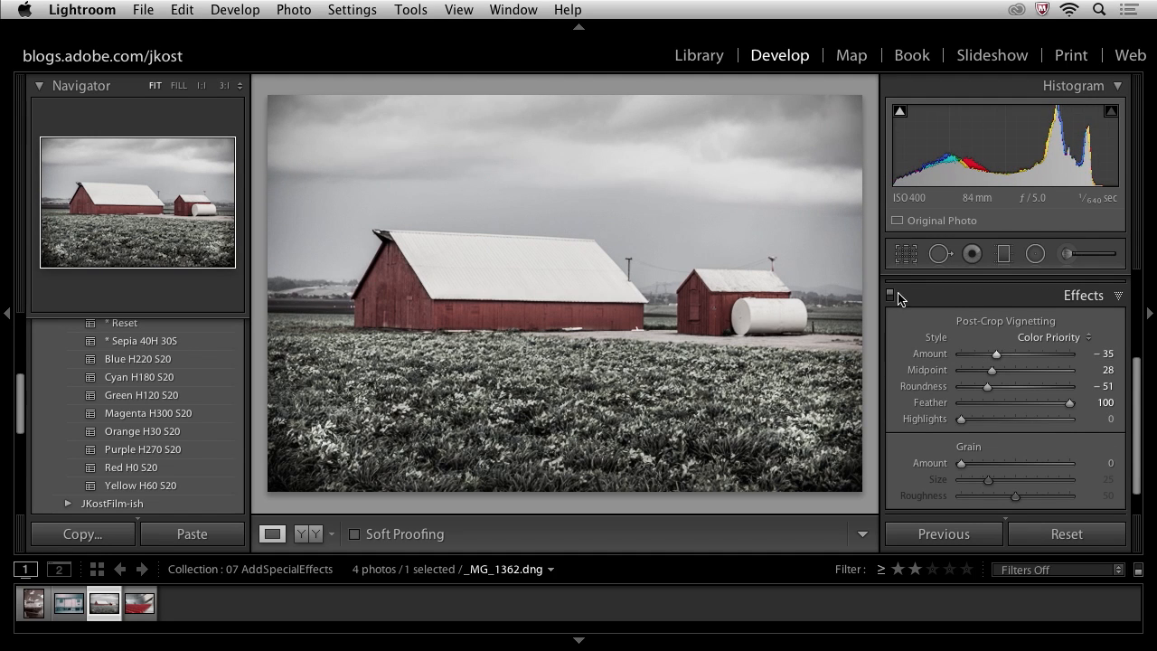
mouse_move(861, 179)
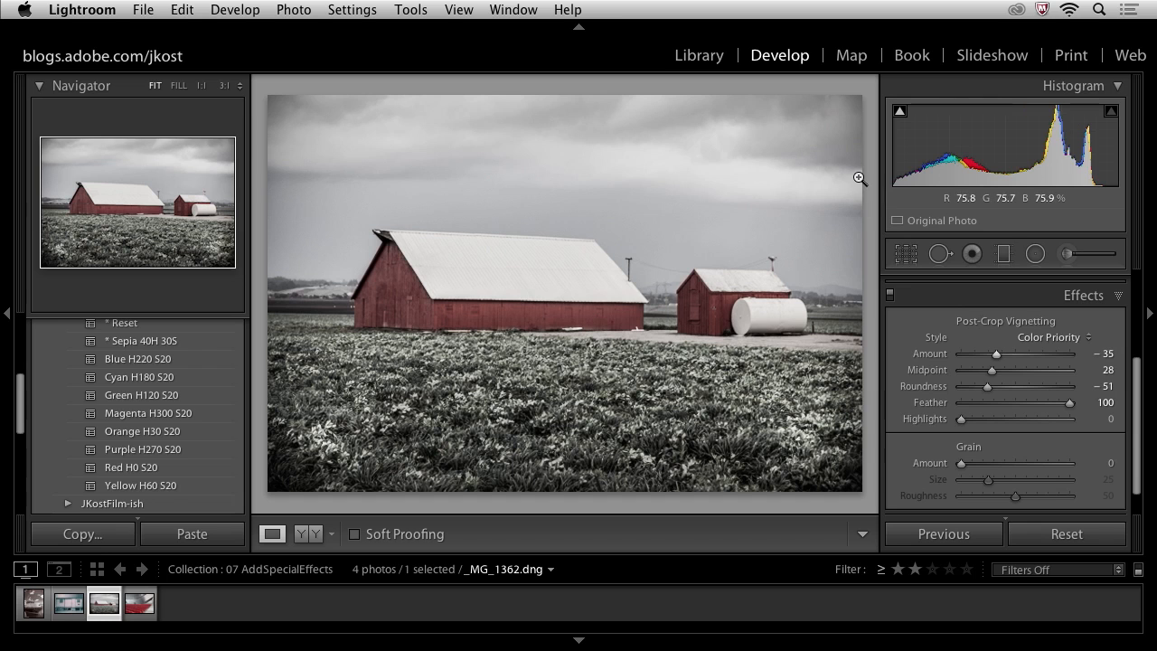
Raise the vignette Highlights setting to 79 to protect bright areas.
drag(962, 420, 1010, 419)
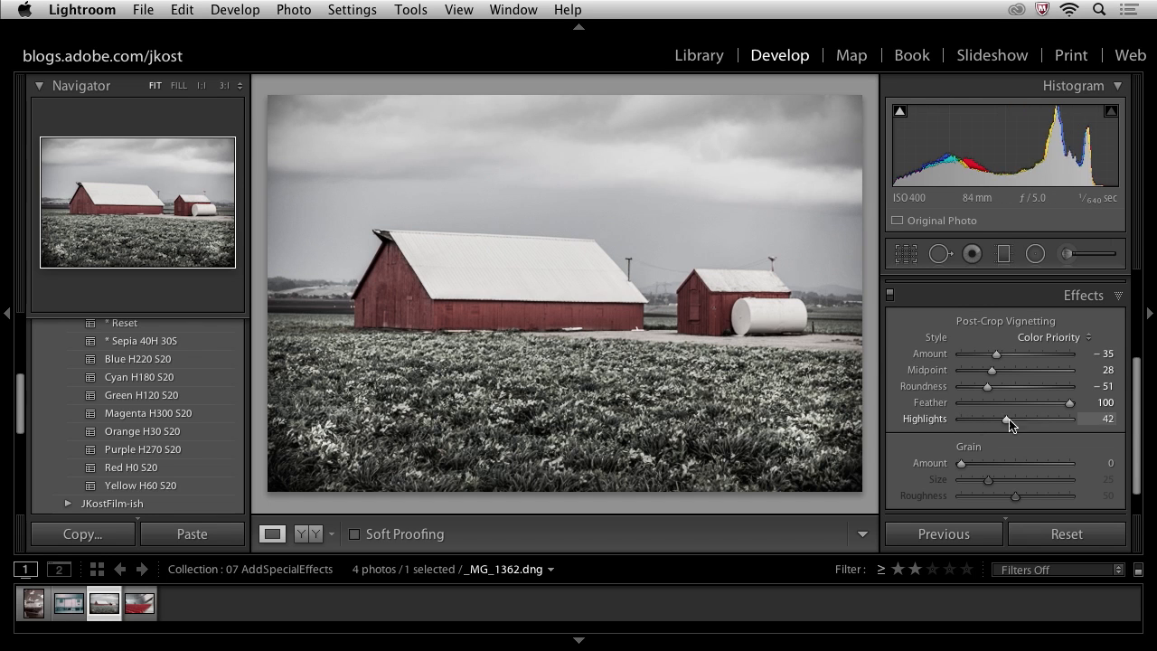
drag(1029, 419, 1006, 420)
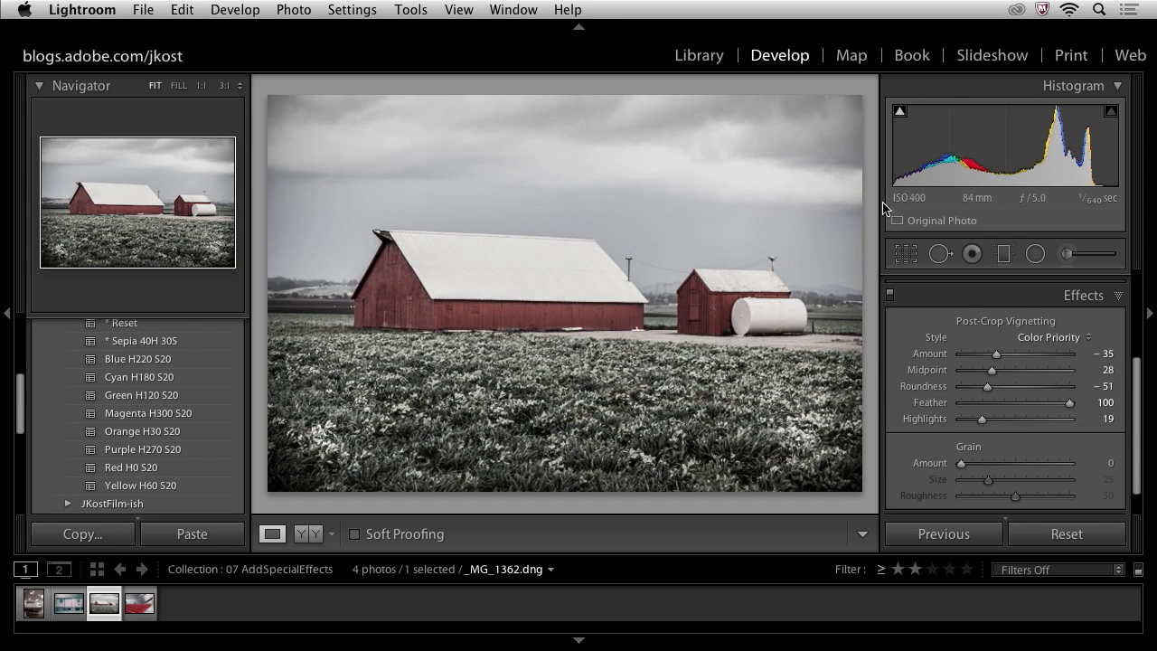
mouse_move(975, 452)
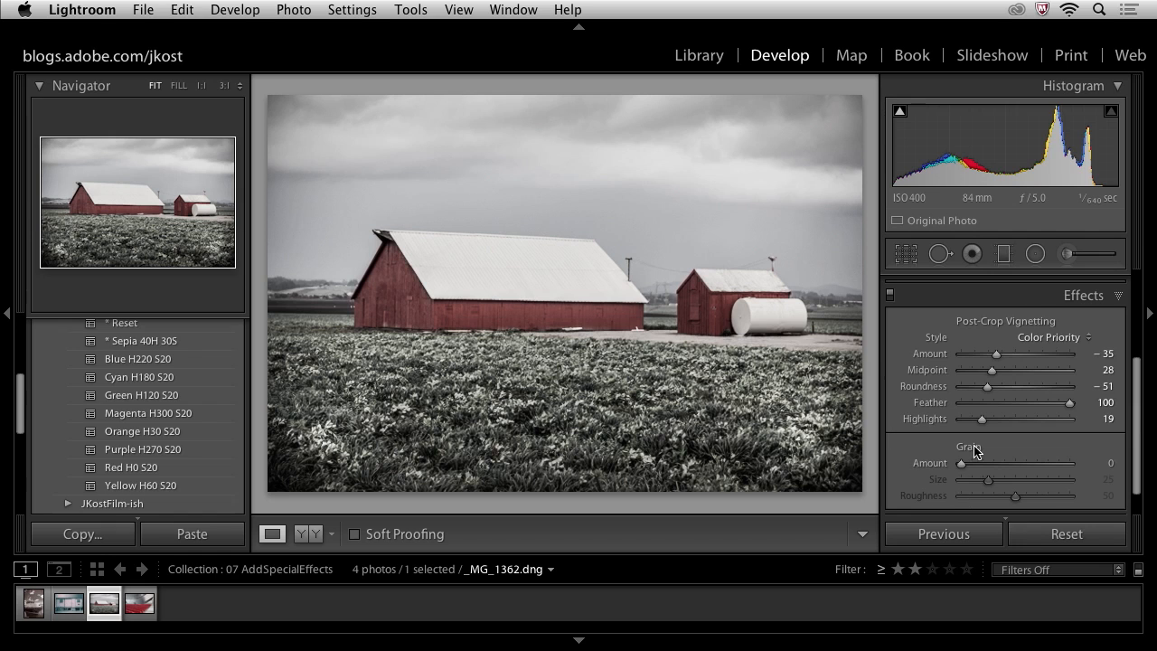
drag(982, 420, 1042, 420)
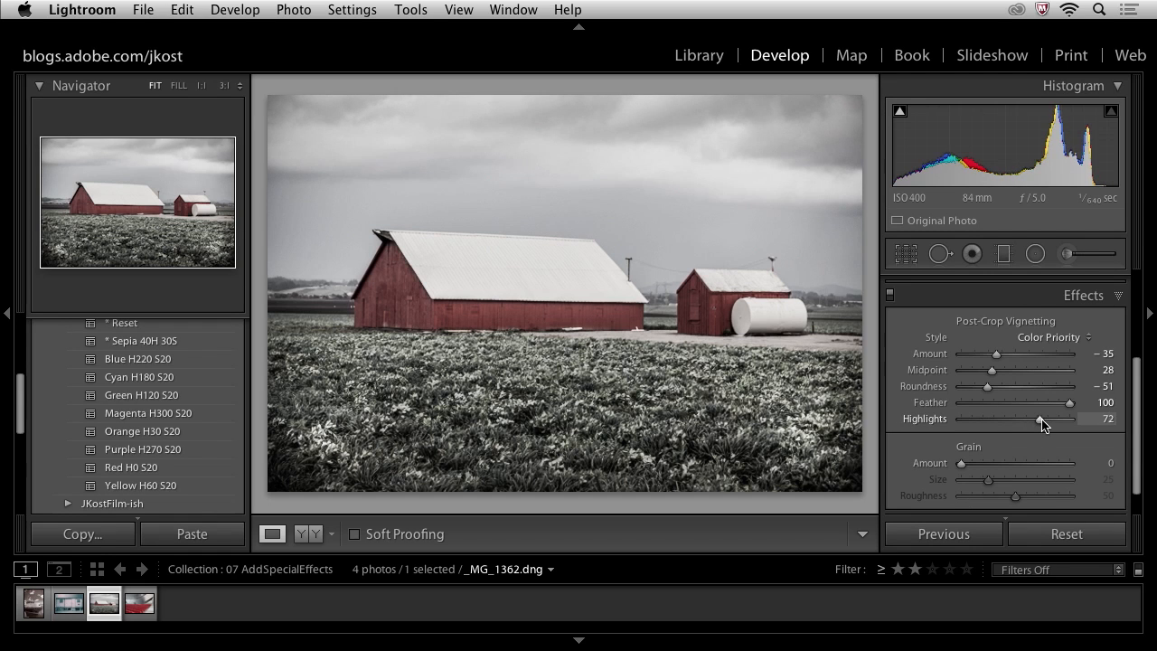
drag(1041, 419, 1051, 420)
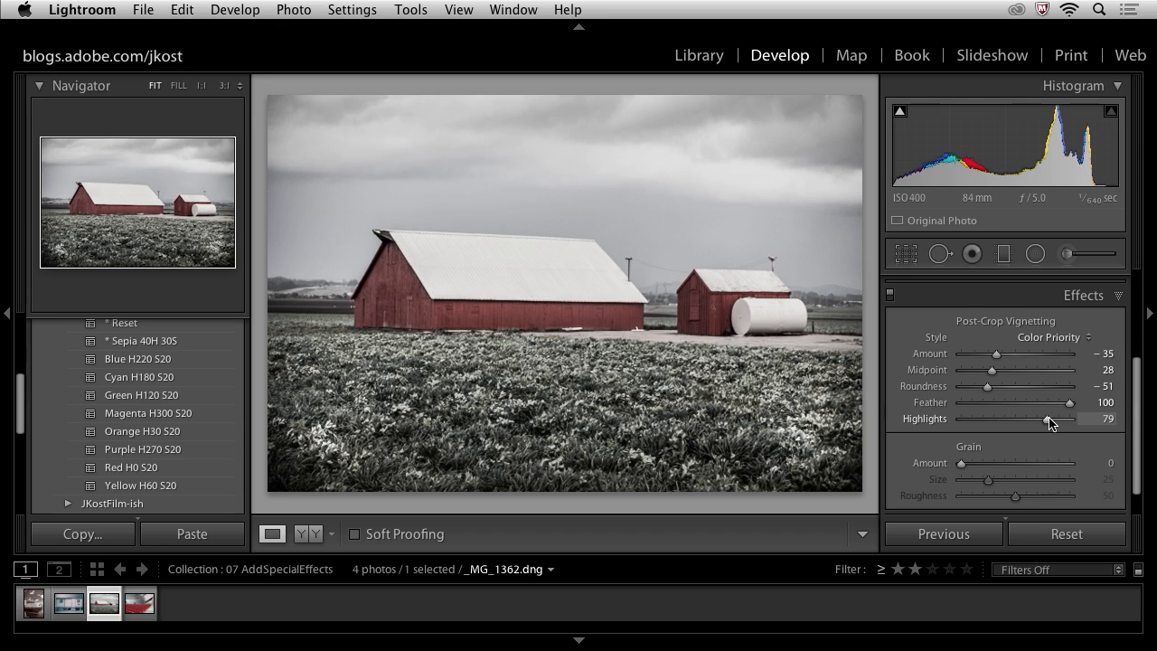
mouse_move(1046, 423)
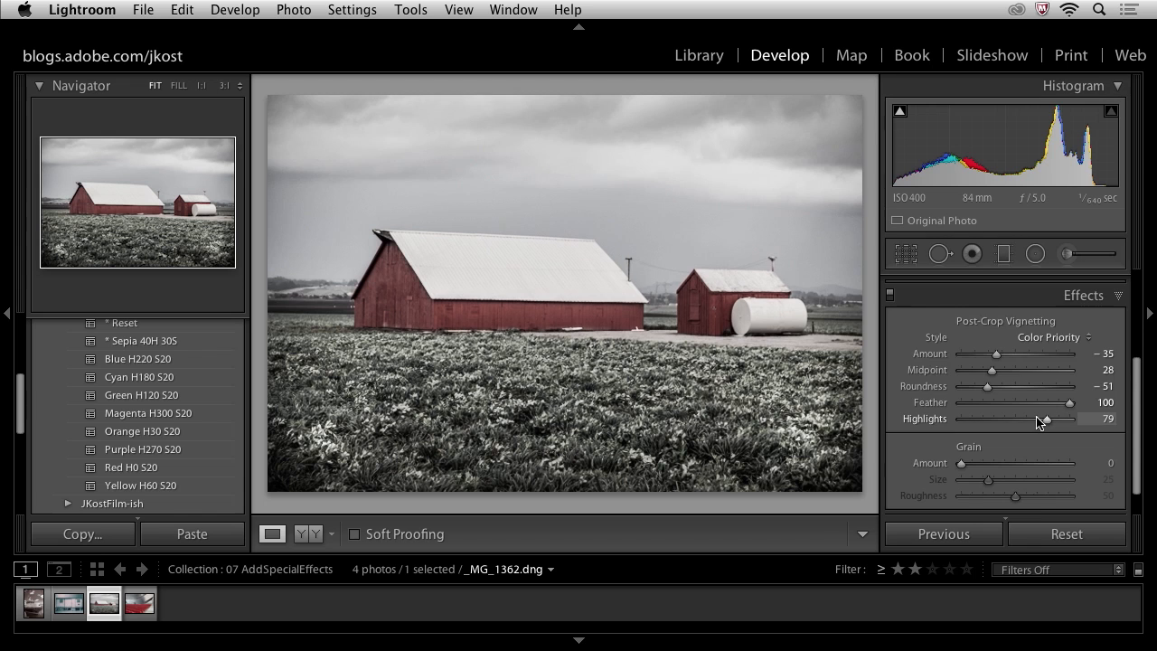
Crop the barn photo tighter around the barns and apply the crop.
click(904, 253)
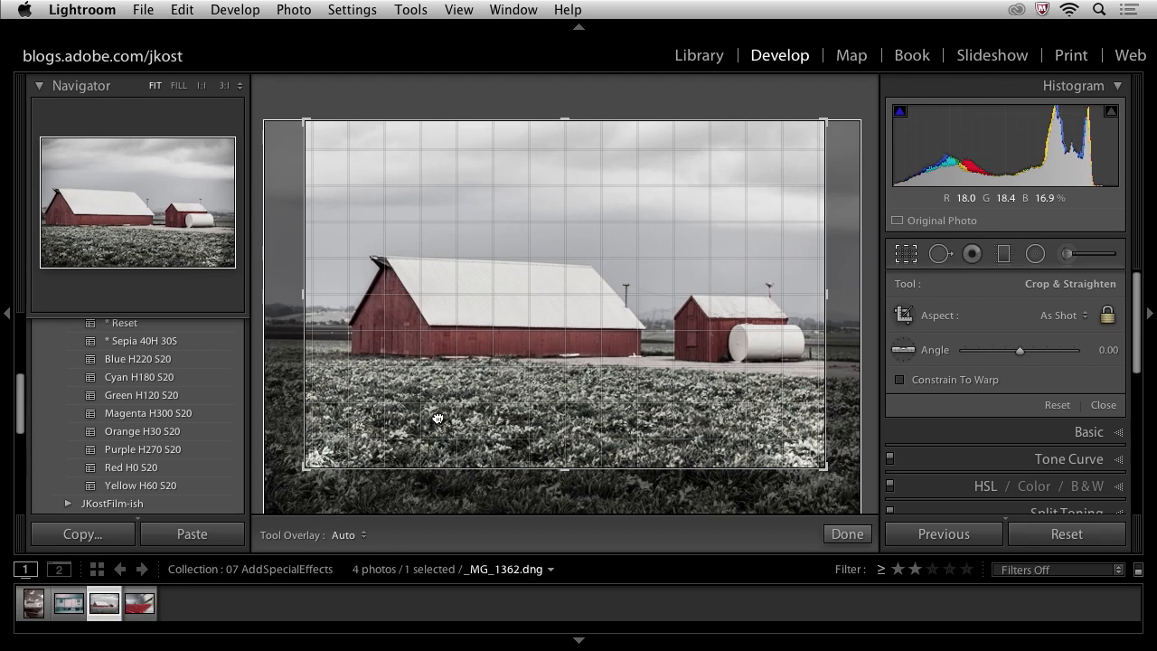
click(846, 533)
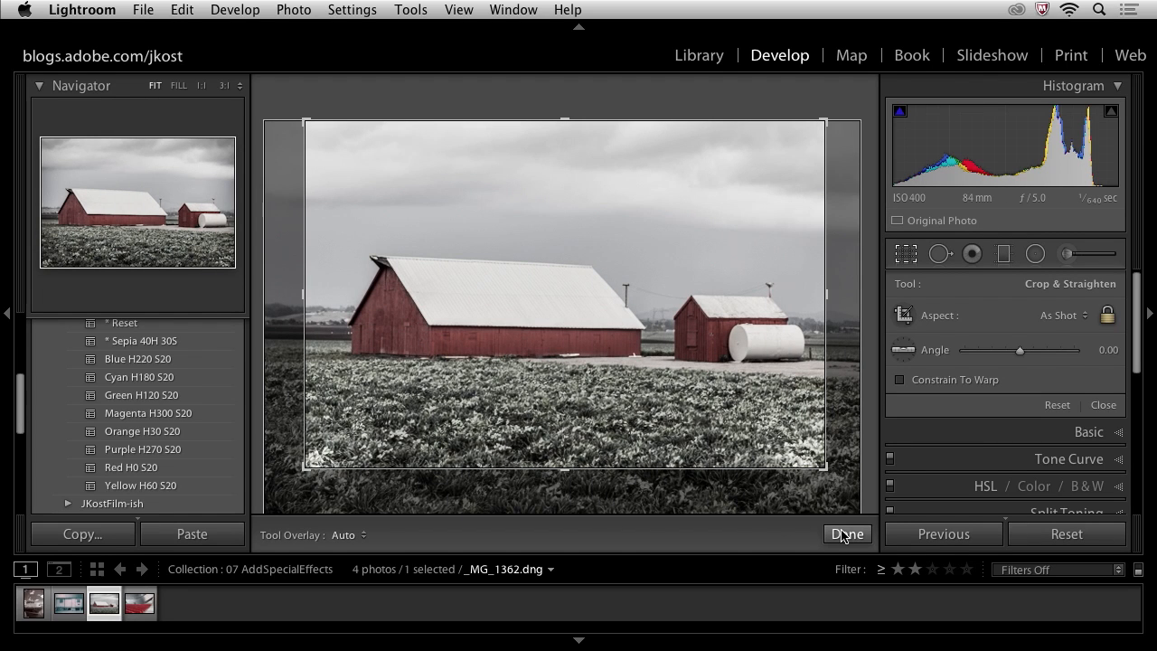
click(846, 534)
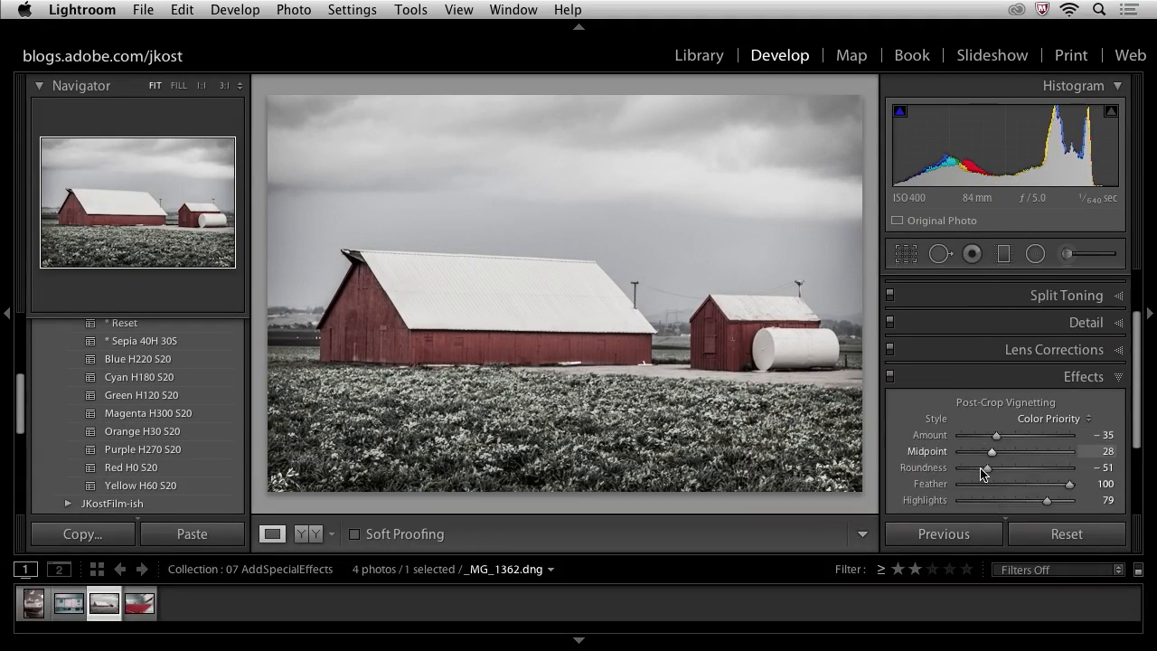
Push grain amount to maximum and zoom to 1:1 on the smaller barn.
scroll(down, 3)
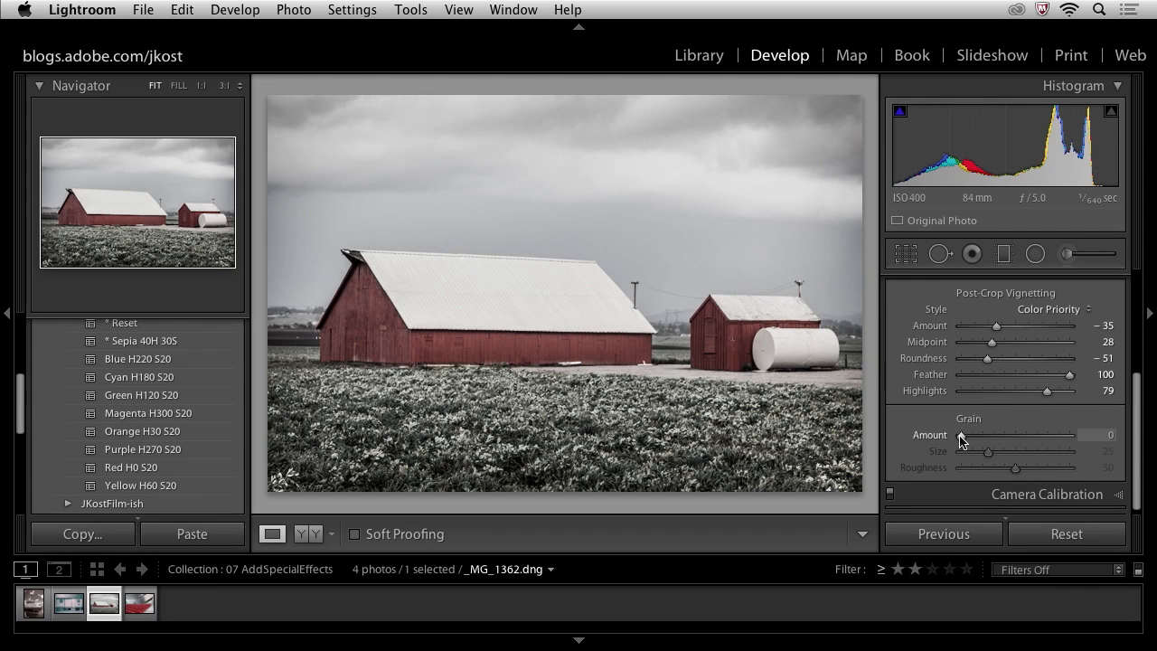
drag(962, 433, 1071, 434)
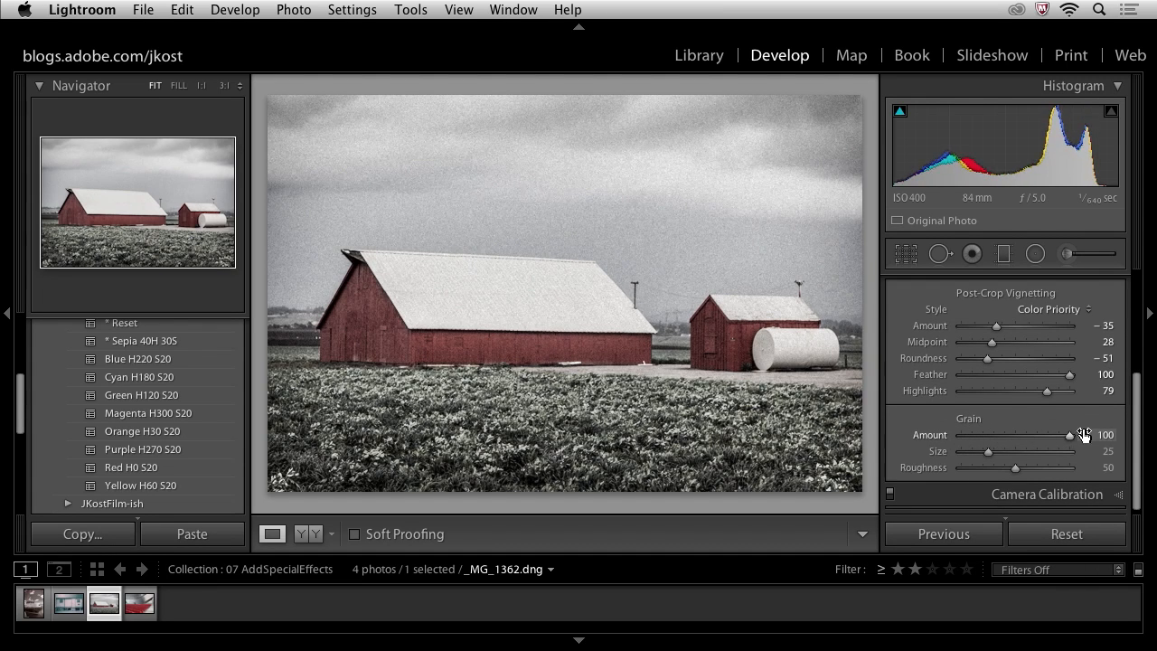
mouse_move(636, 264)
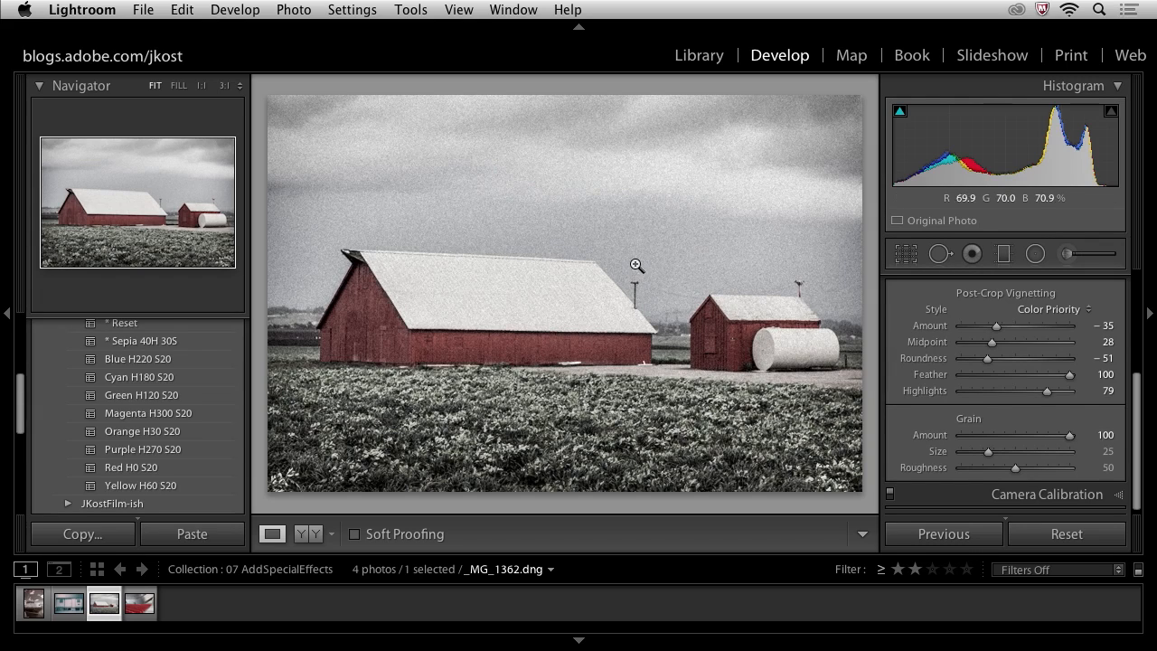
click(636, 264)
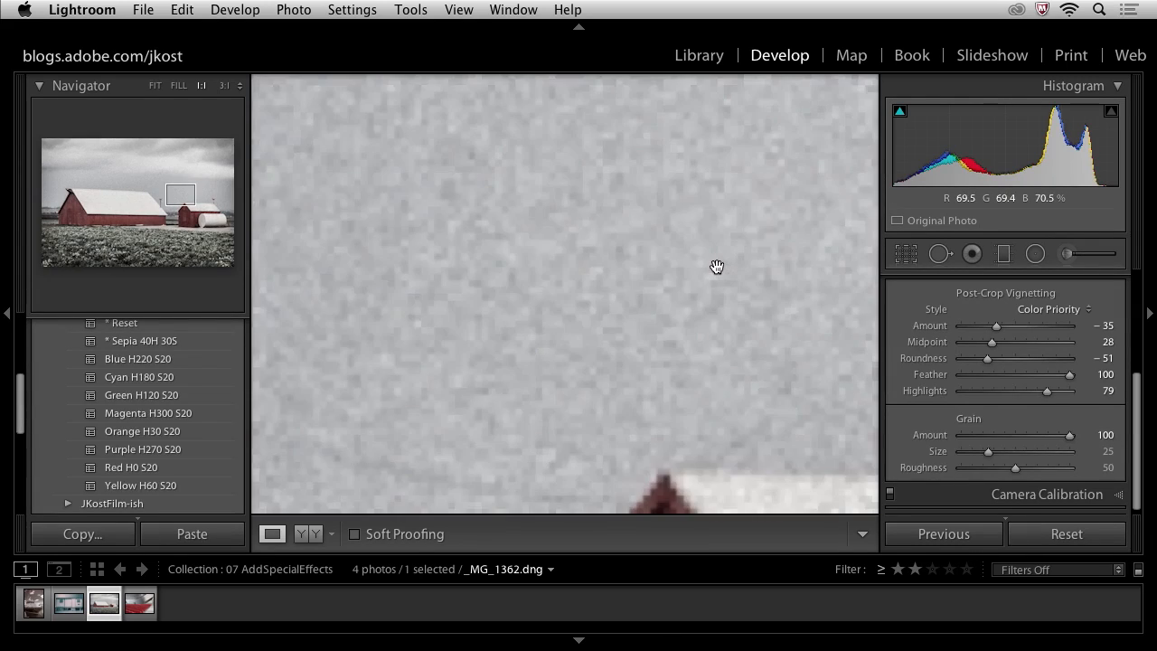
drag(716, 268, 658, 148)
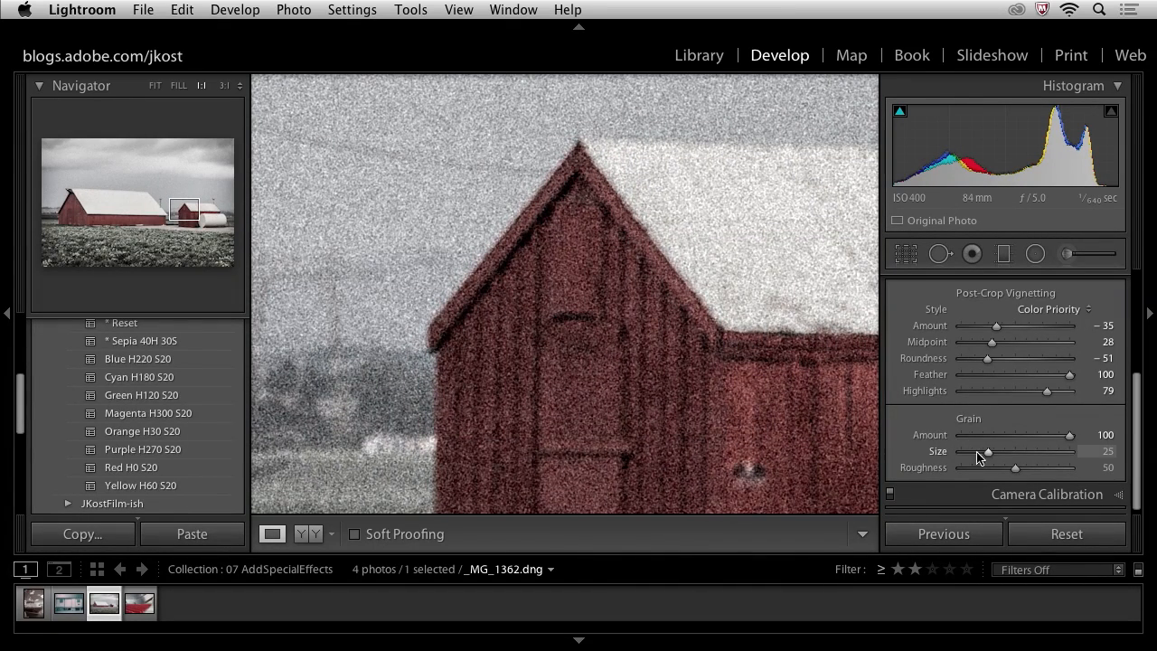
Try extreme size and roughness, then settle grain at amount 44, size 72, roughness 33.
drag(987, 452, 1084, 452)
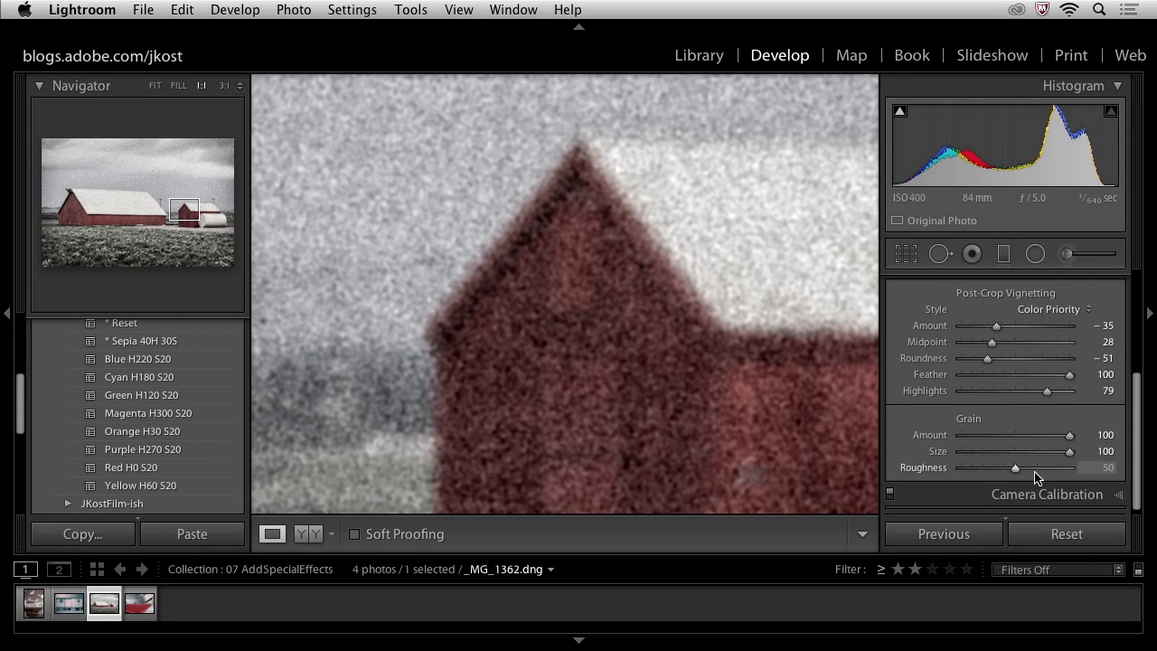
drag(1012, 466, 1070, 466)
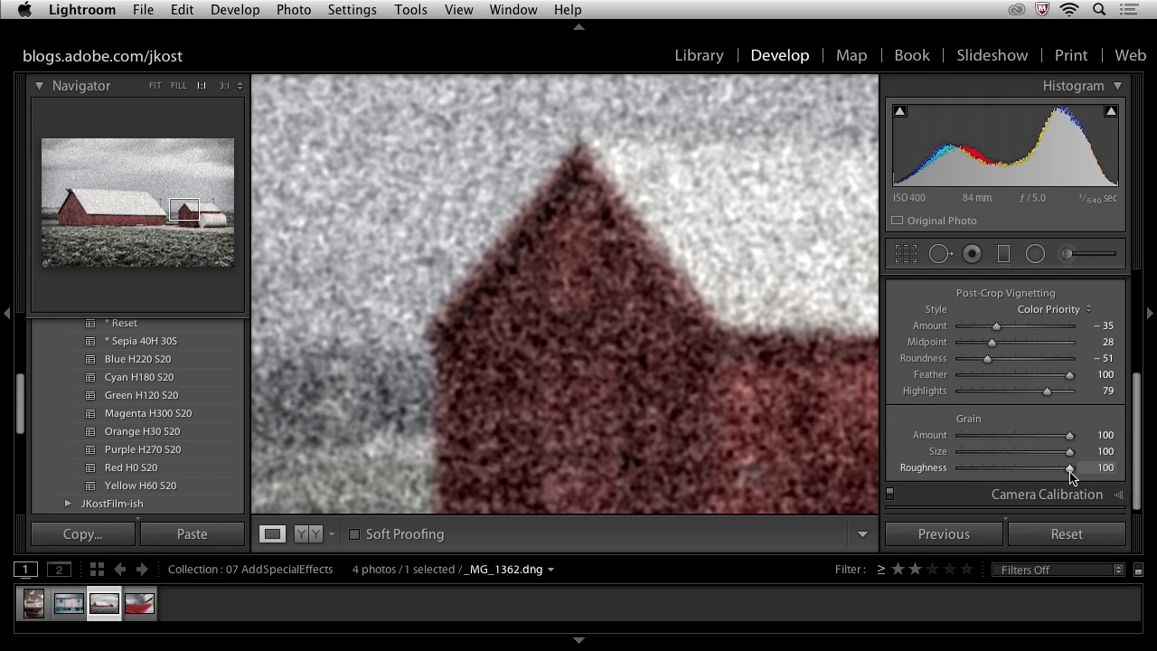
drag(1070, 466, 962, 466)
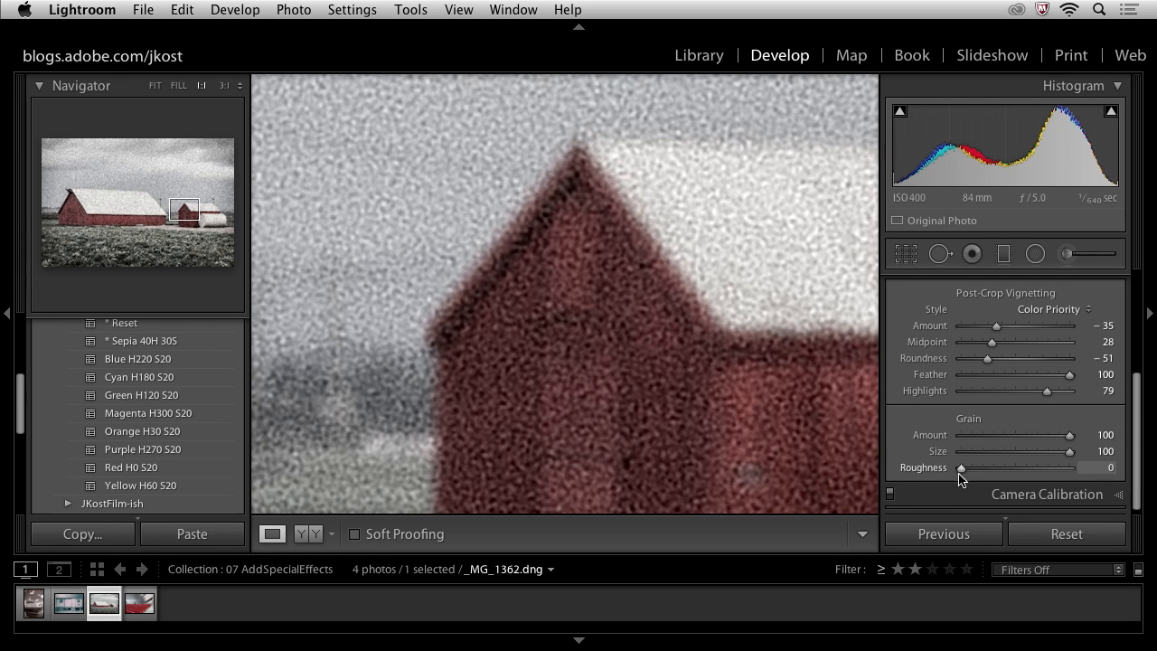
mouse_move(835, 452)
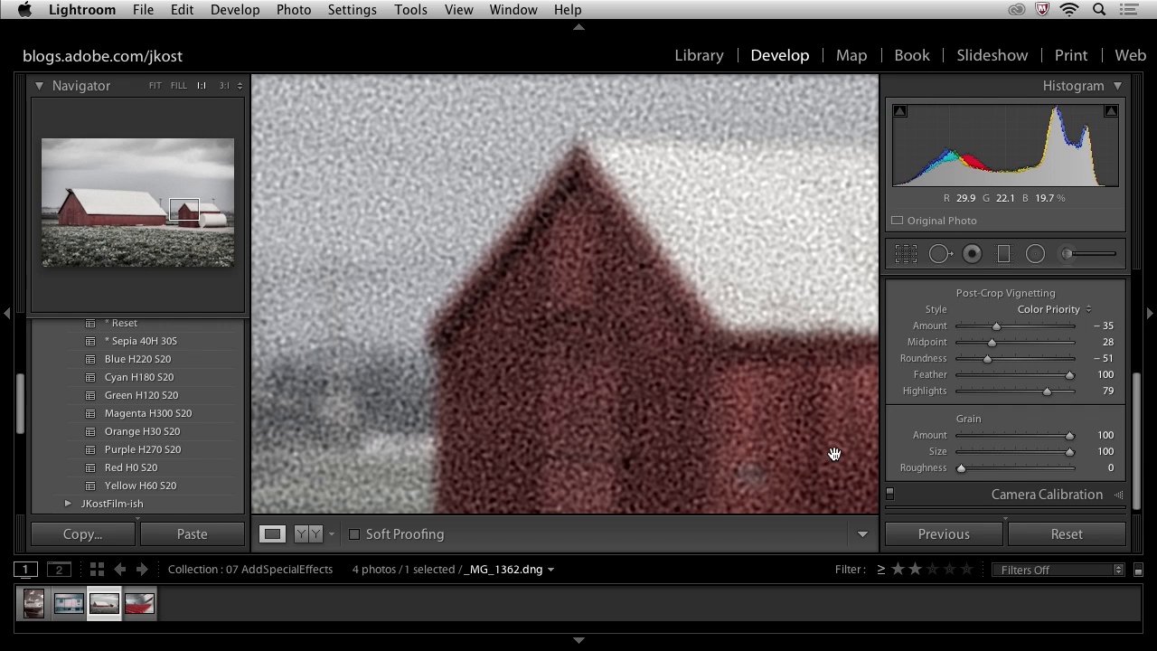
drag(962, 467, 980, 466)
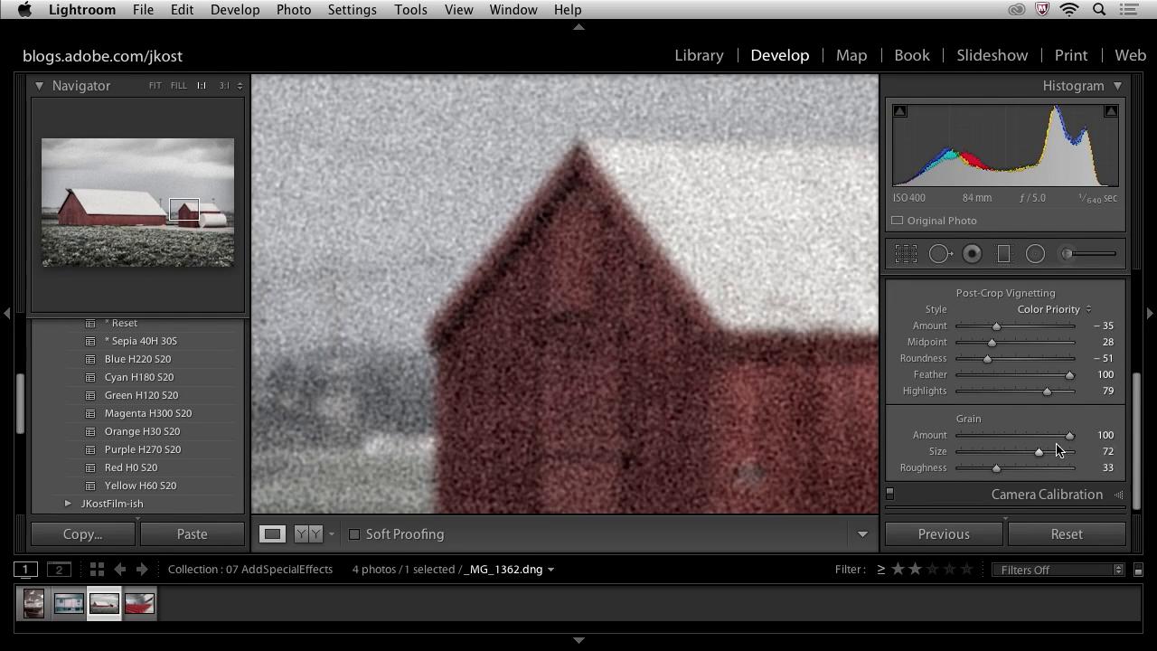
drag(1070, 434, 1009, 434)
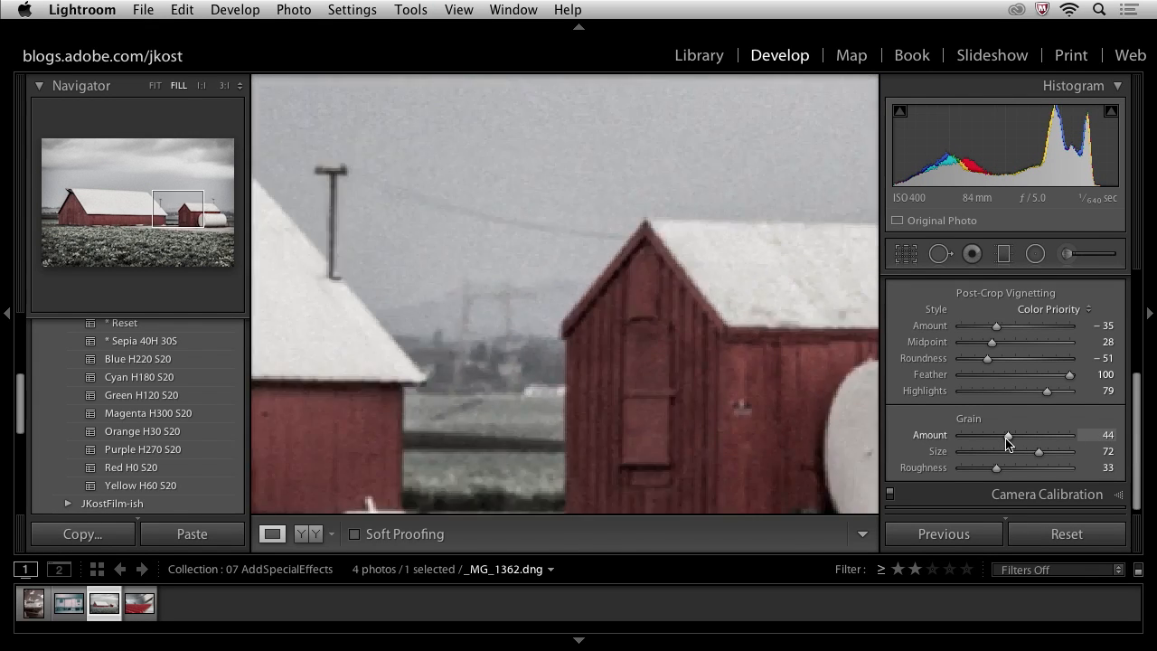
Zoom back out to Fit view to see the whole grainy barn photo.
click(154, 85)
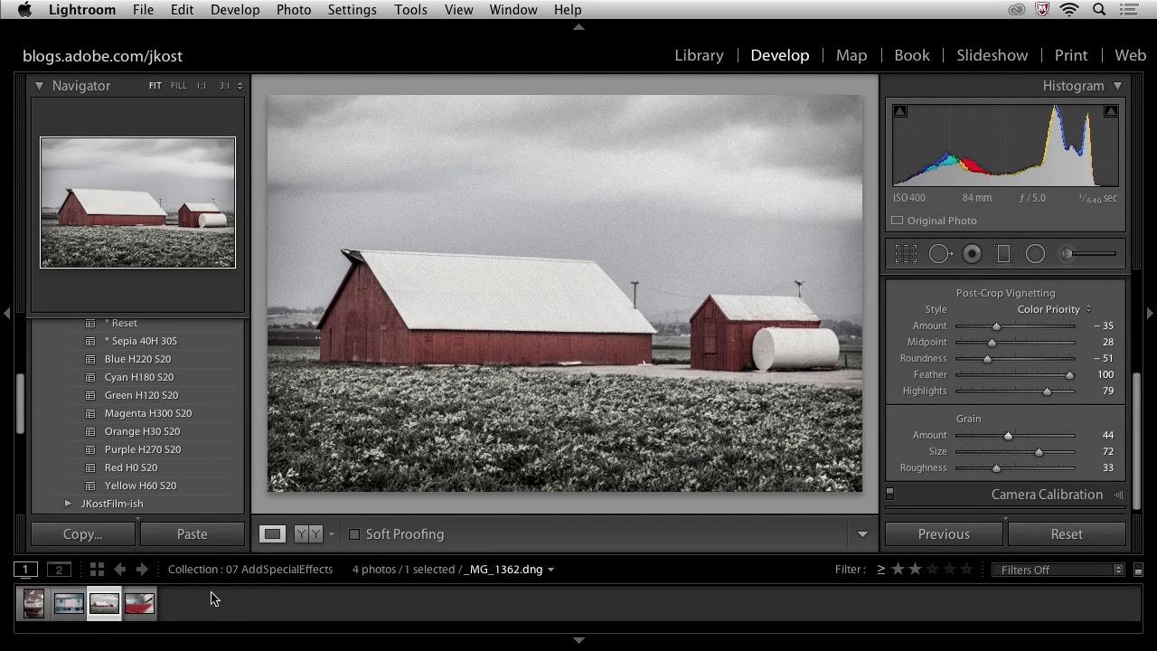
Select the auditorium photo and drop every HSL saturation, ending with Magenta, to -100.
click(137, 604)
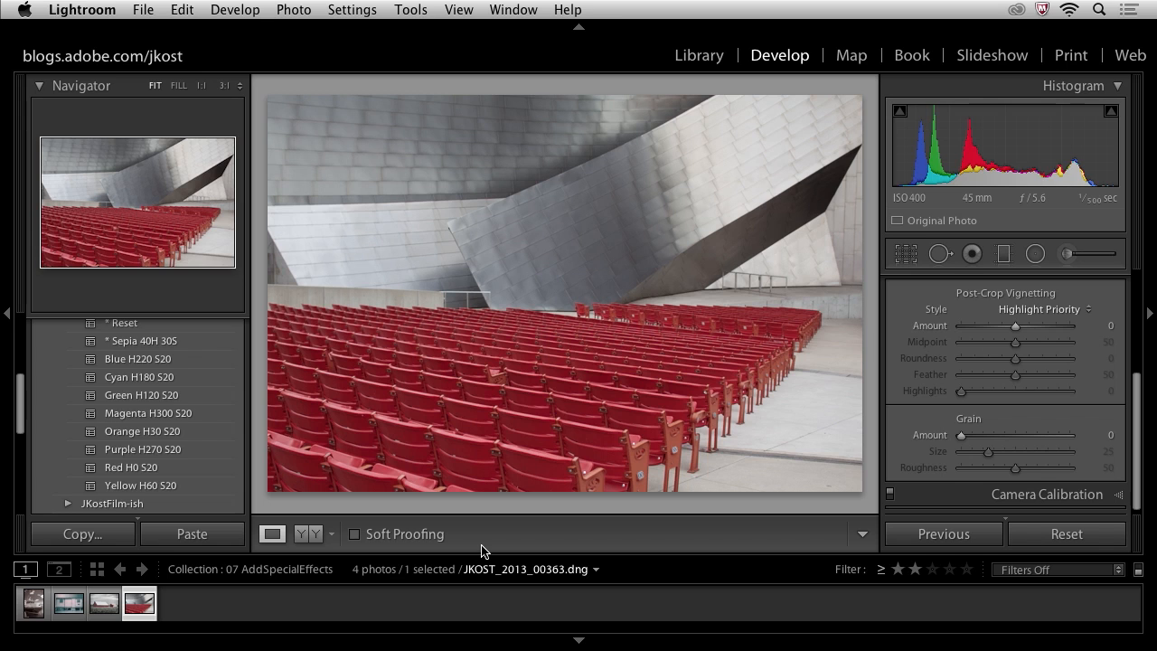
mouse_move(763, 474)
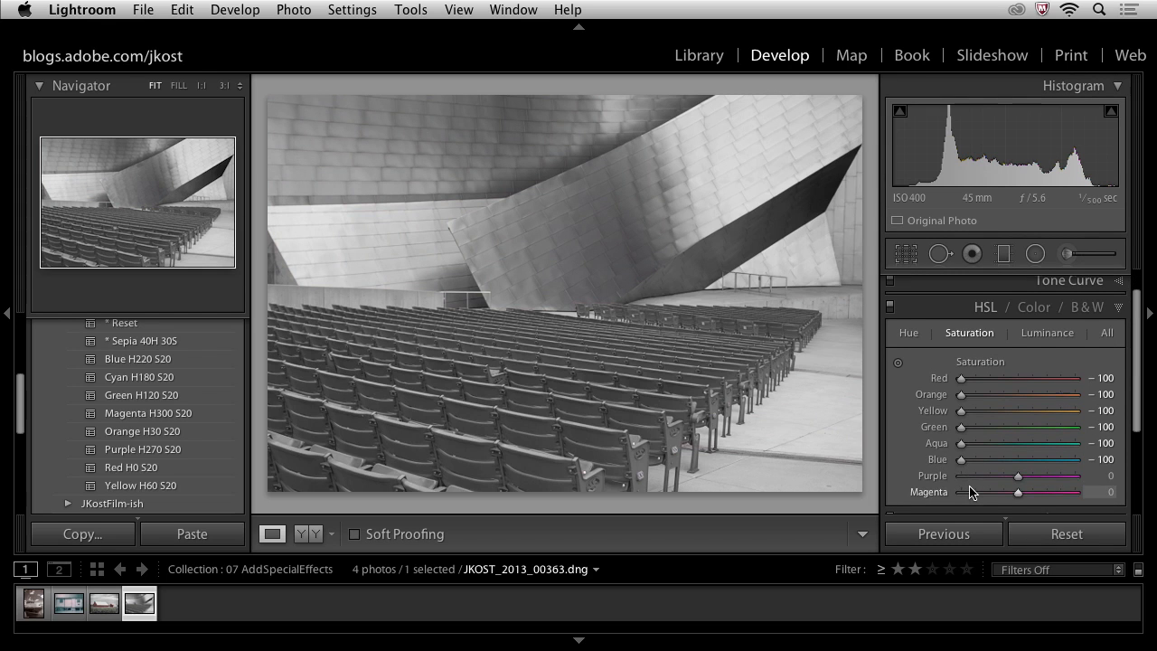
drag(1020, 475, 962, 475)
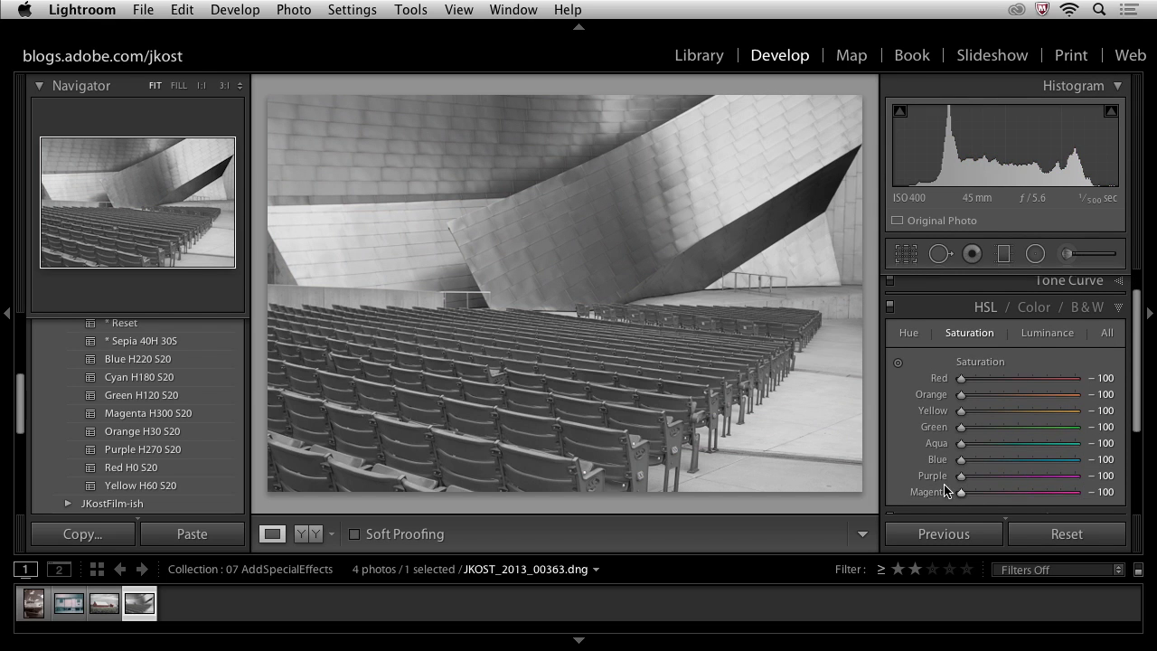
mouse_move(784, 427)
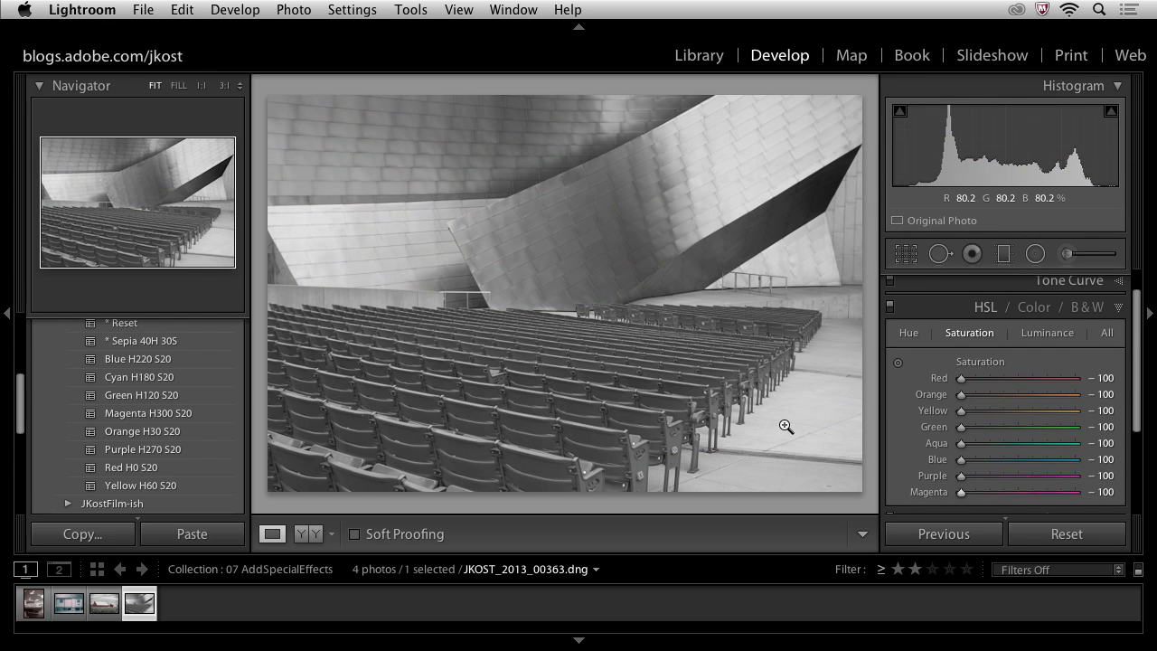
mouse_move(861, 403)
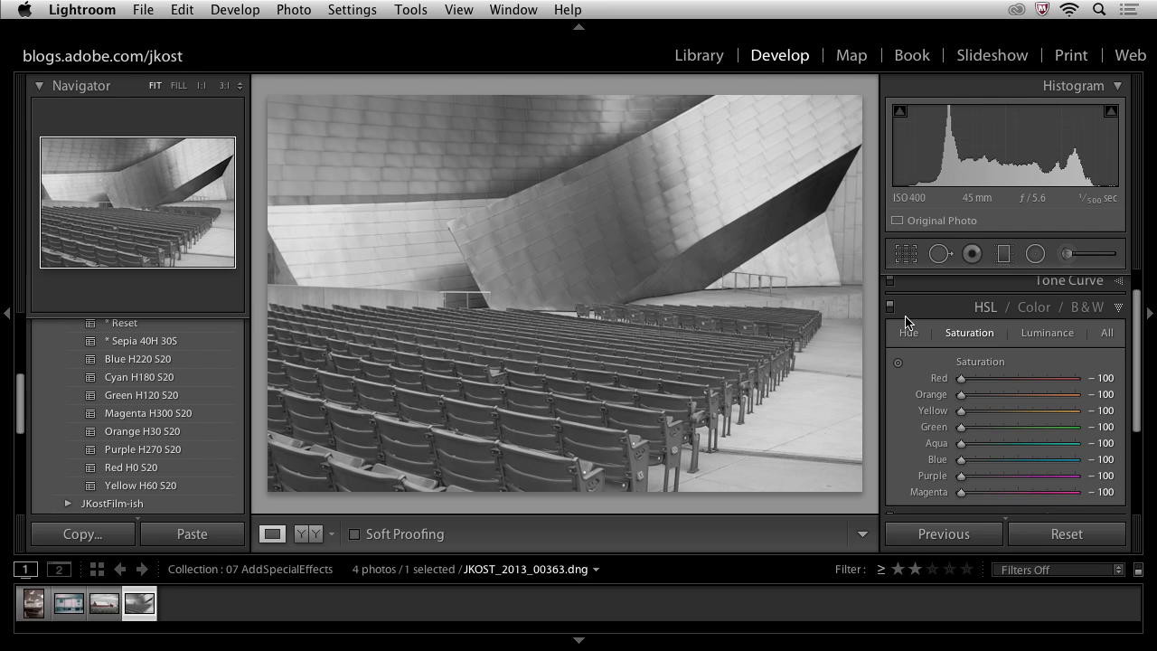
Activate the Adjustment Brush and raise its Saturation effect to +100.
click(1034, 253)
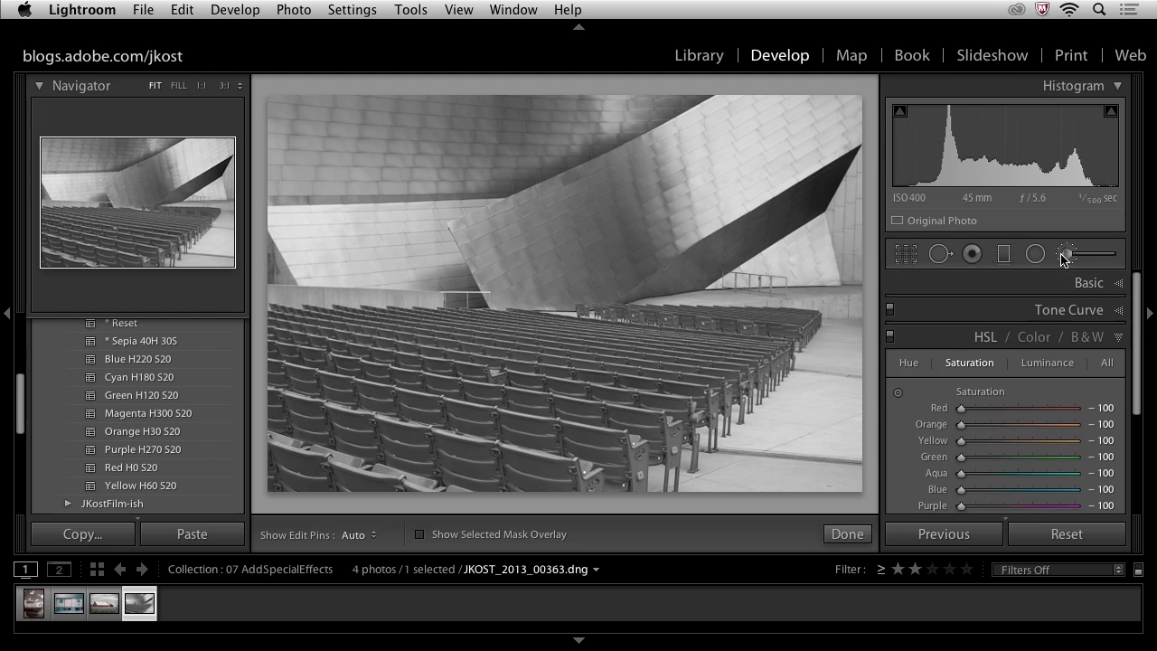
click(1066, 253)
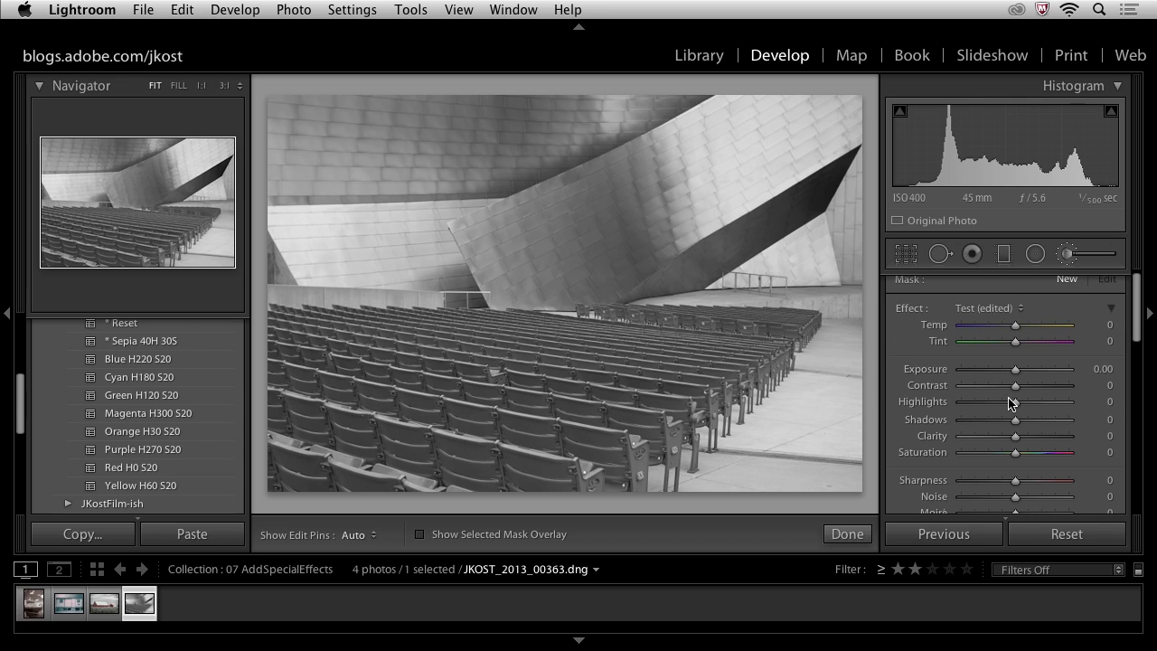
drag(1014, 434, 1019, 430)
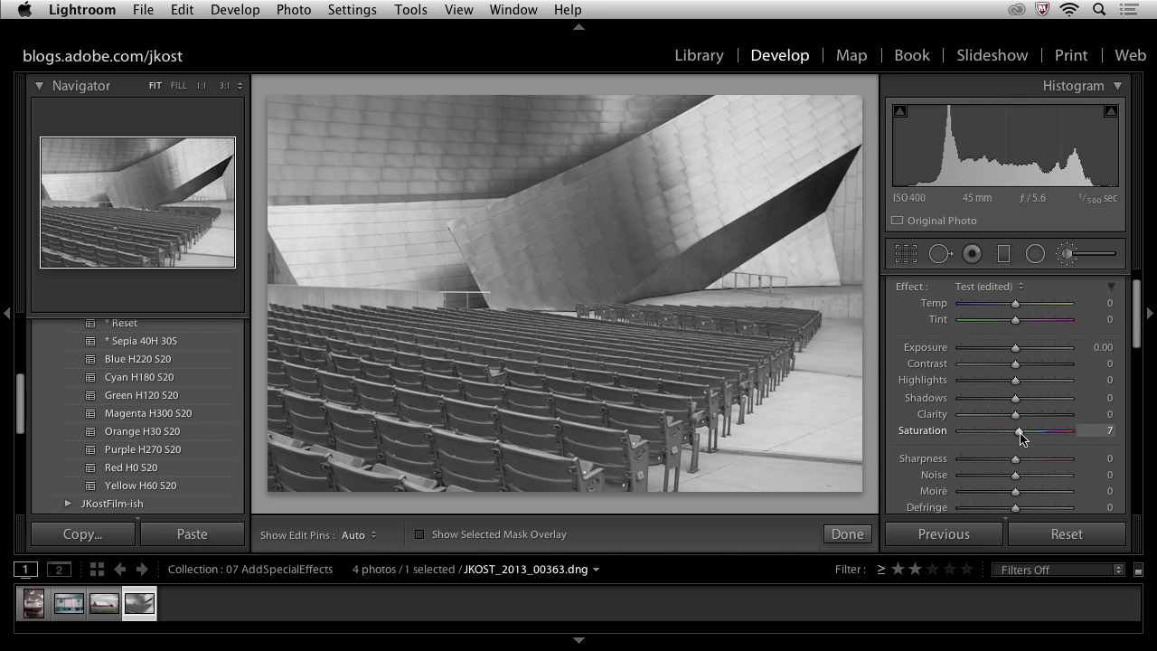
drag(1020, 430, 1070, 430)
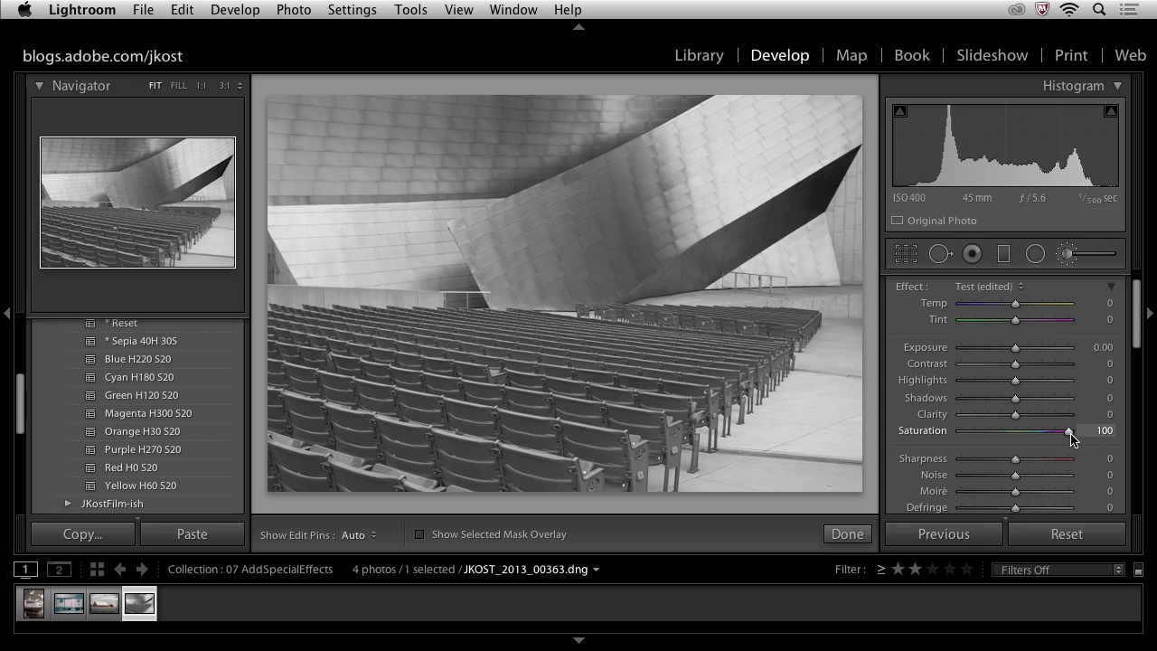
mouse_move(495, 373)
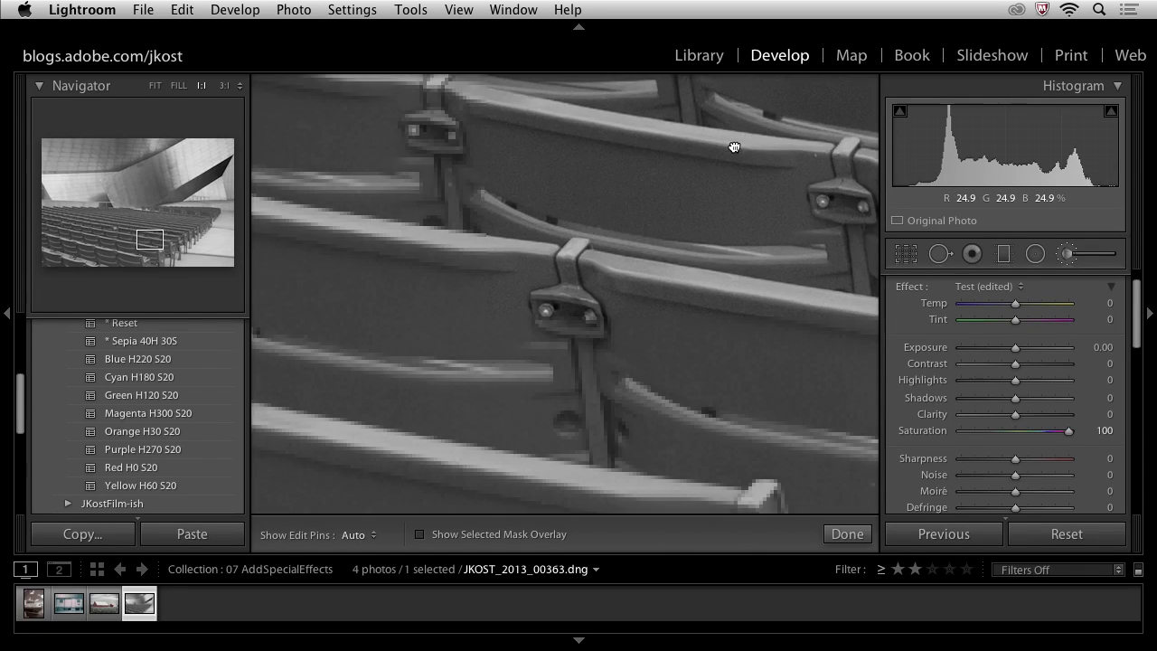
Set brush Flow to 100 and paint full colour back over the chosen chair's back and seat.
drag(734, 148, 366, 291)
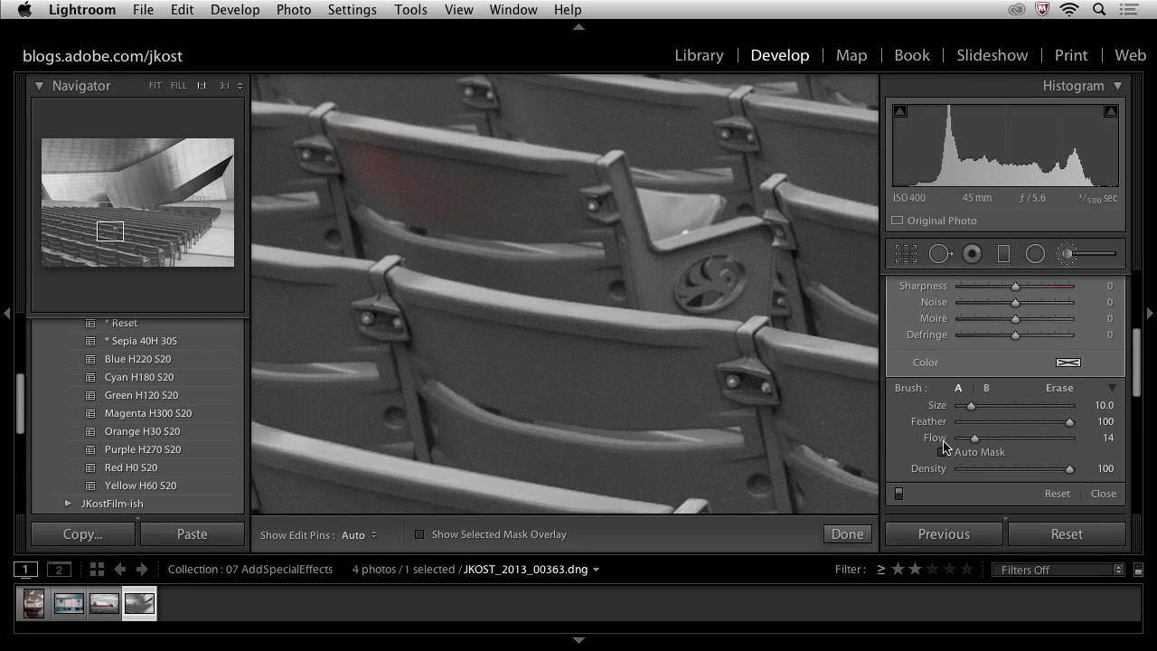
drag(975, 439, 1041, 439)
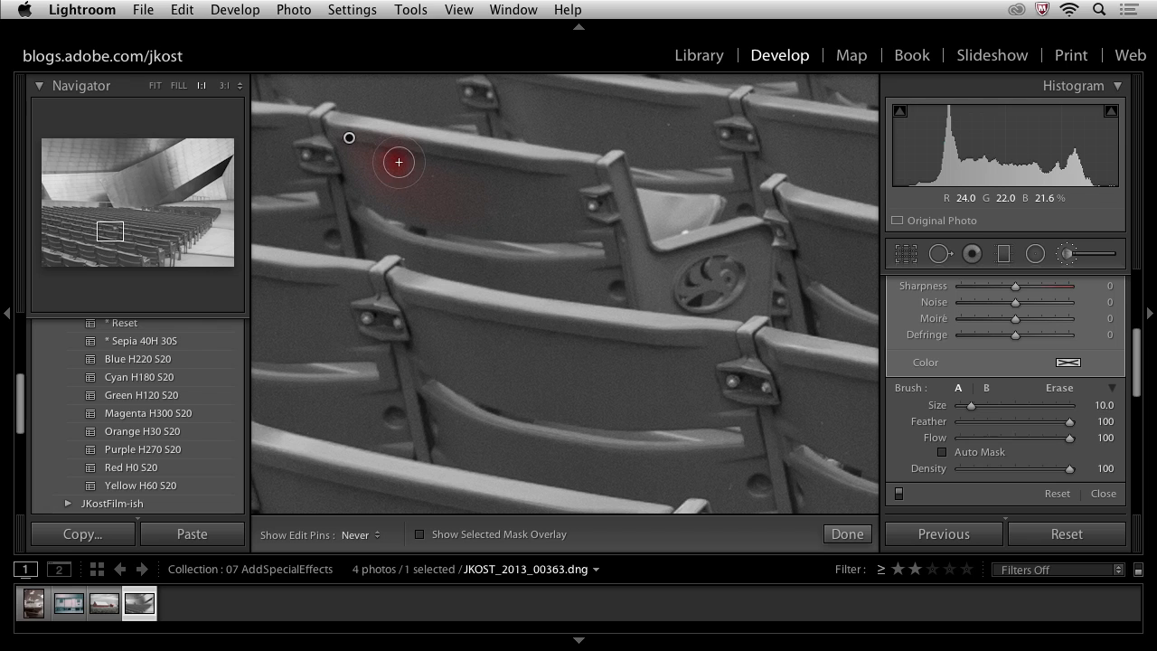
drag(398, 163, 613, 203)
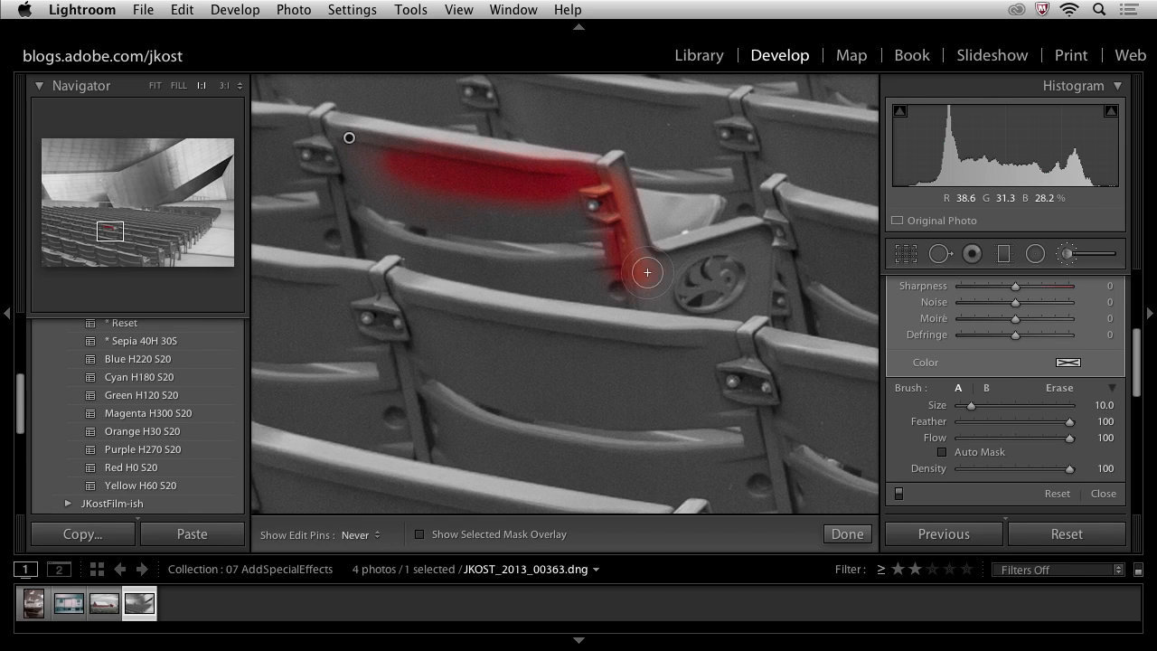
drag(647, 271, 756, 272)
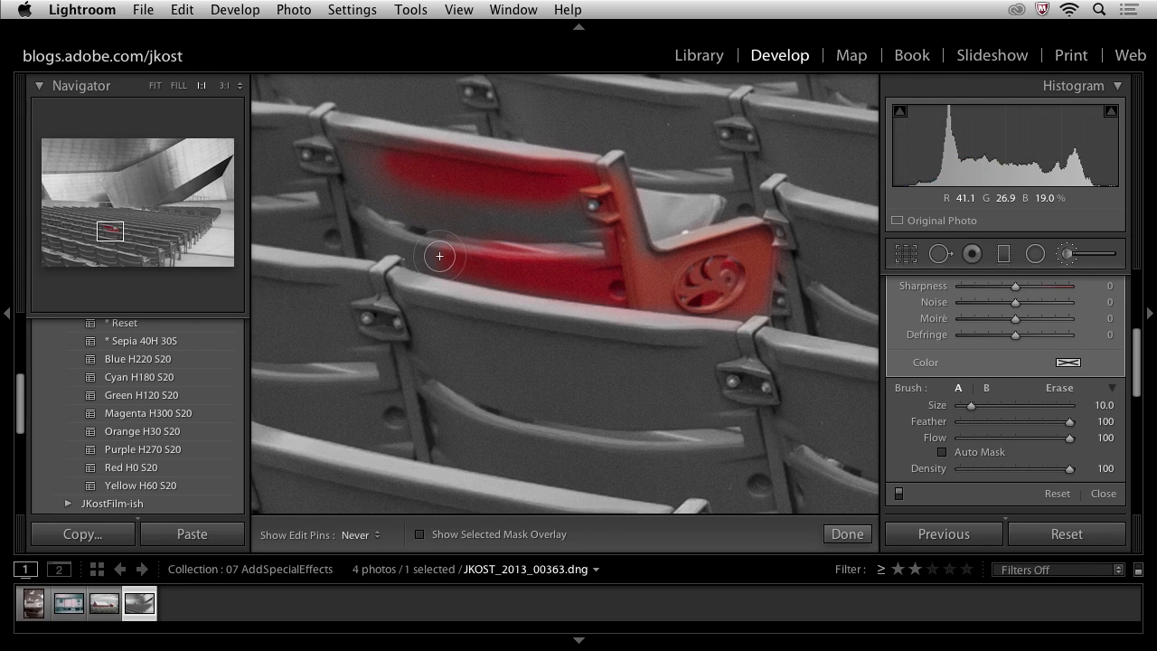
mouse_move(334, 137)
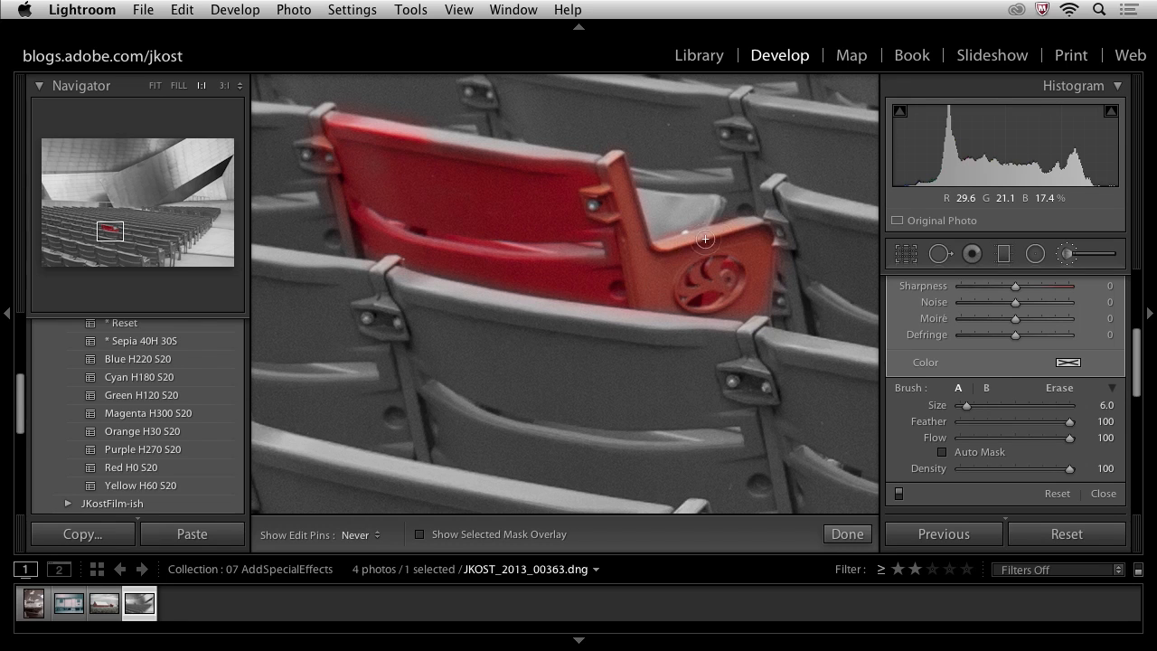
mouse_move(739, 308)
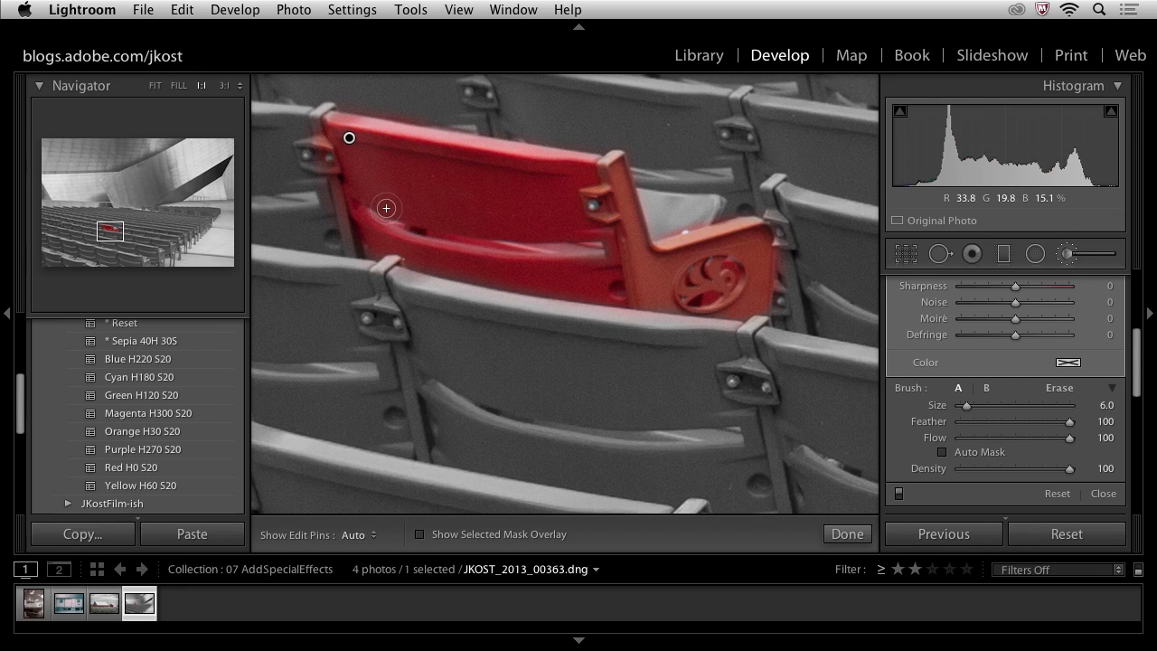
Touch up the chair edge, then erase stray red spilled outside the chair.
drag(387, 208, 586, 245)
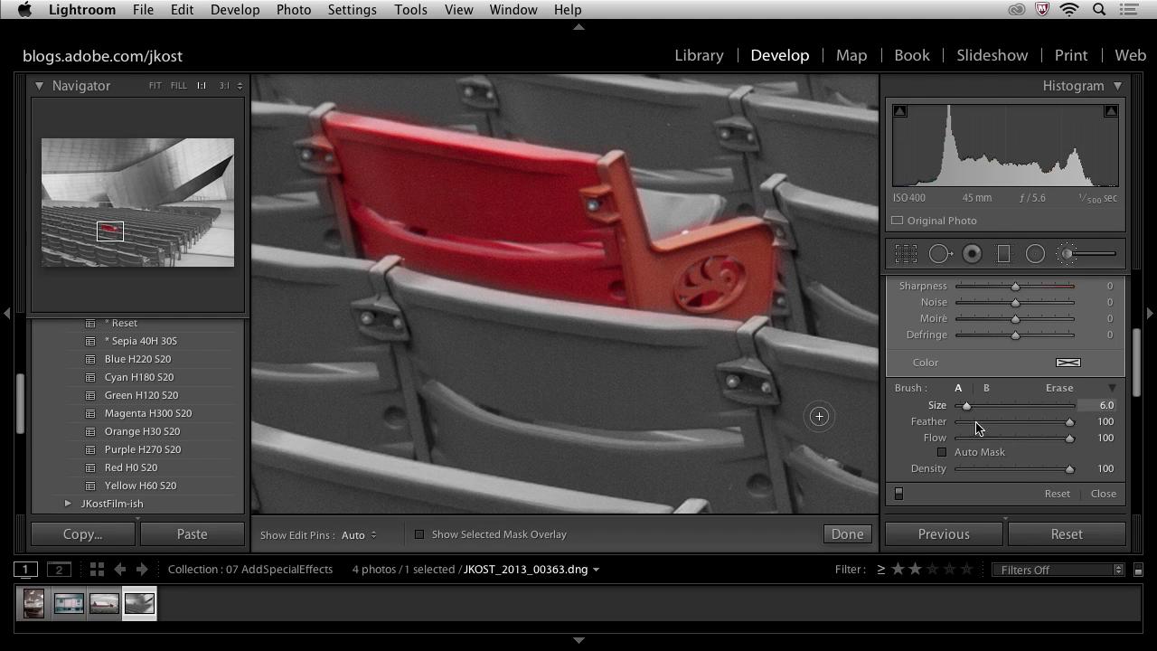
click(1059, 387)
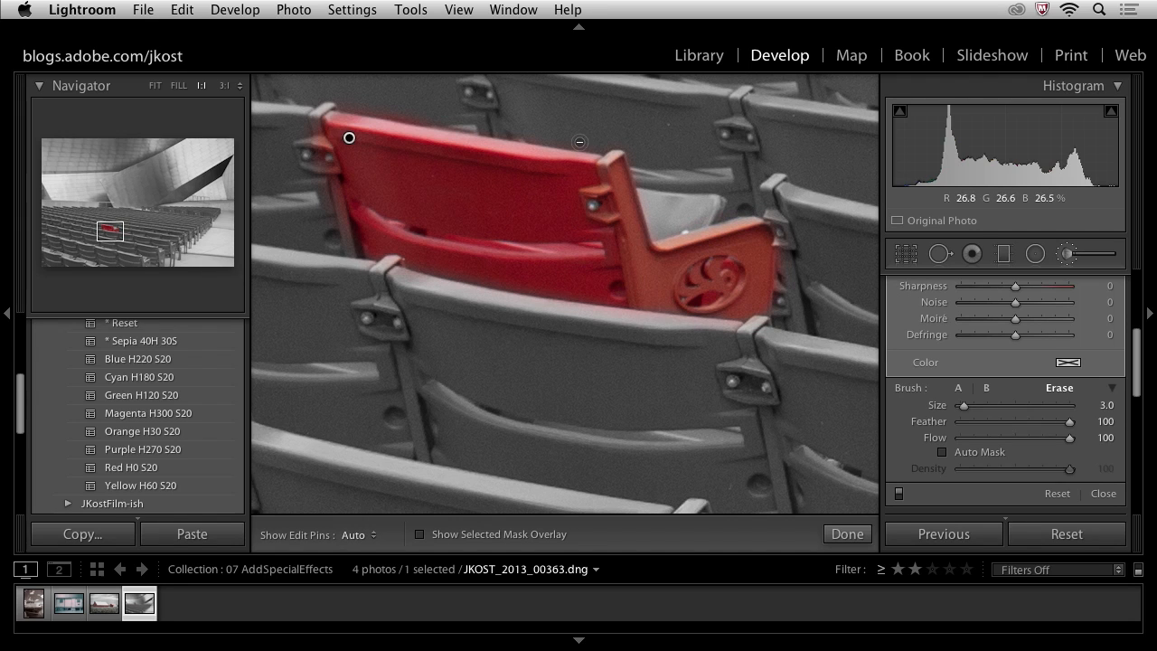
click(358, 535)
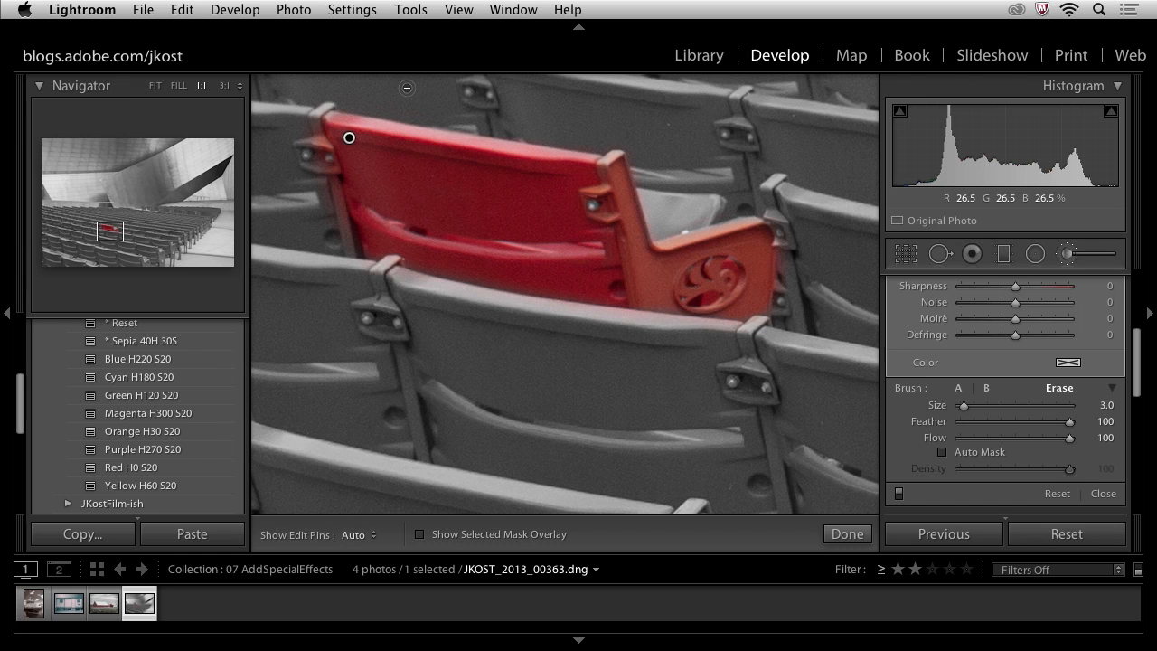
click(177, 85)
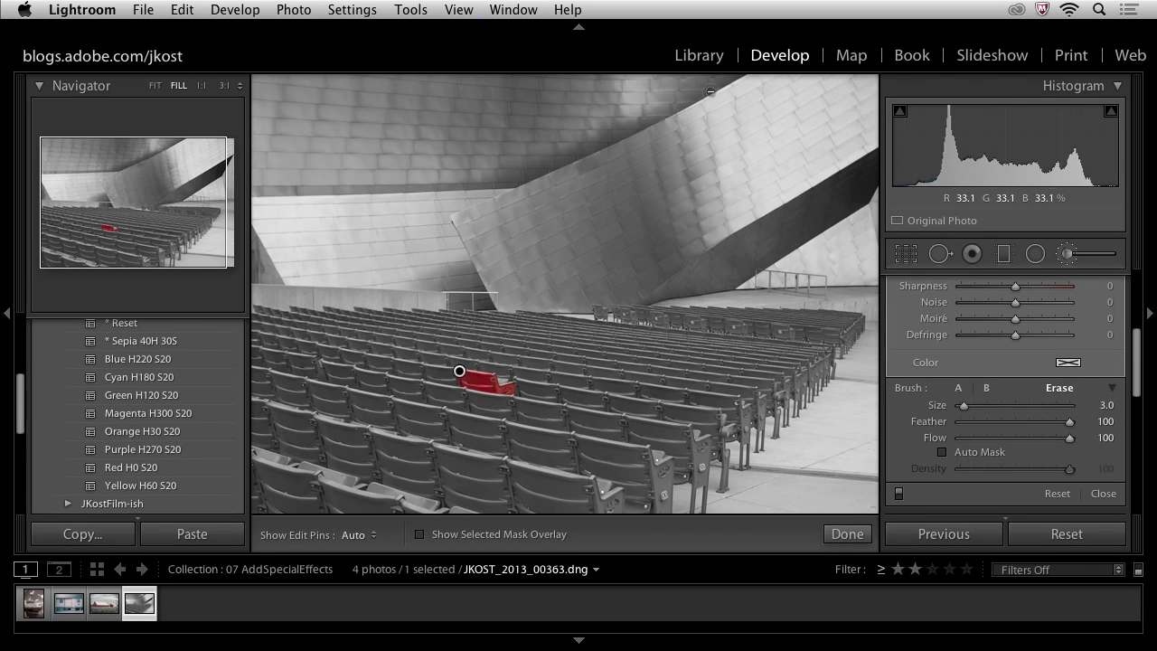
Close the Adjustment Brush, keeping the red chair, and return to the HSL panel.
click(846, 533)
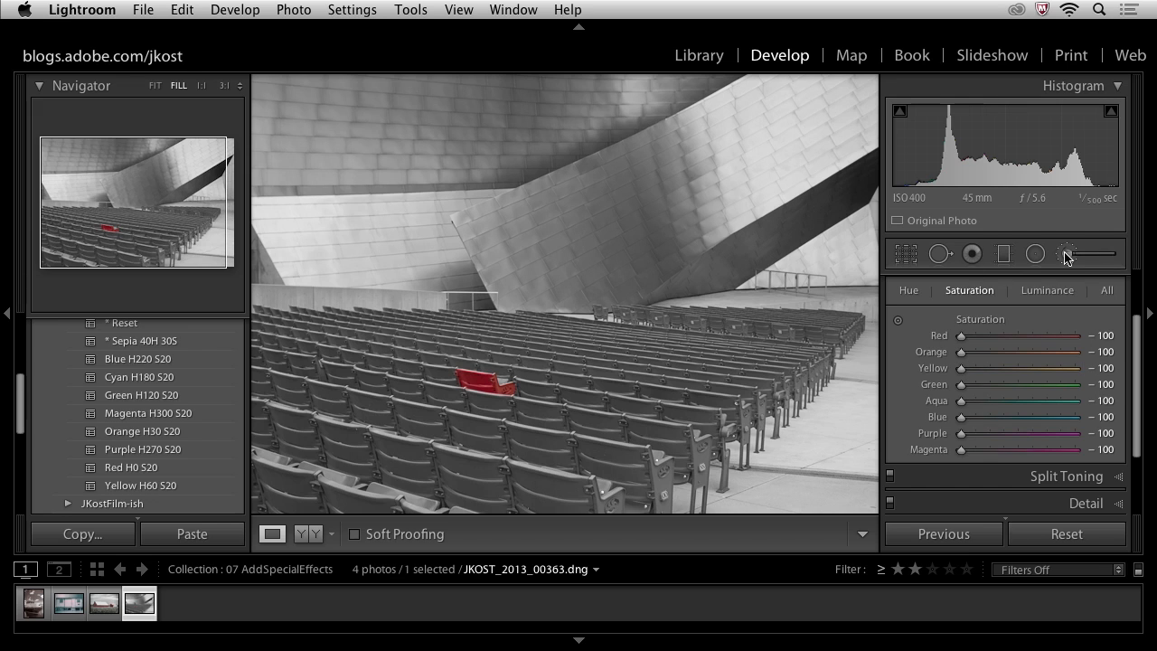
mouse_move(546, 383)
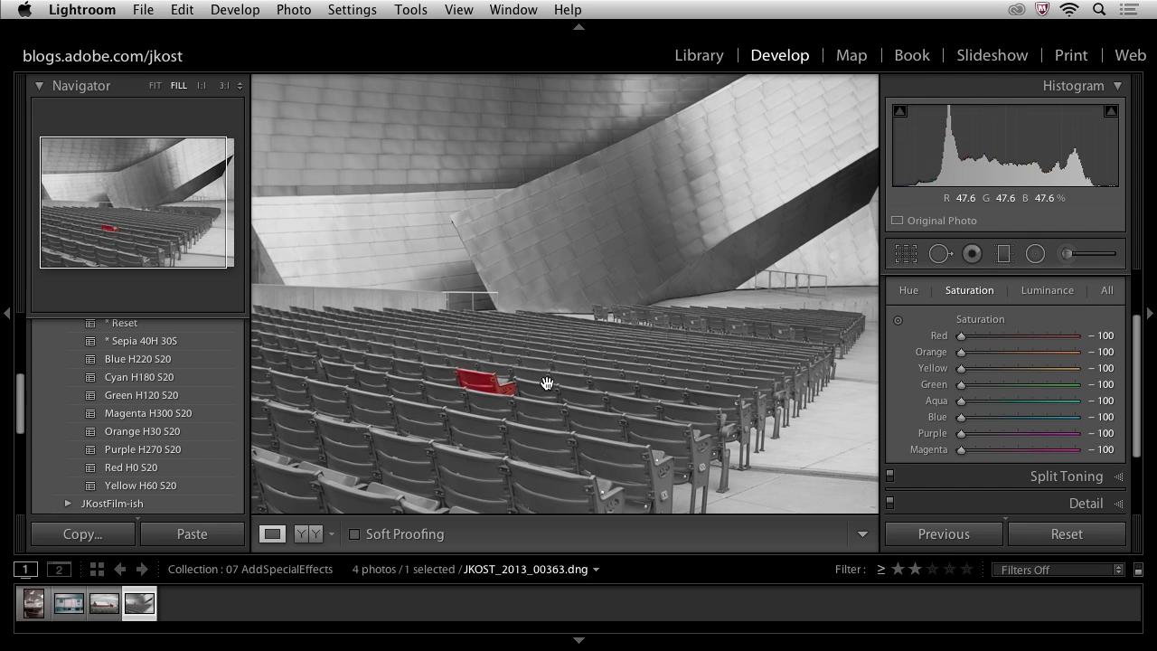
mouse_move(949, 295)
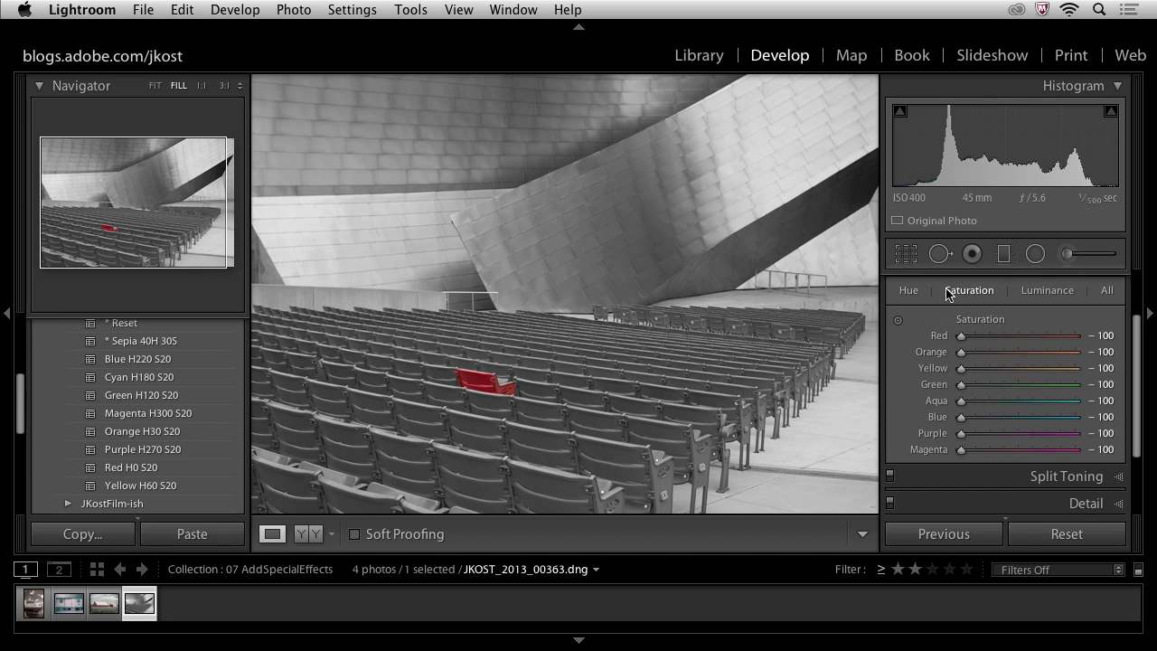
Reopen the chair's brush pin and lower its Saturation from 100 to 80.
click(1067, 253)
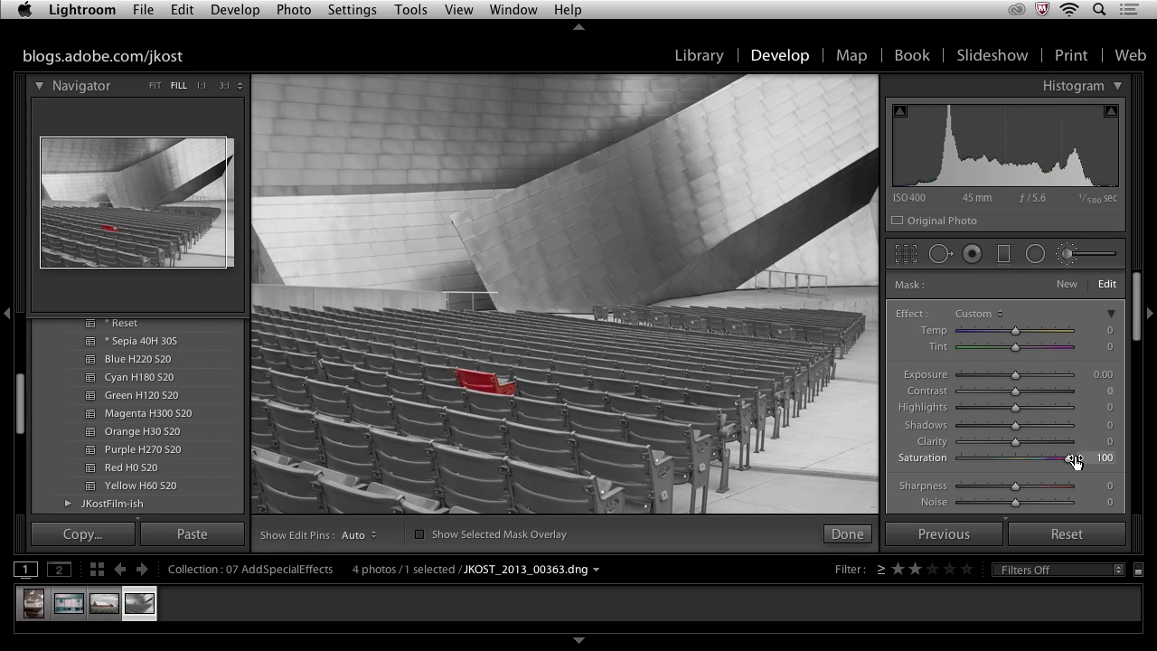
drag(1073, 459, 1049, 459)
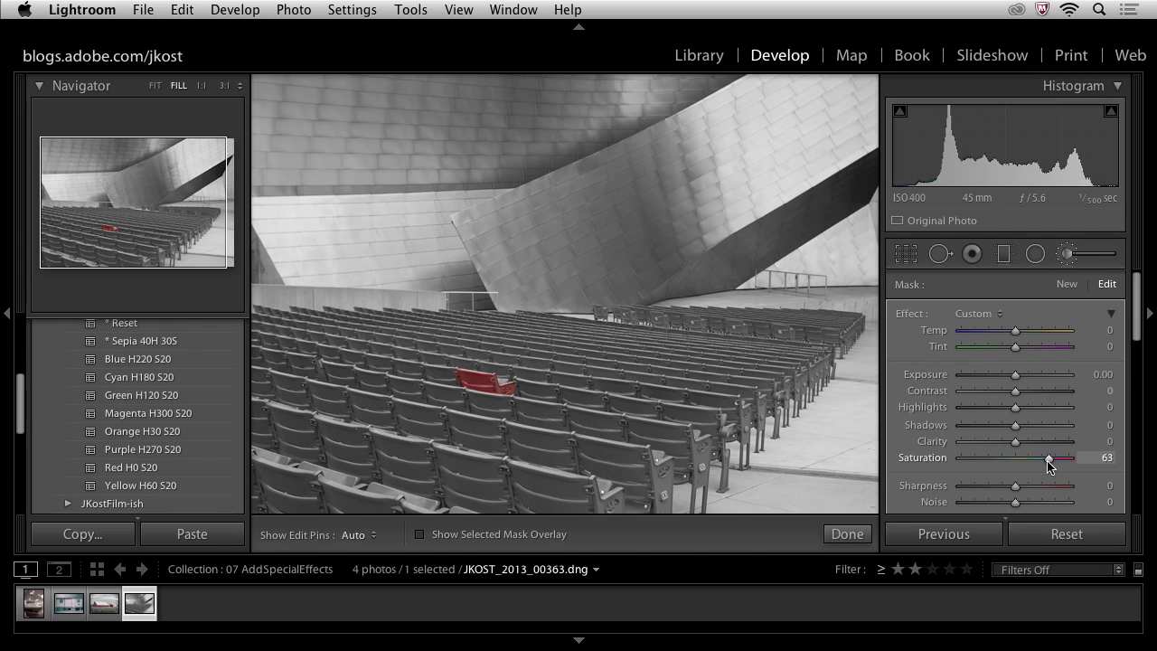
drag(1049, 460, 1059, 459)
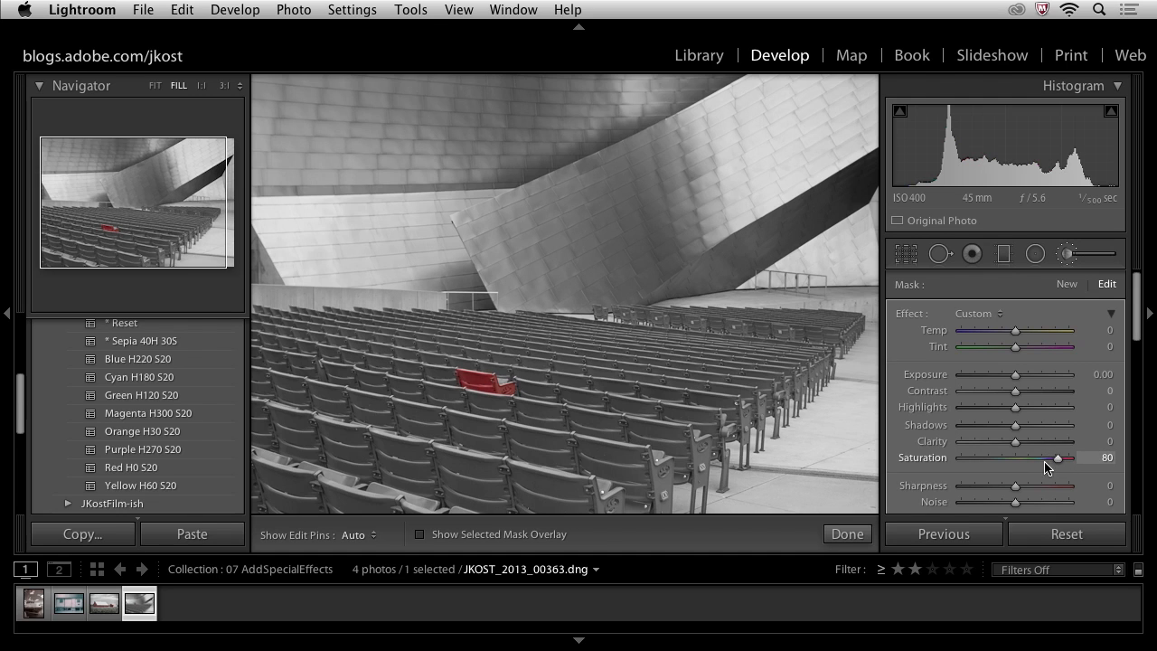
mouse_move(1034, 460)
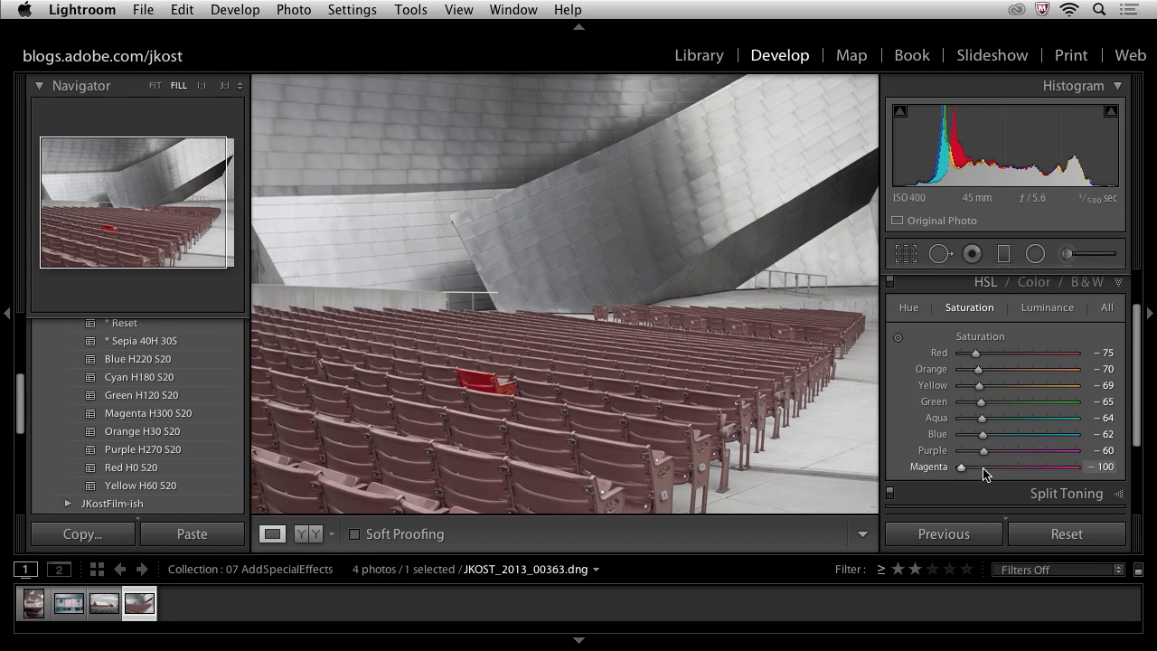
Raise an HSL hue saturation slider from -100 to roughly -60 to -75.
drag(980, 467, 1005, 466)
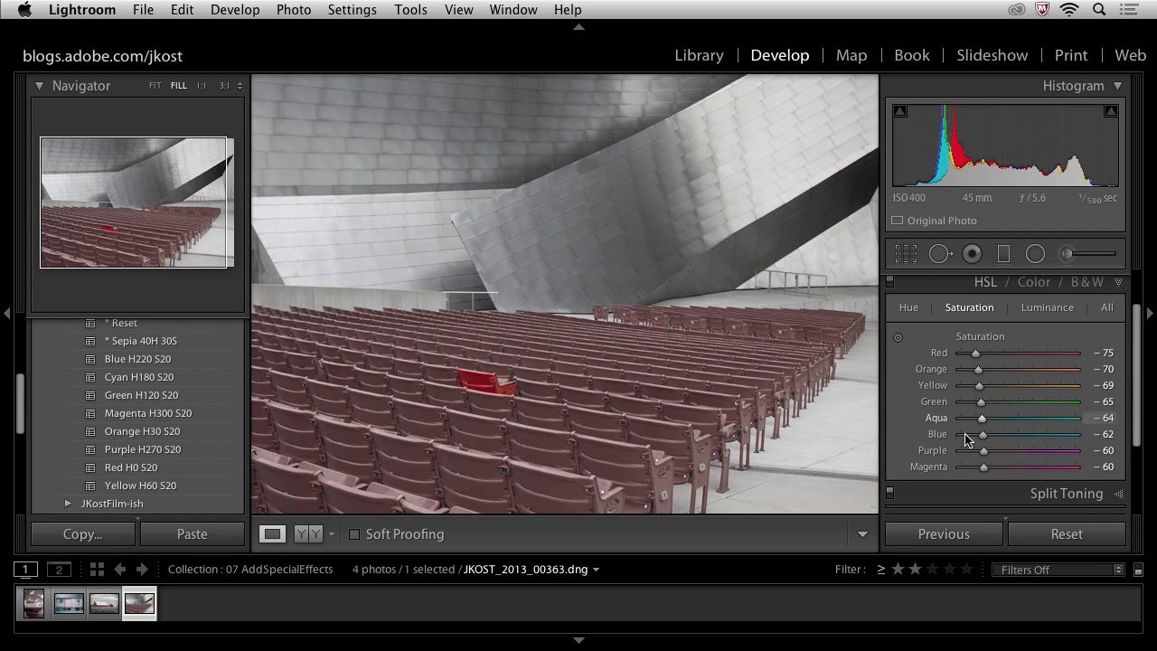